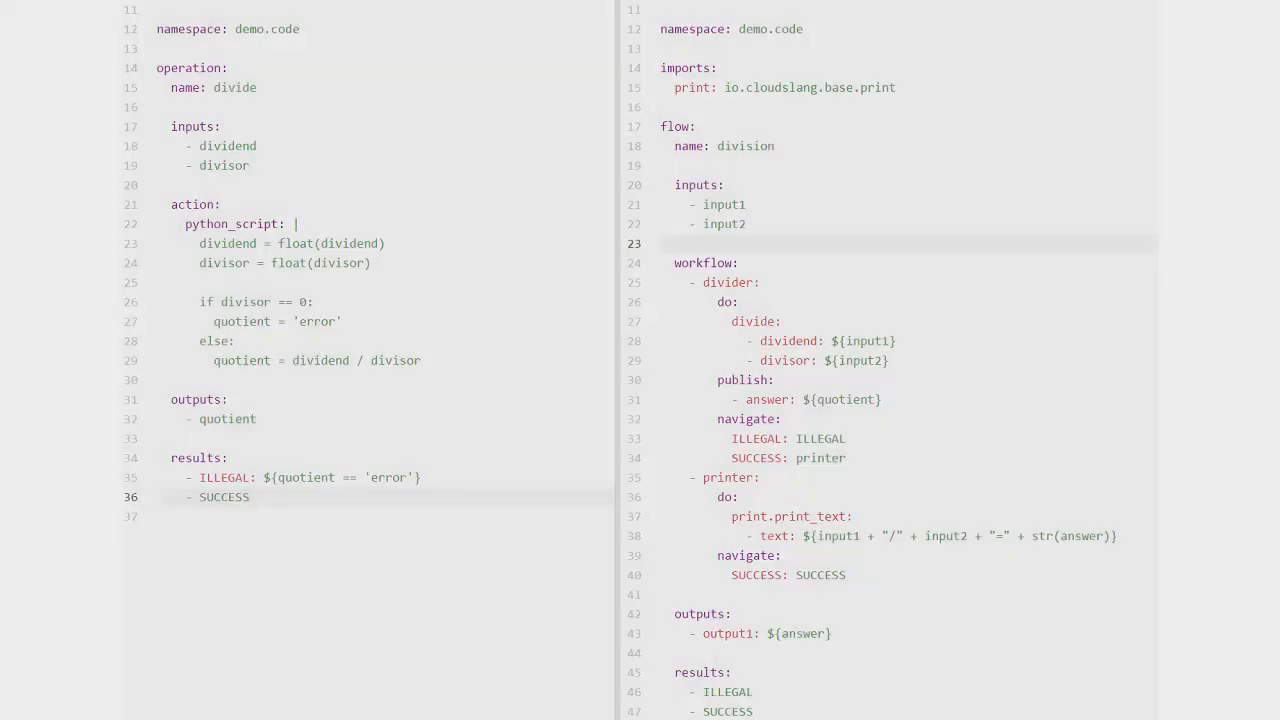
Step: Expand the 'op' snippet in divide.sl to insert the CloudSlang operation template with header comments
{"action": "double_click", "coordinate": [676, 126]}
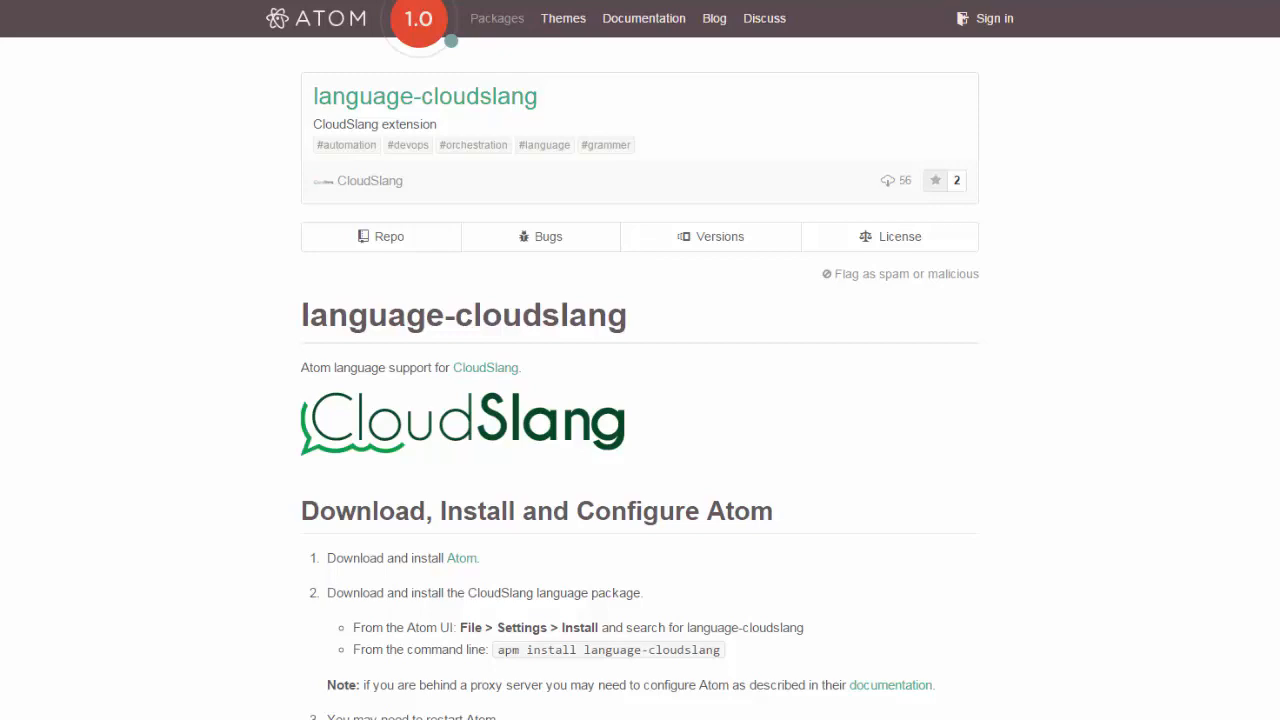
{"action": "scroll", "scroll_direction": "down", "scroll_amount": 3}
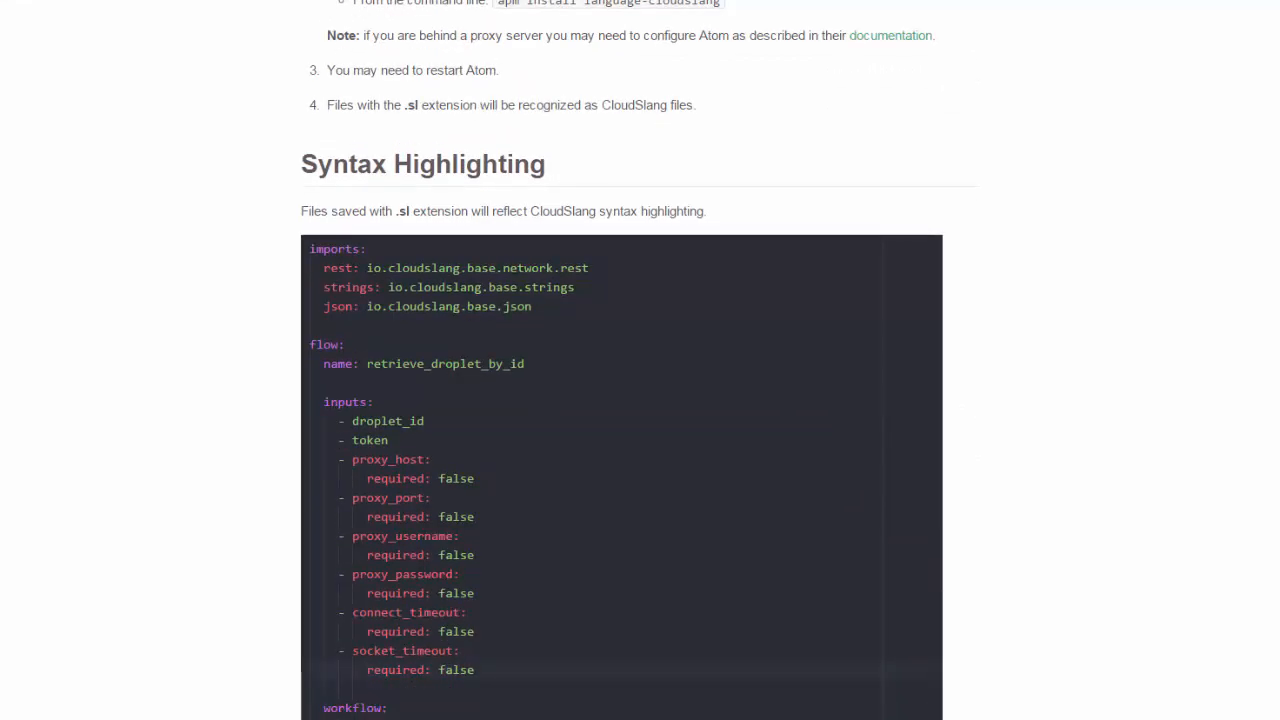
{"action": "scroll", "scroll_direction": "down", "scroll_amount": 3}
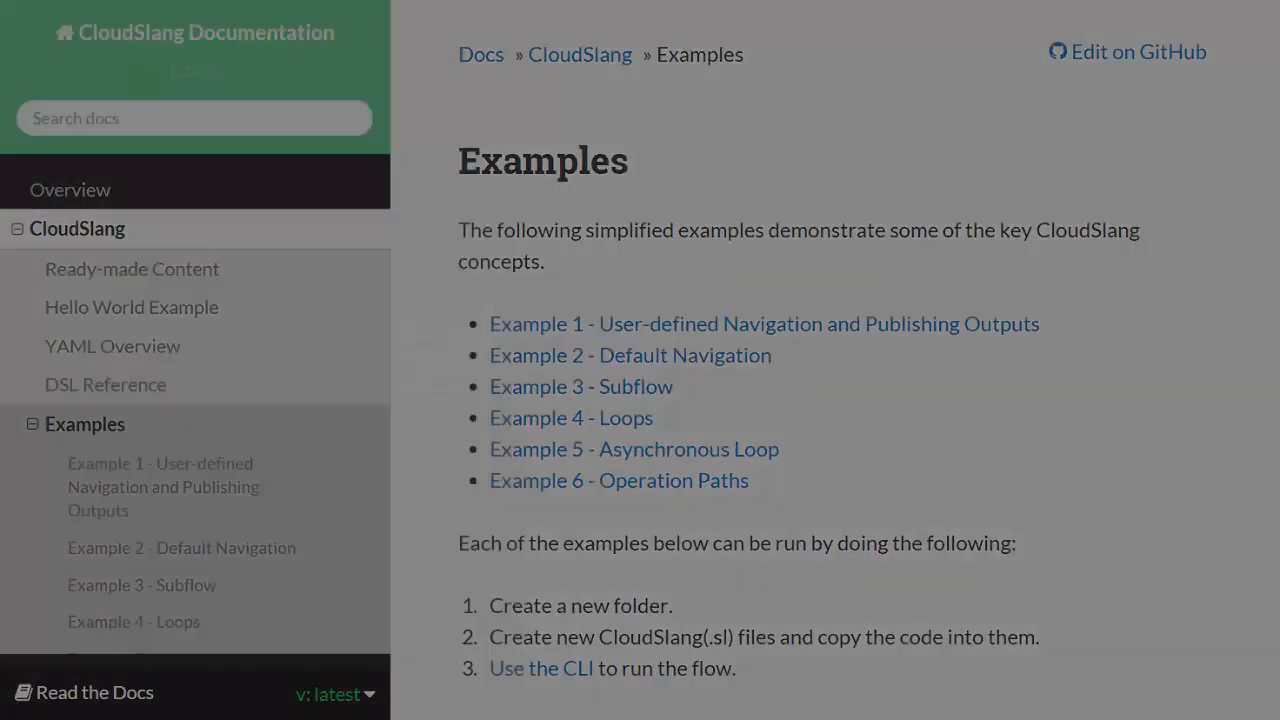
{"action": "left_click", "coordinate": [104, 384]}
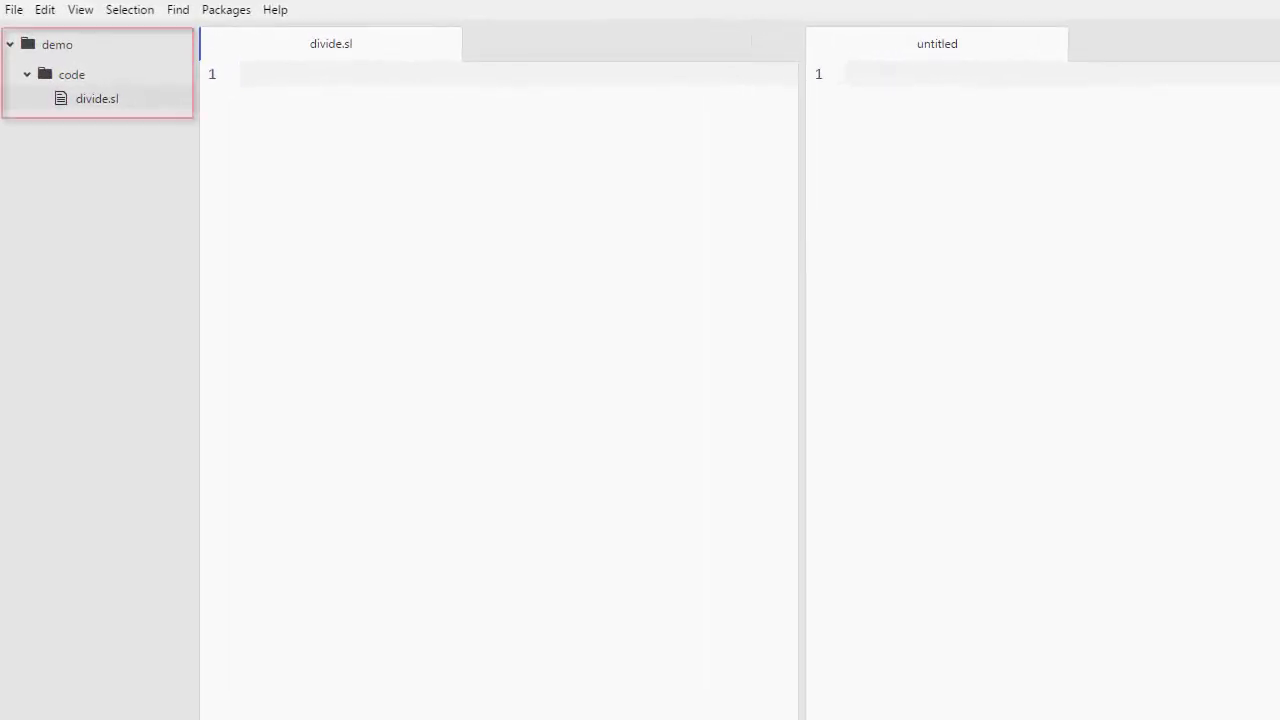
{"action": "left_click", "coordinate": [96, 98]}
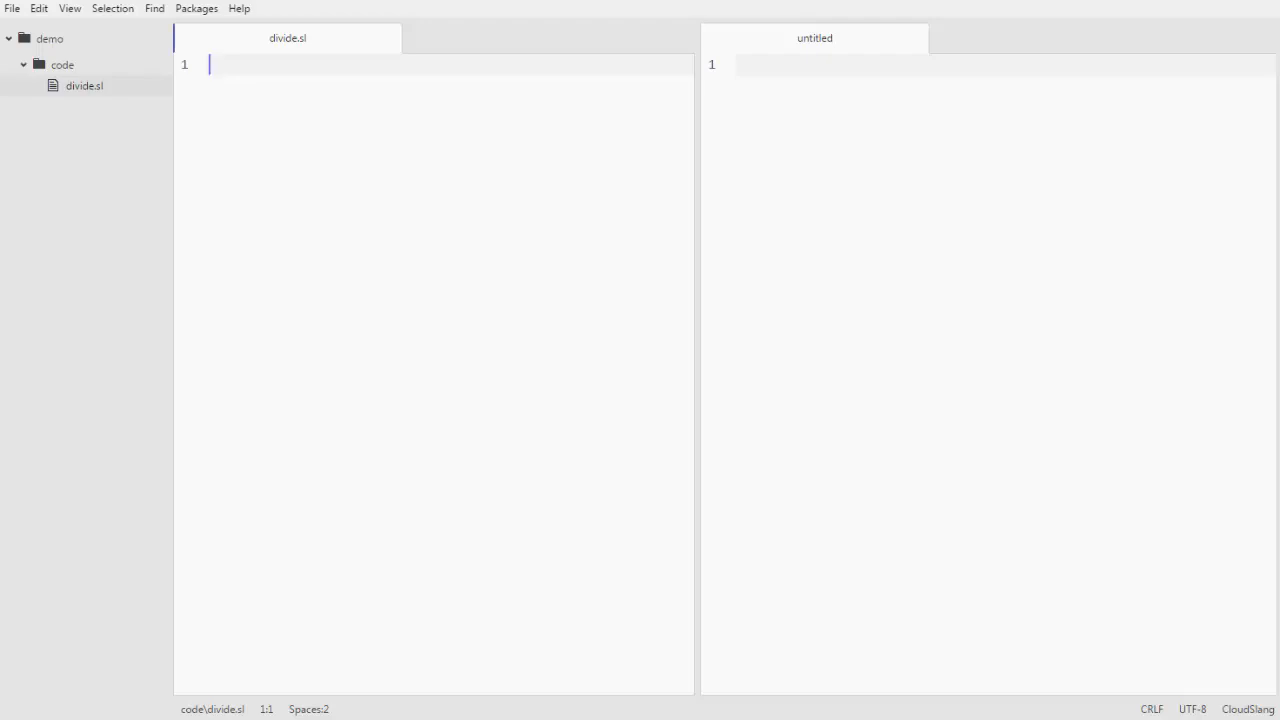
{"action": "type", "text": "operation:"}
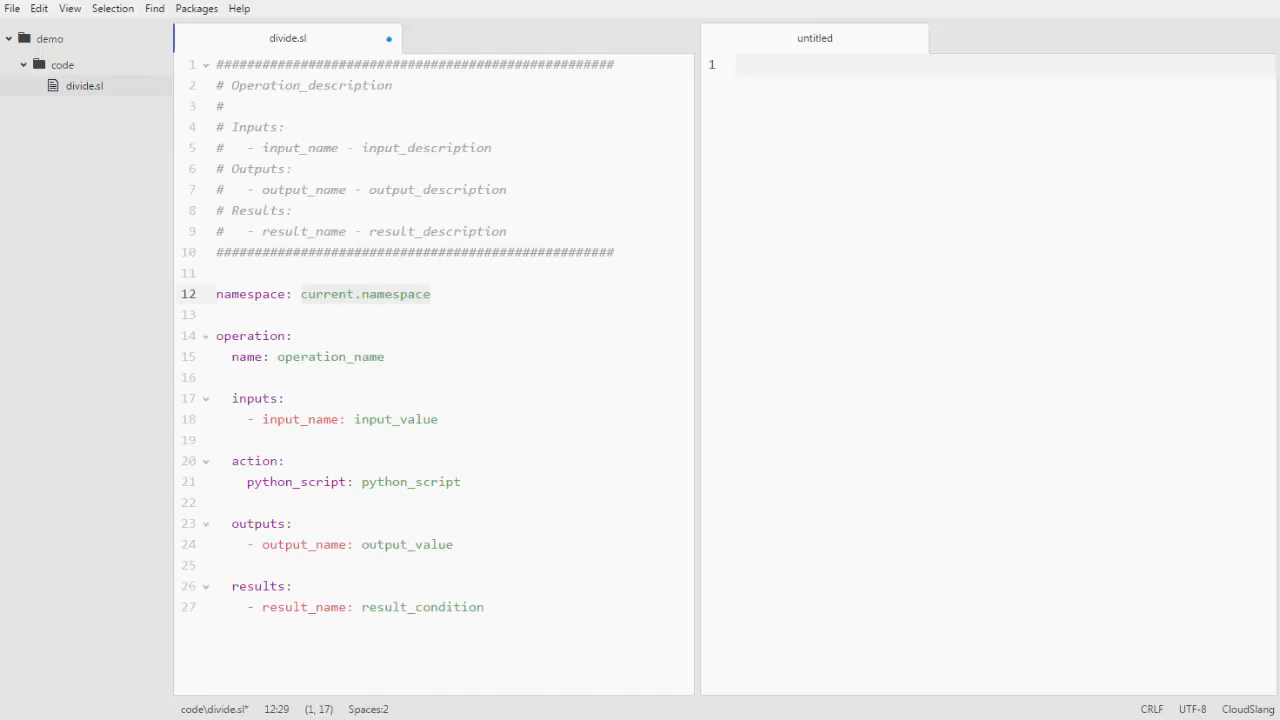
Step: Fold the comment header and set the namespace to demo.code
{"action": "left_click", "coordinate": [204, 64]}
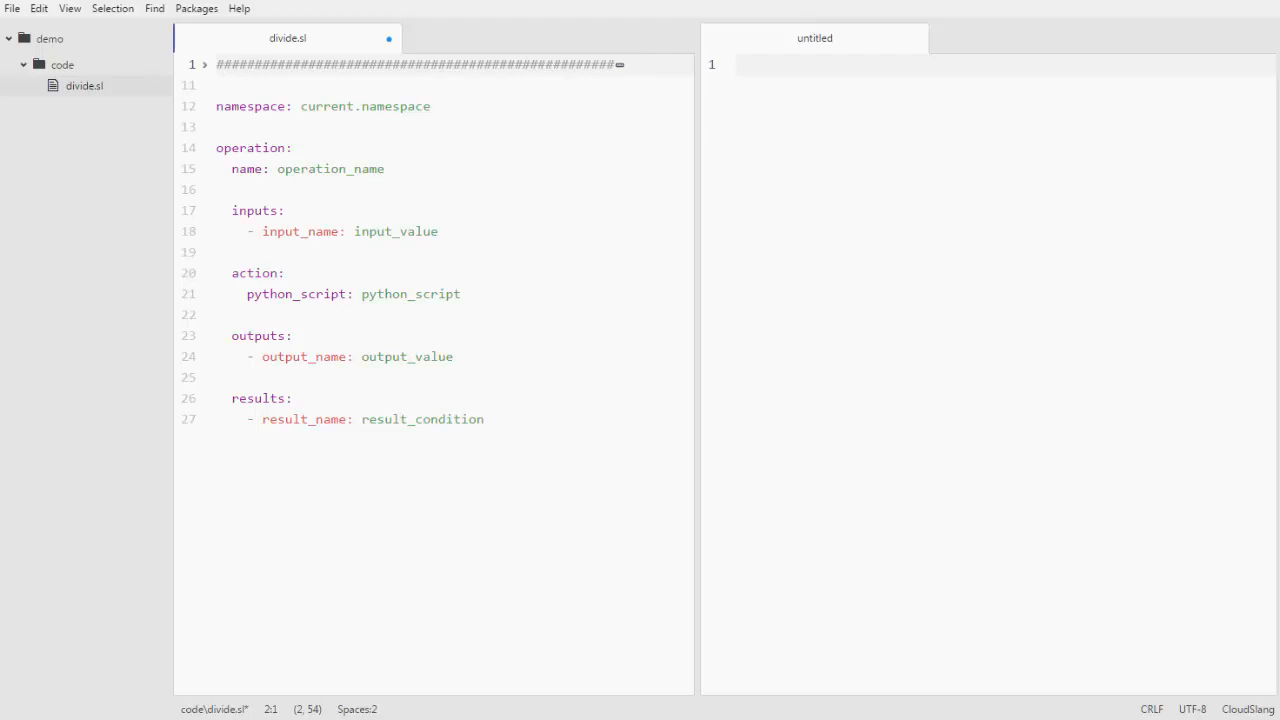
{"action": "double_click", "coordinate": [324, 106]}
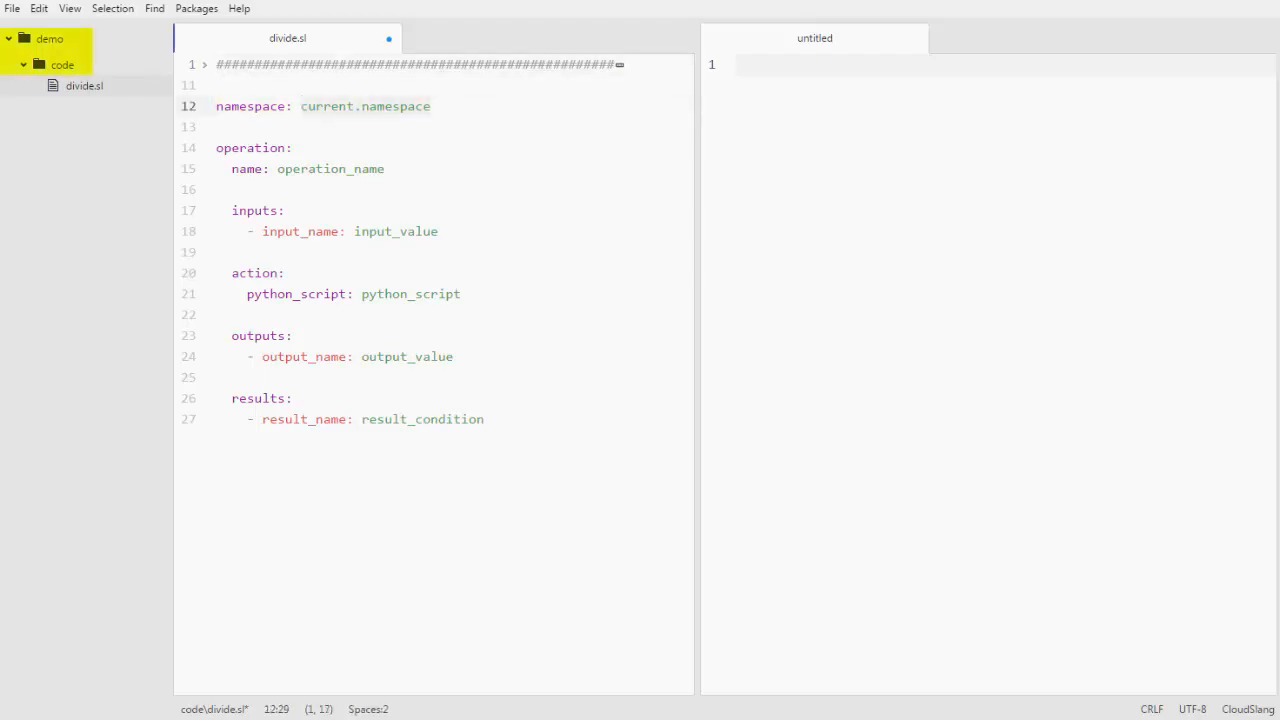
{"action": "type", "text": "de"}
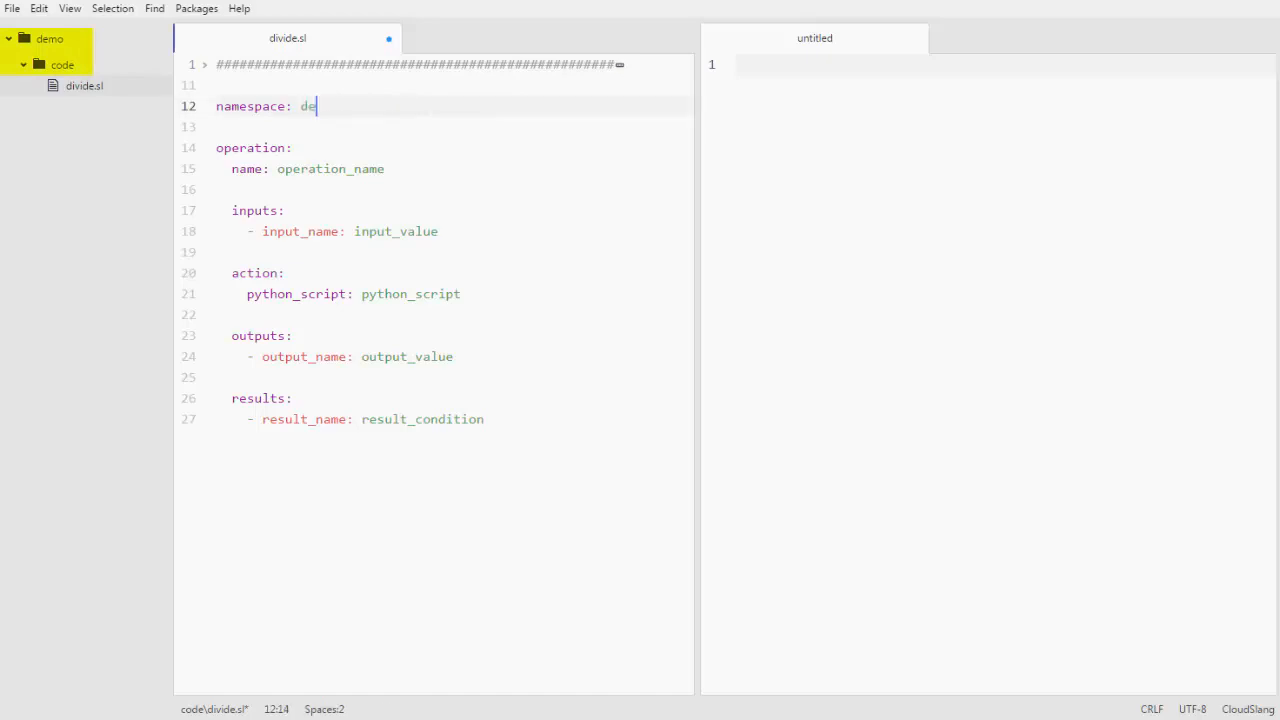
{"action": "type", "text": "mo.code"}
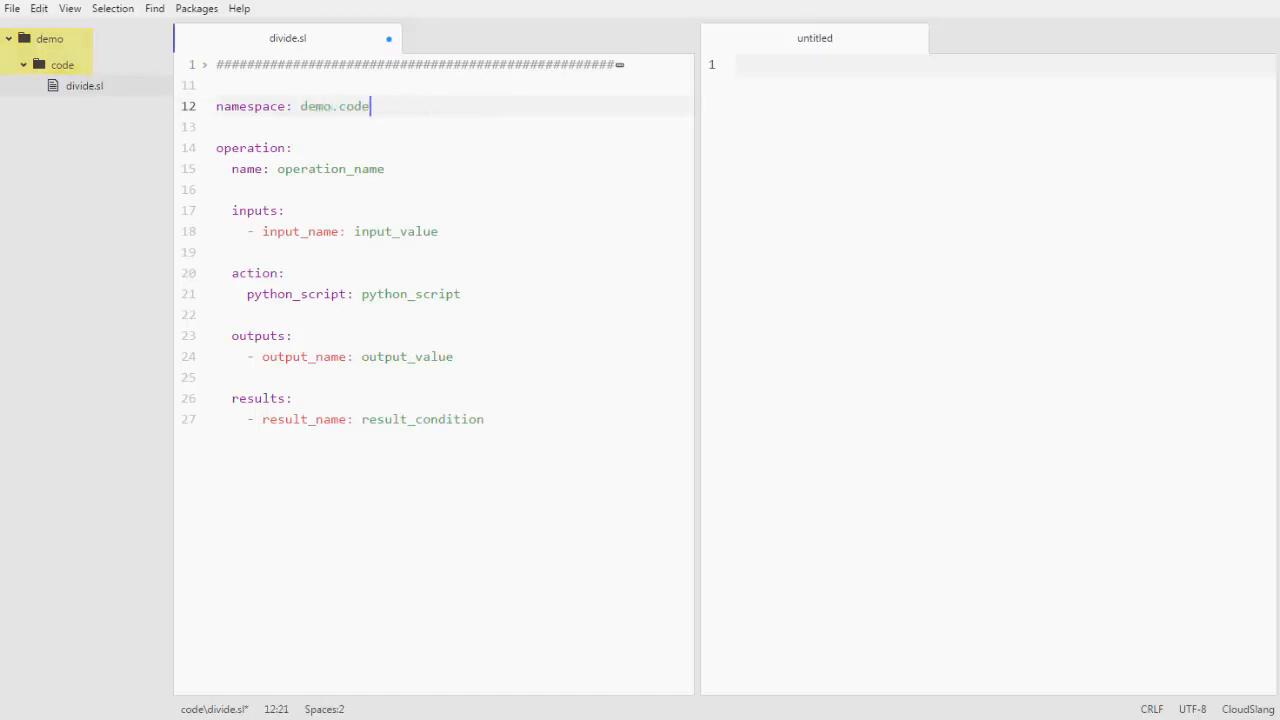
Step: Name the operation divide and select the input_name placeholder
{"action": "double_click", "coordinate": [252, 148]}
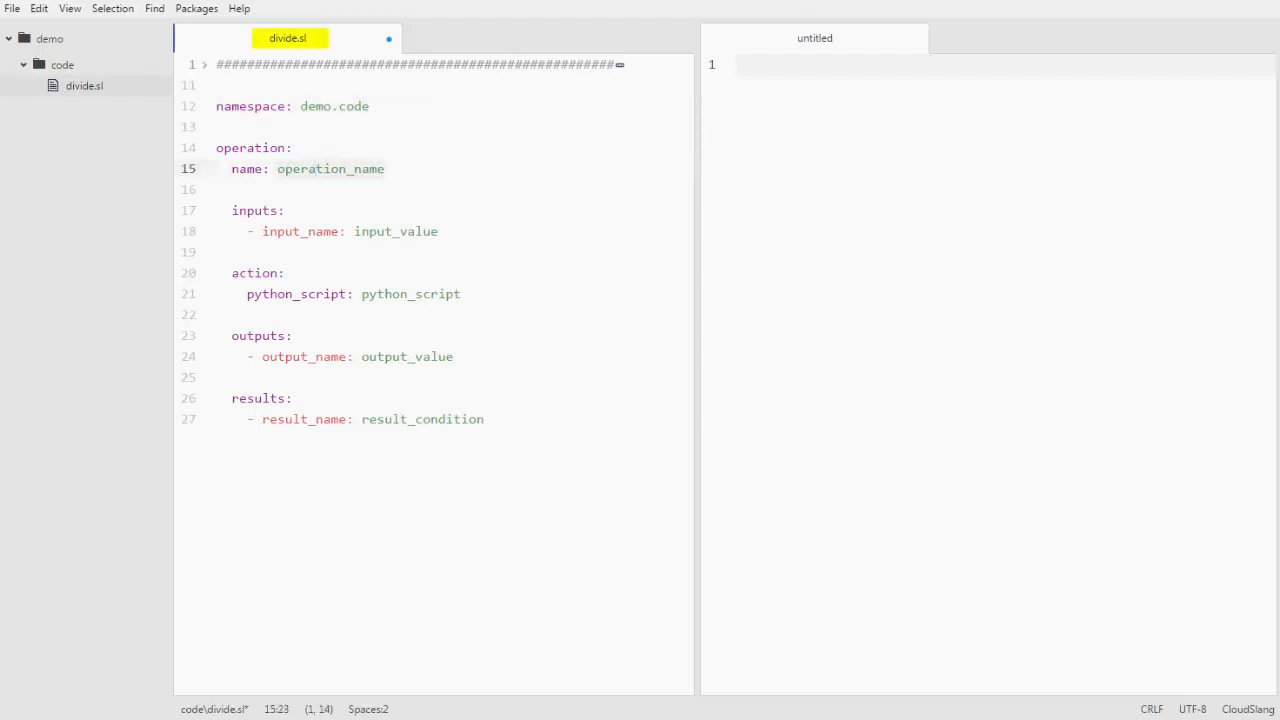
{"action": "type", "text": "divide"}
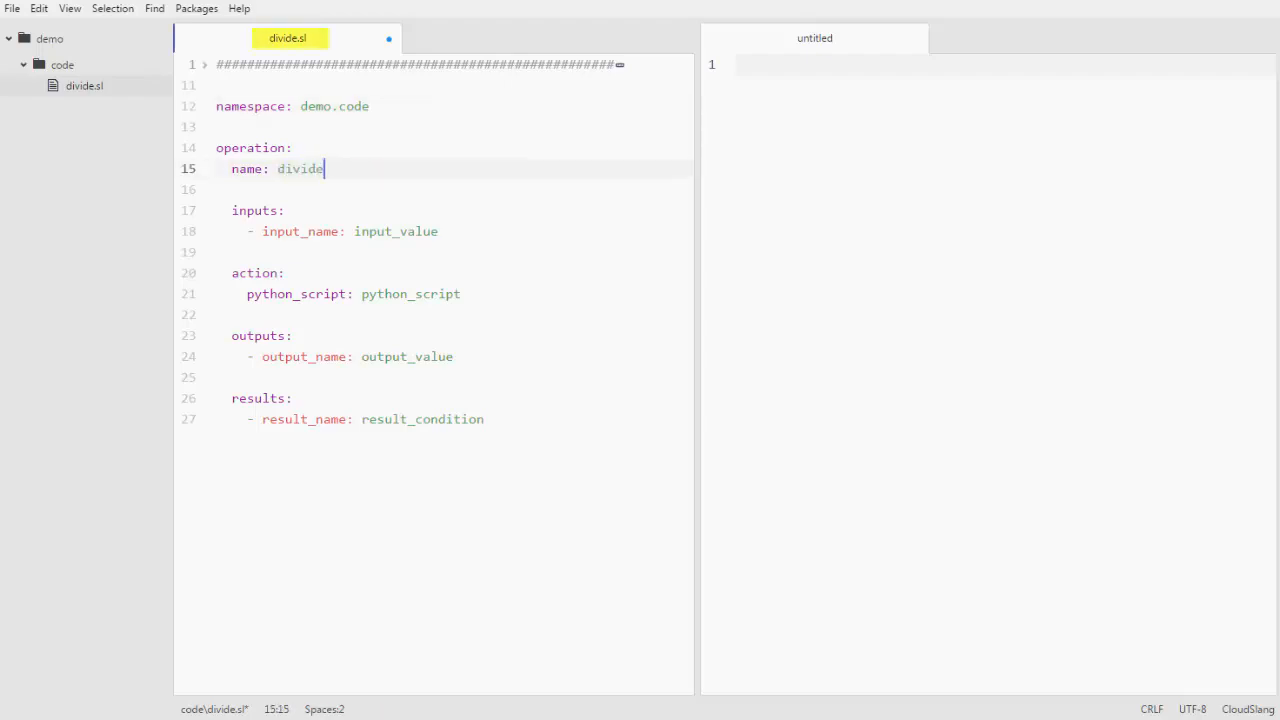
{"action": "double_click", "coordinate": [258, 210]}
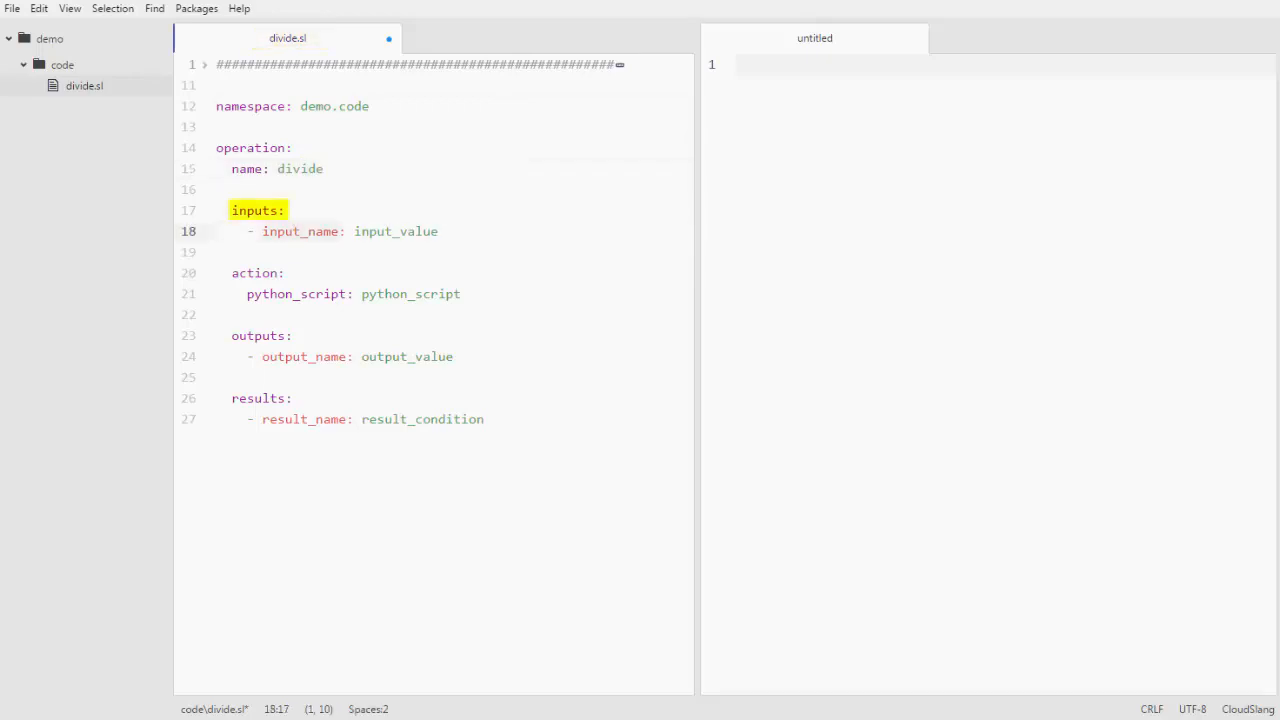
Step: Replace the input placeholder with the two inputs '- dividend' and '- divisor'
{"action": "type", "text": "divide"}
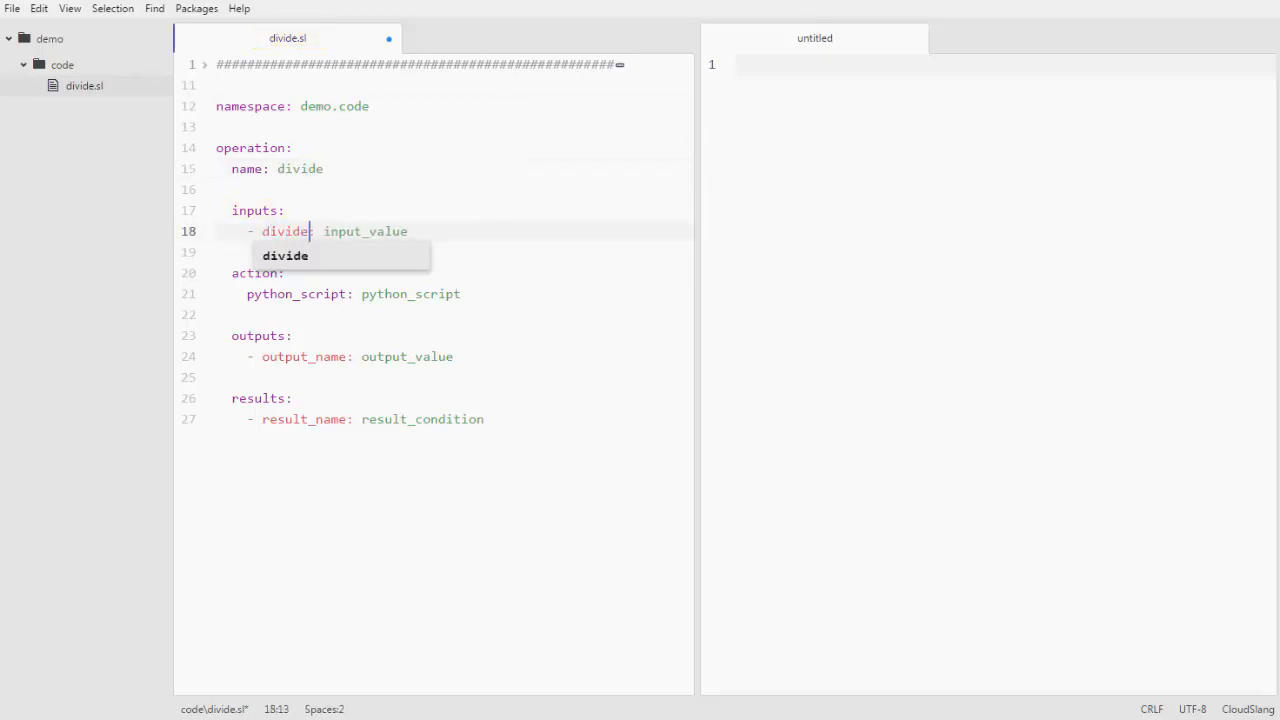
{"action": "type", "text": "nd"}
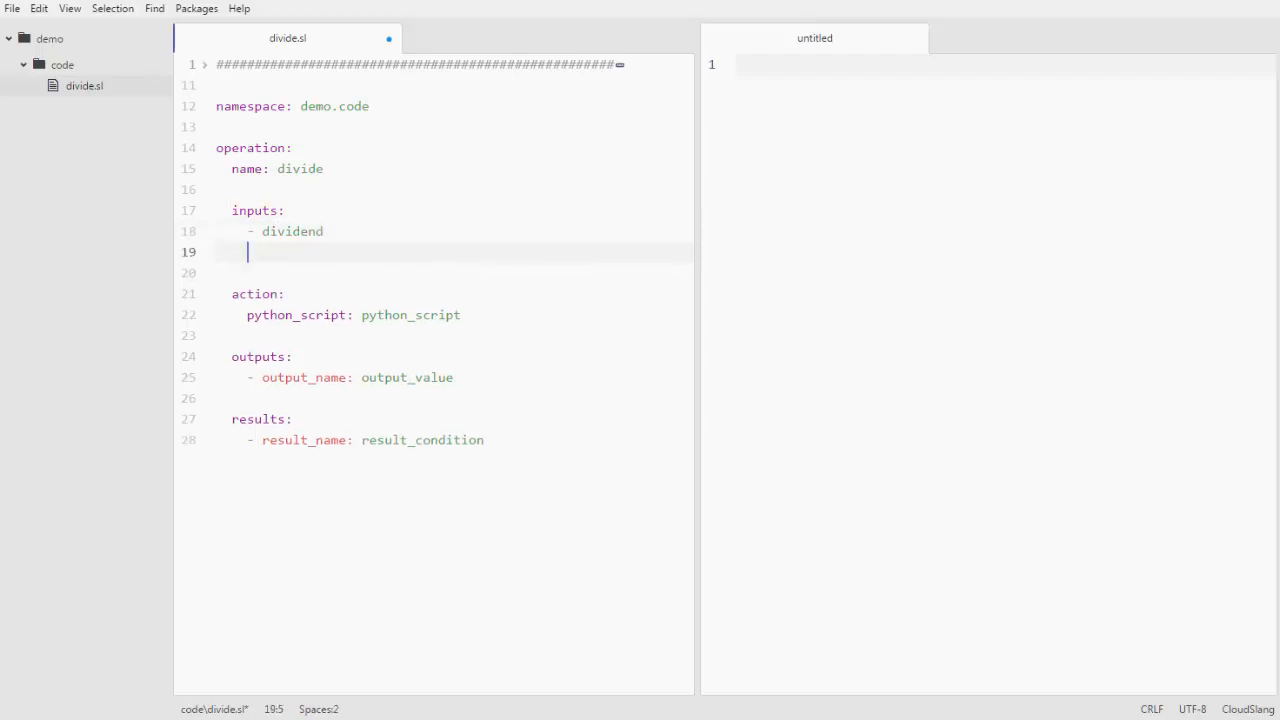
{"action": "type", "text": "-"}
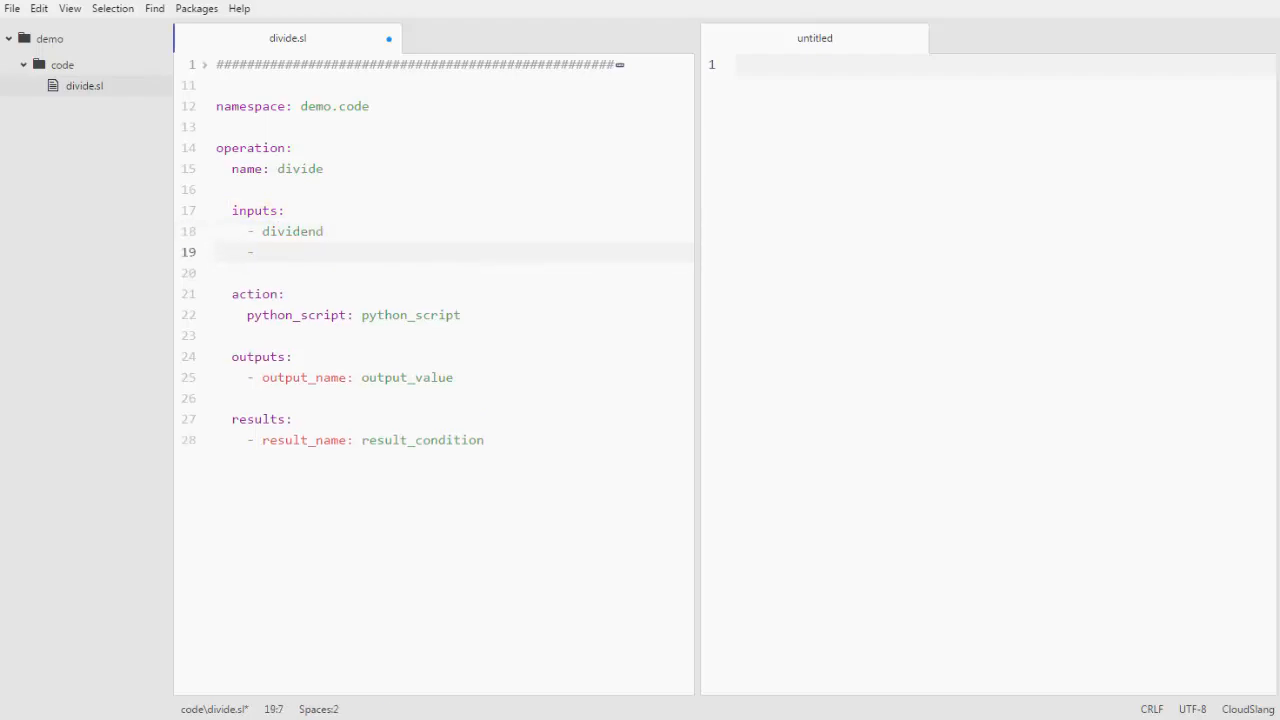
{"action": "type", "text": "divisor"}
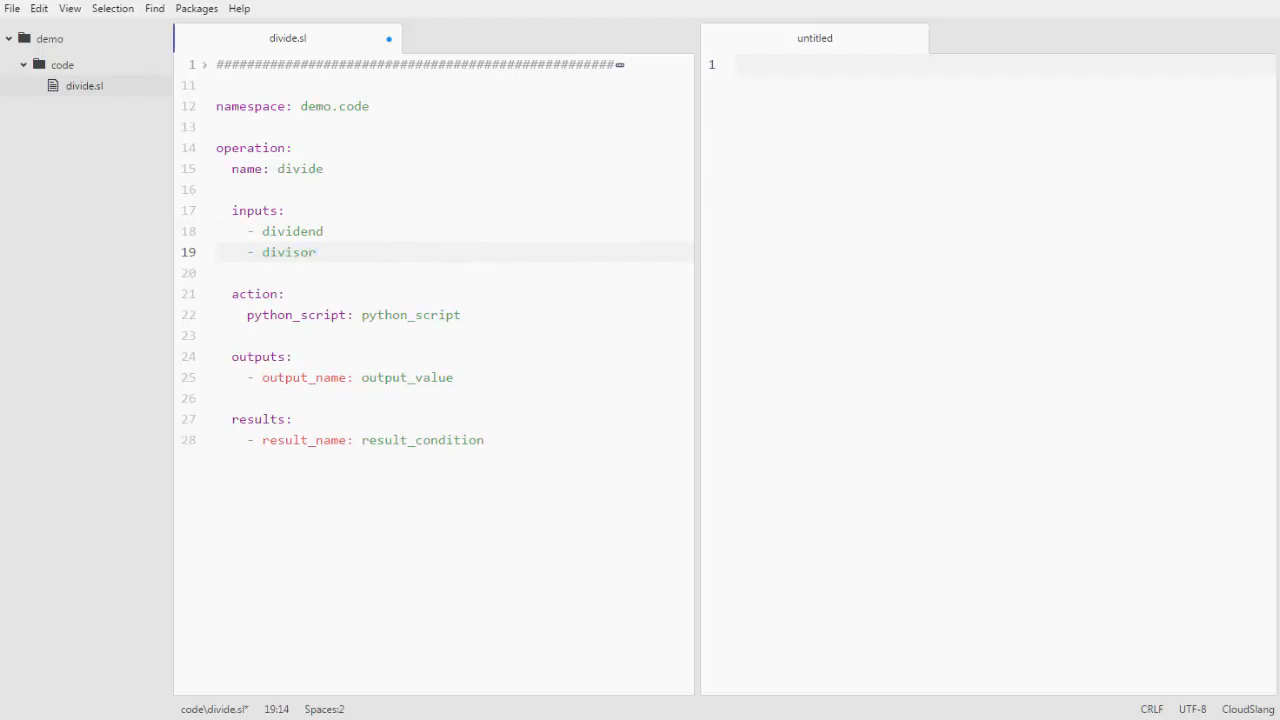
{"action": "left_click", "coordinate": [316, 252]}
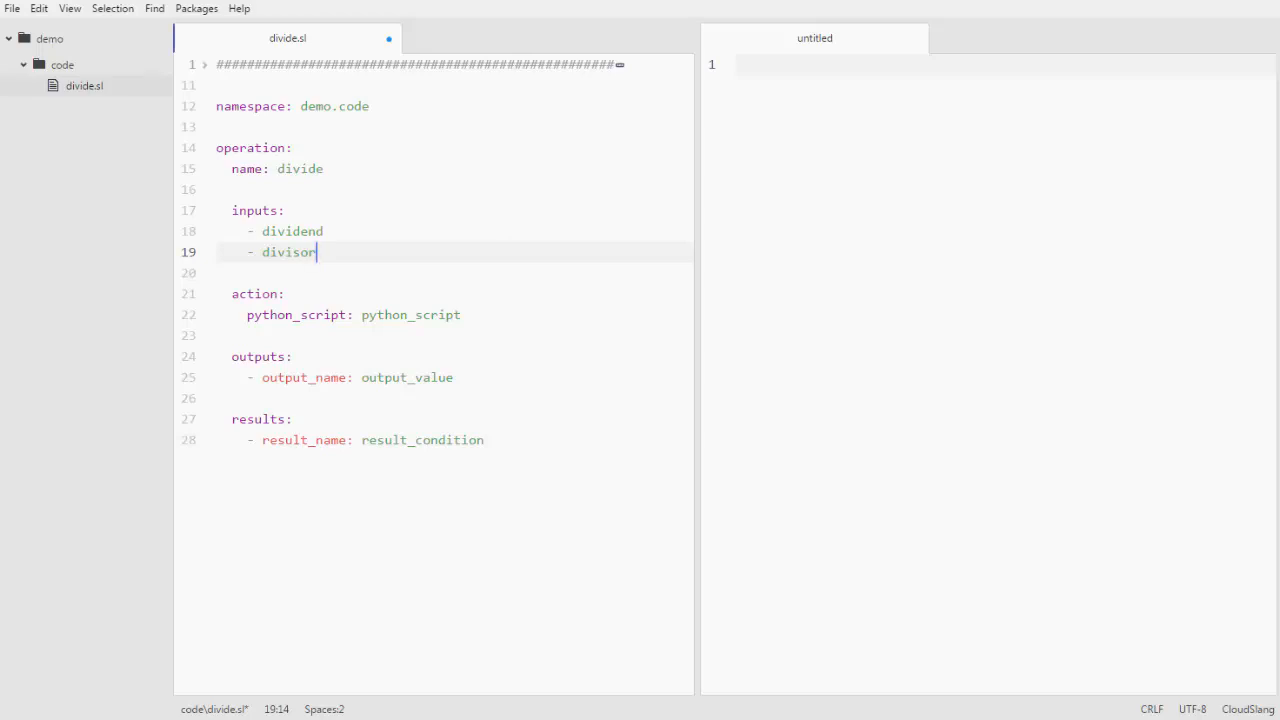
{"action": "double_click", "coordinate": [256, 292]}
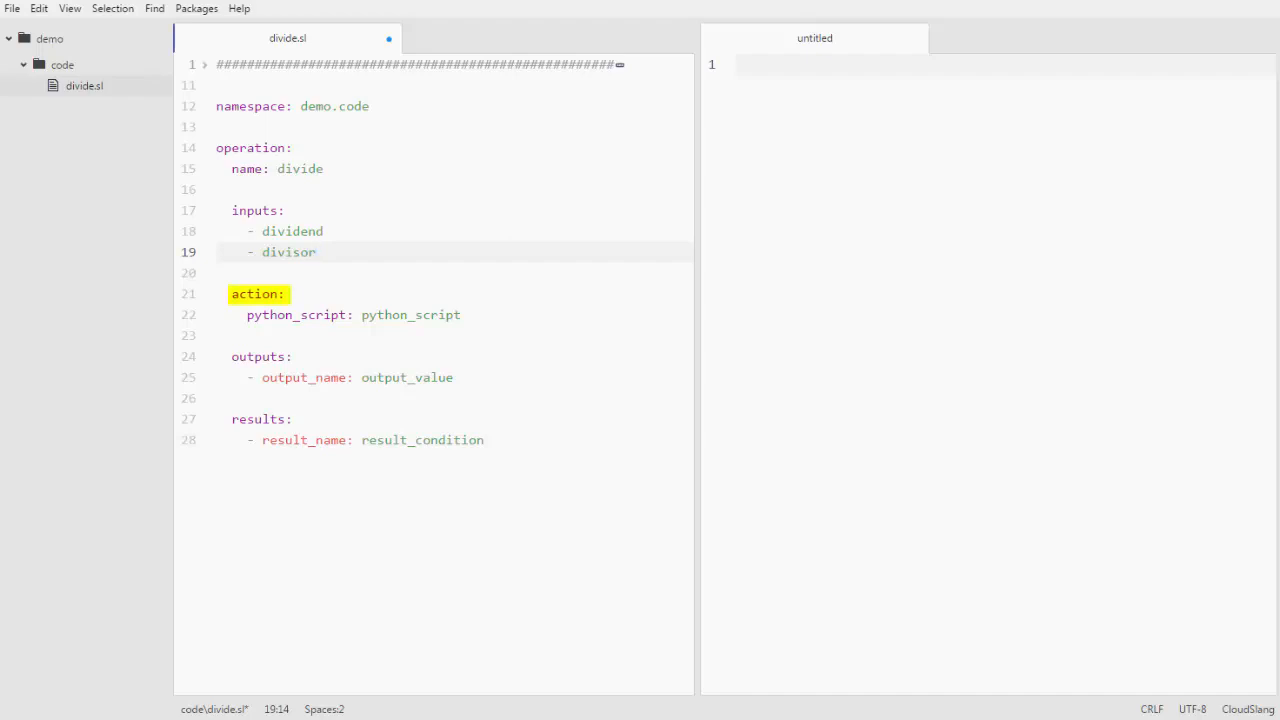
Step: Replace the python_script placeholder with float conversions of dividend and divisor
{"action": "left_click", "coordinate": [316, 252]}
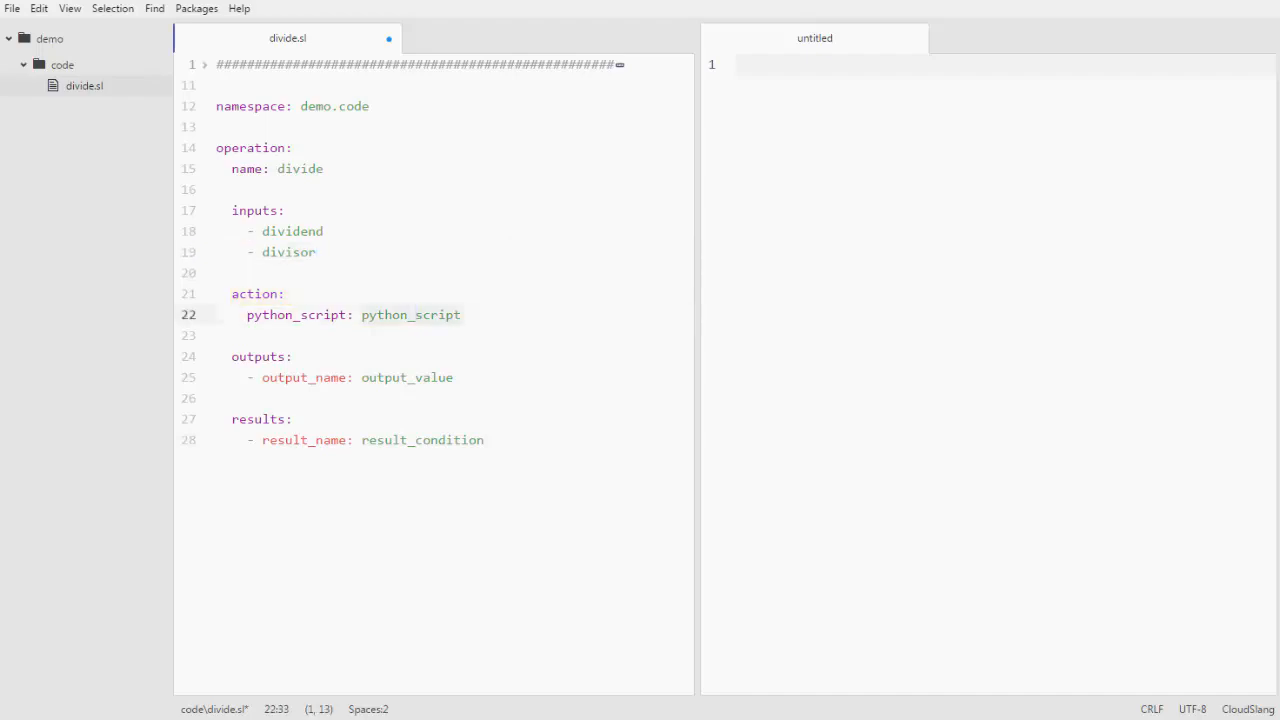
{"action": "double_click", "coordinate": [298, 314]}
{"action": "type", "text": "|"}
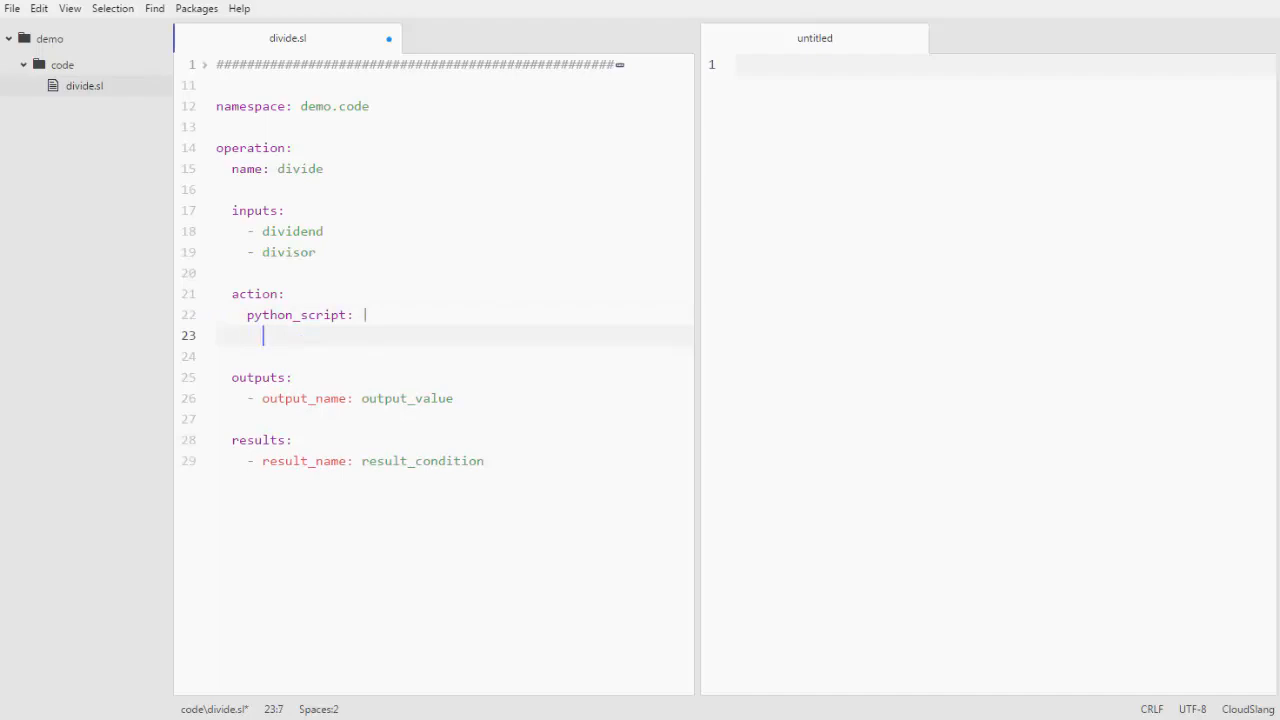
{"action": "type", "text": "dividend = float(dividend"}
{"action": "type", "text": "divisor"}
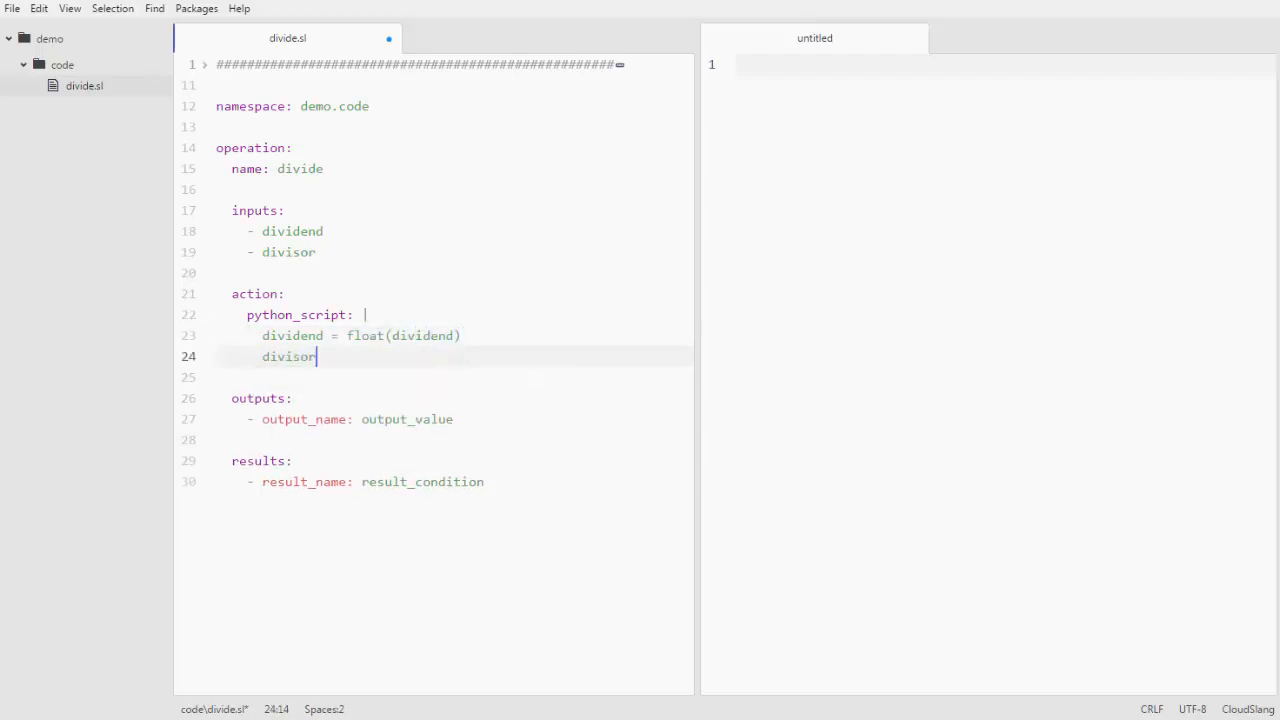
{"action": "type", "text": "= float()"}
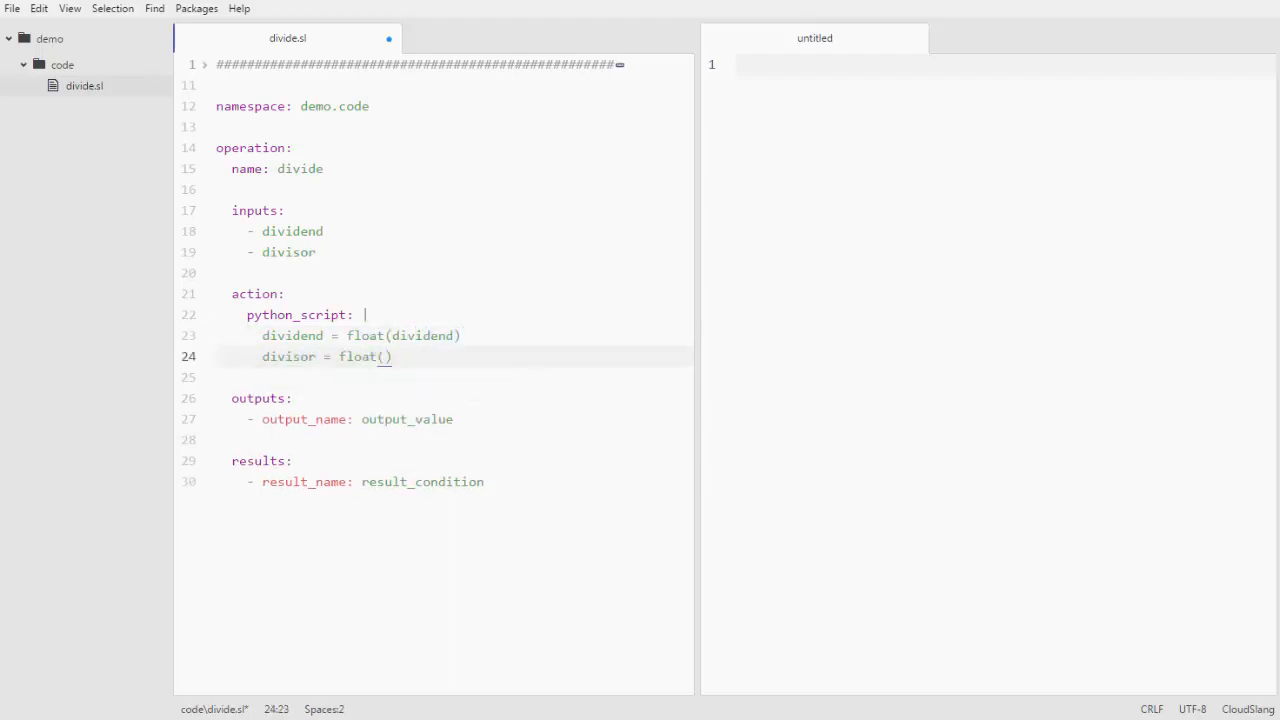
{"action": "type", "text": "divisor"}
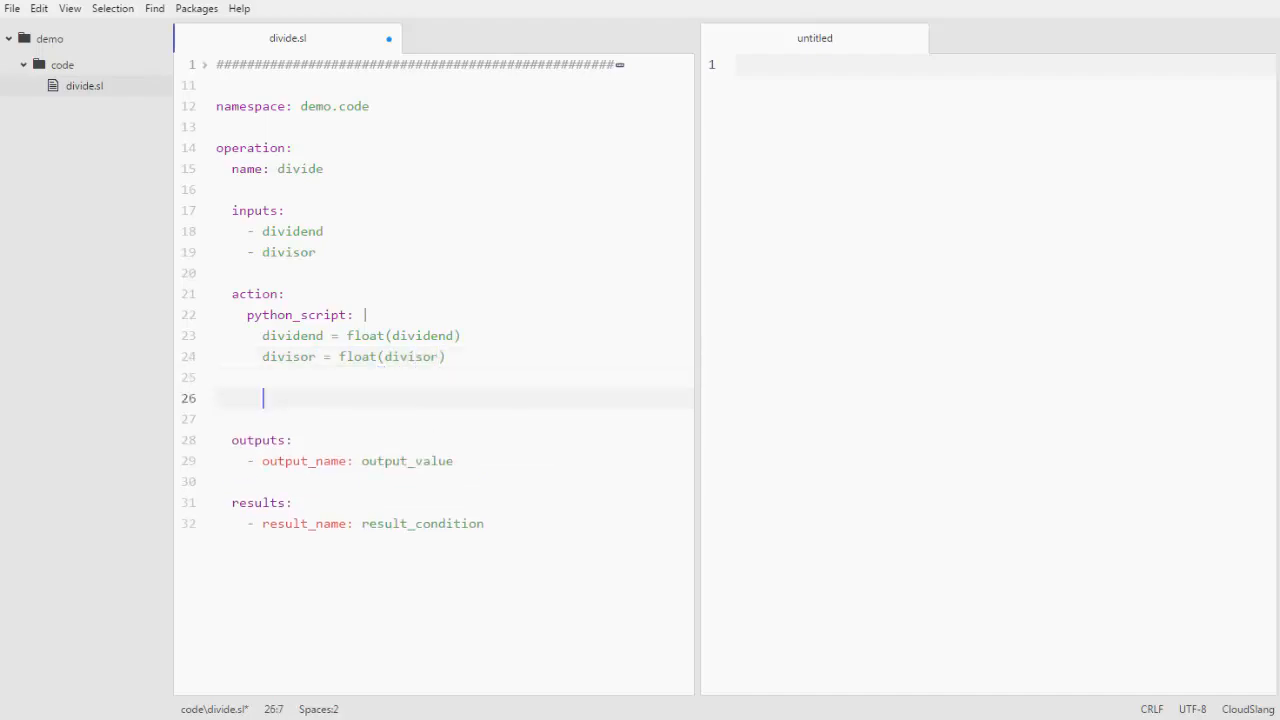
Step: Add 'if divisor == 0: quotient = 'error'' else 'quotient = dividend / divisor'
{"action": "type", "text": "if divisor"}
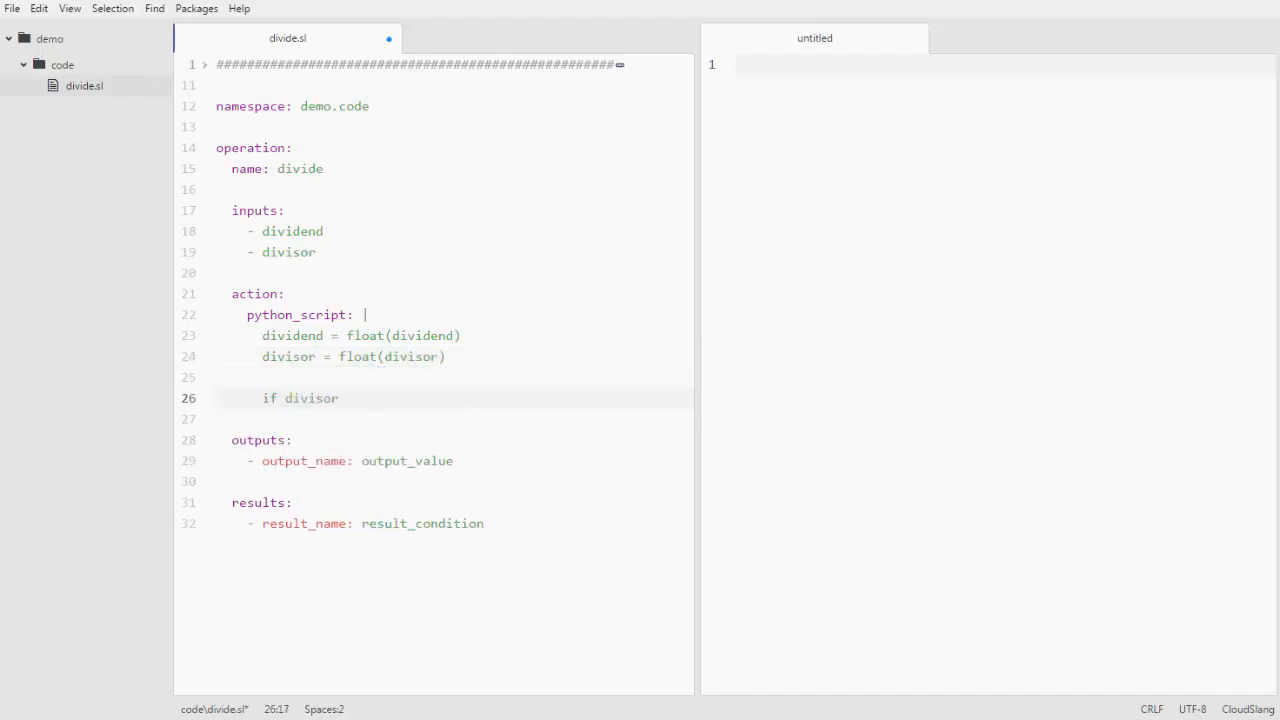
{"action": "type", "text": "== 0:"}
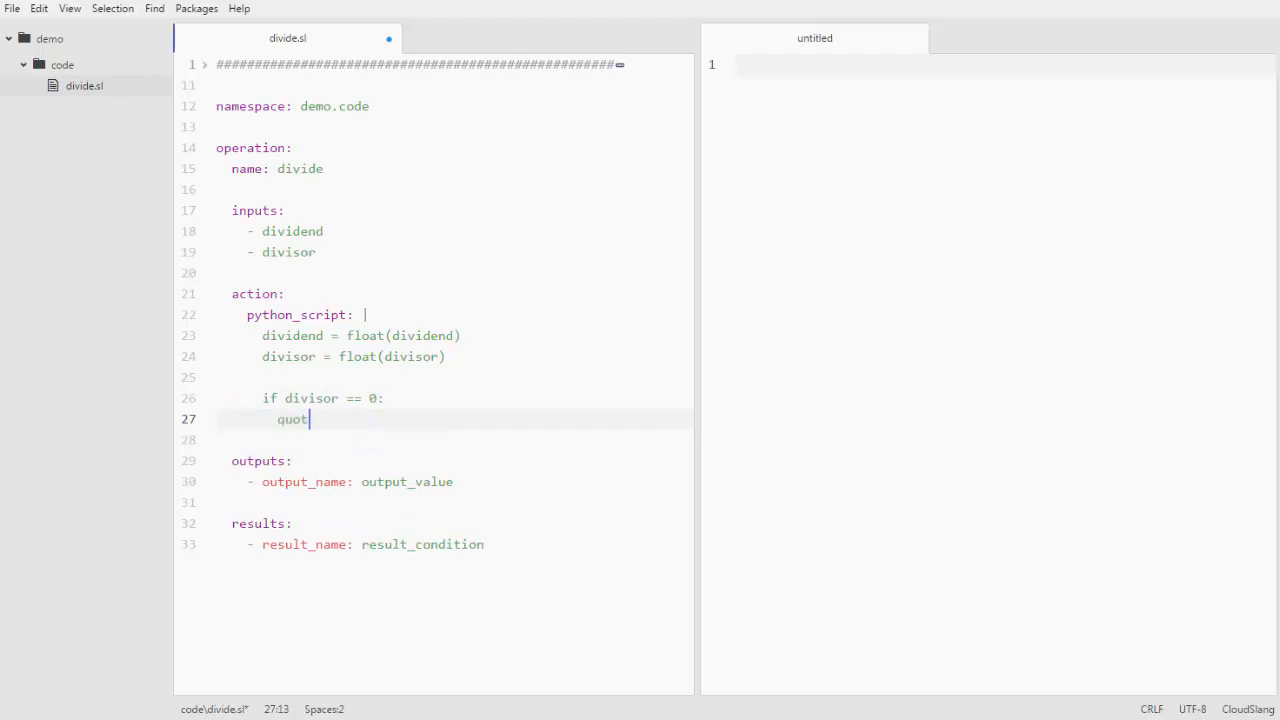
{"action": "type", "text": "ient = 'error'"}
{"action": "left_click", "coordinate": [454, 440]}
{"action": "type", "text": "else:"}
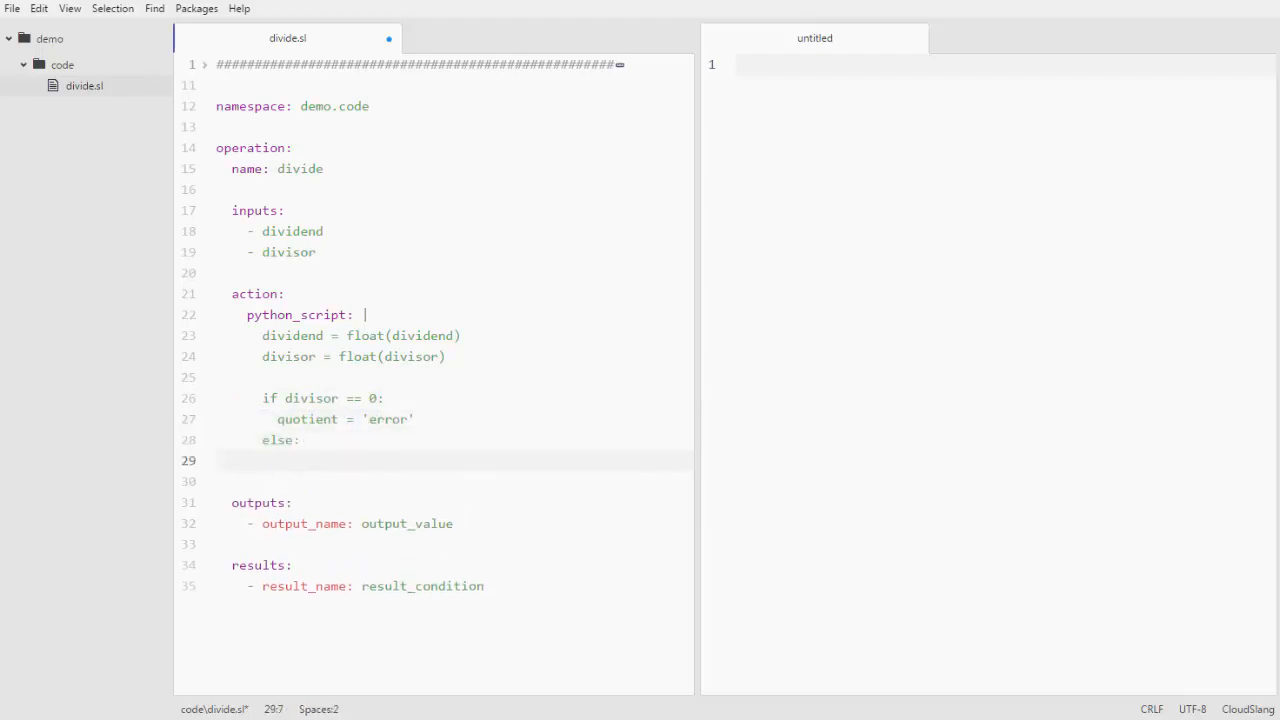
{"action": "type", "text": "quotient ="}
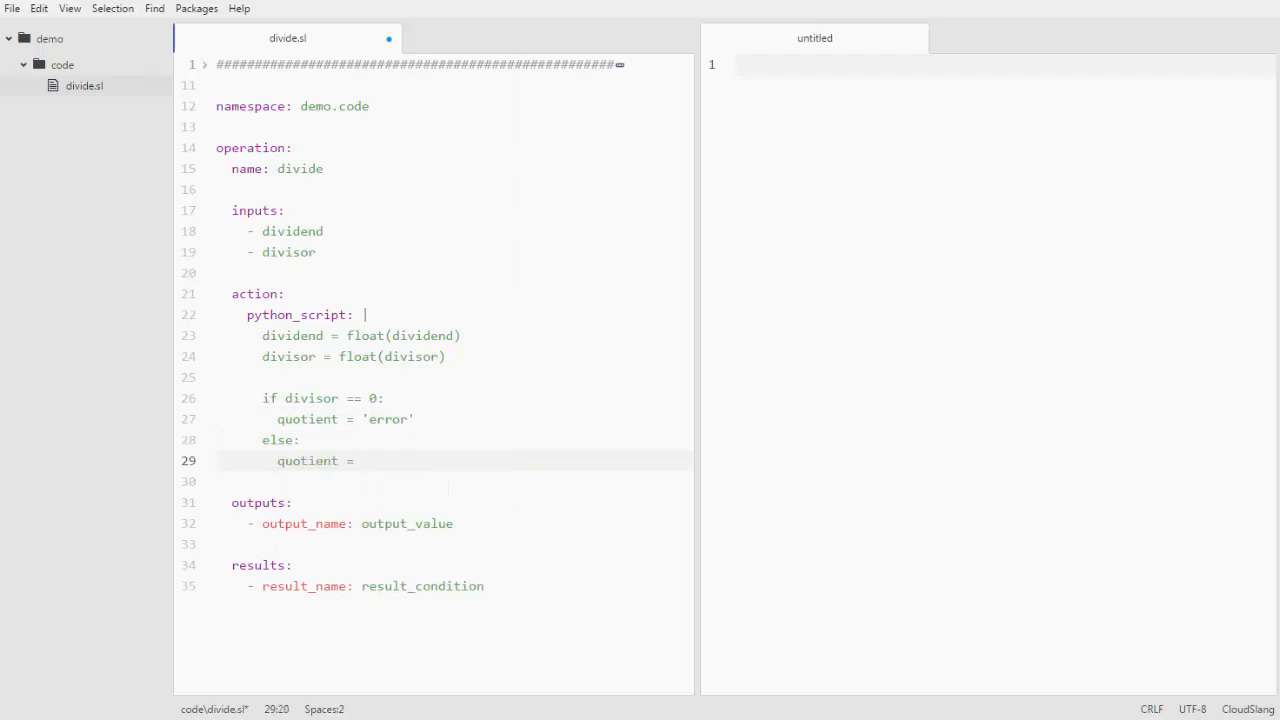
{"action": "type", "text": "dividend /"}
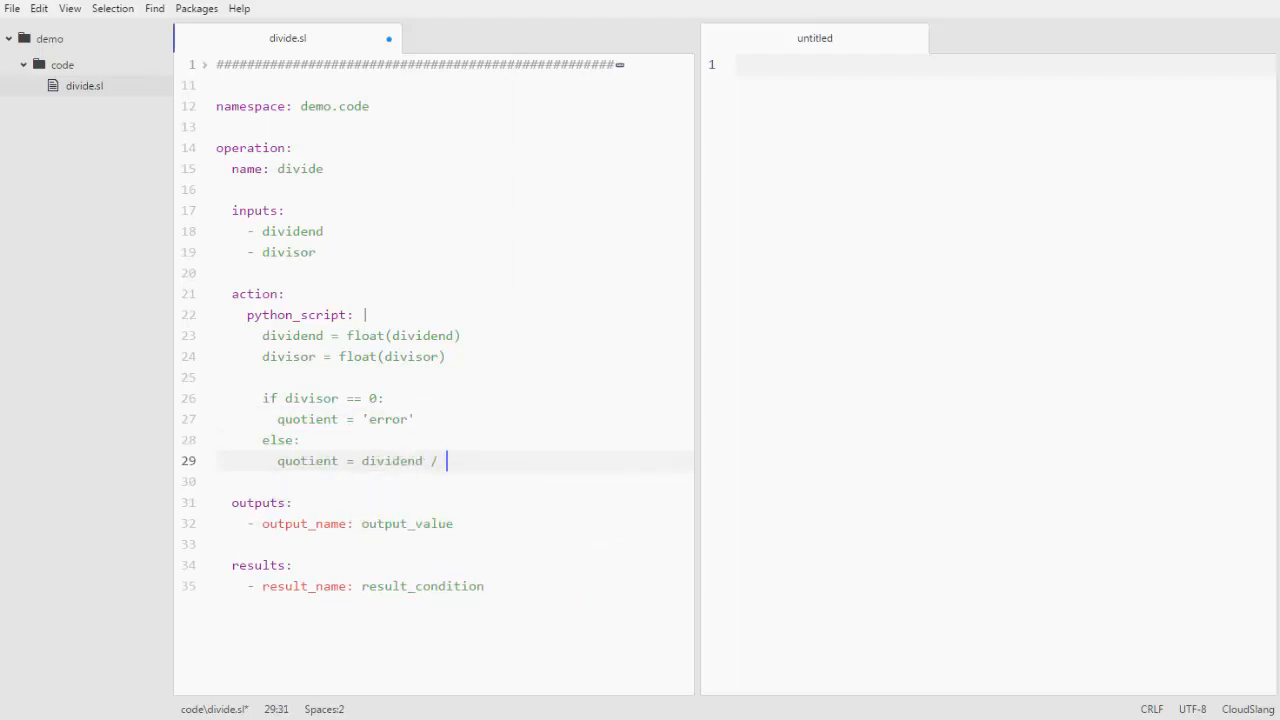
{"action": "type", "text": "divisor"}
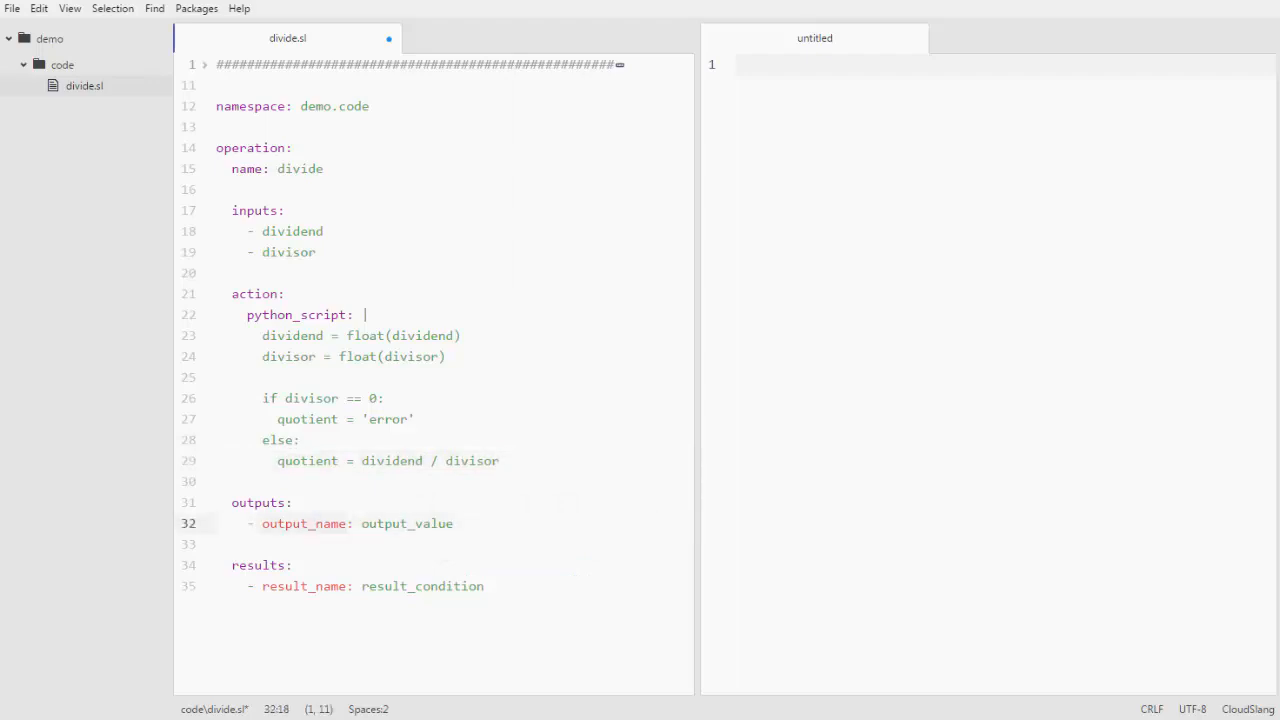
Step: Output quotient and set results ILLEGAL: ${quotient == 'error'} followed by SUCCESS
{"action": "type", "text": "quotient"}
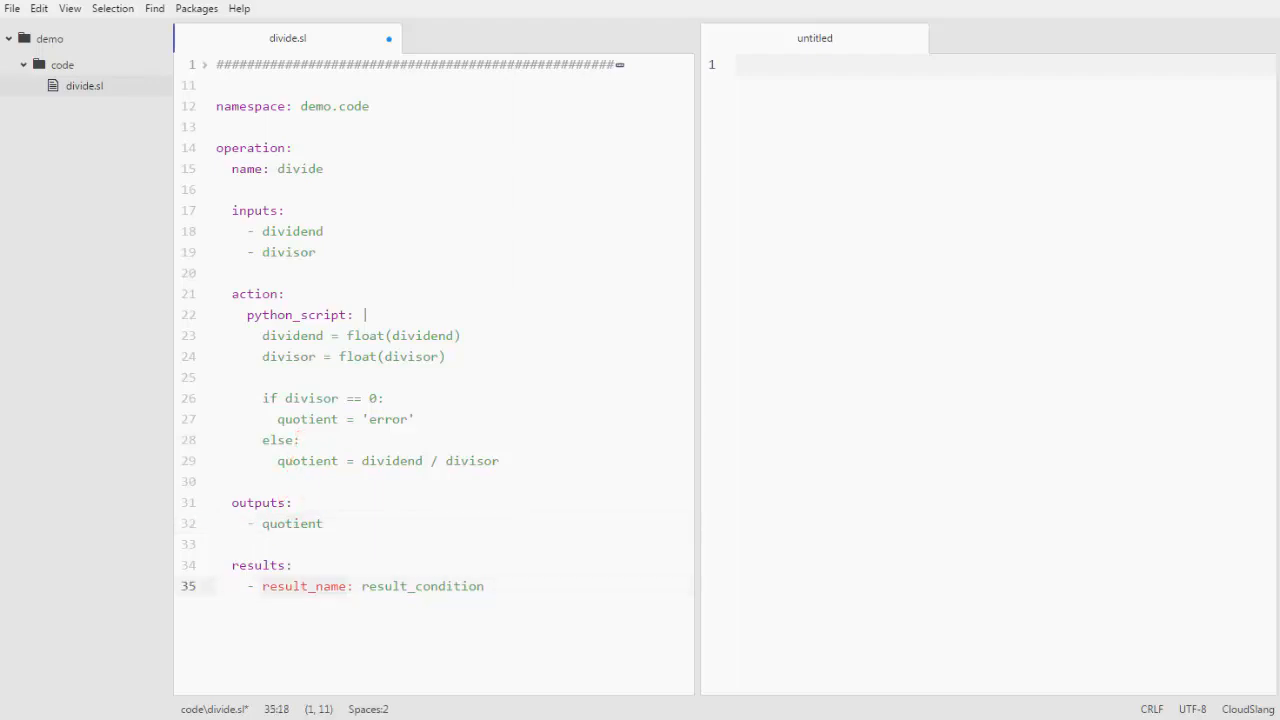
{"action": "double_click", "coordinate": [260, 564]}
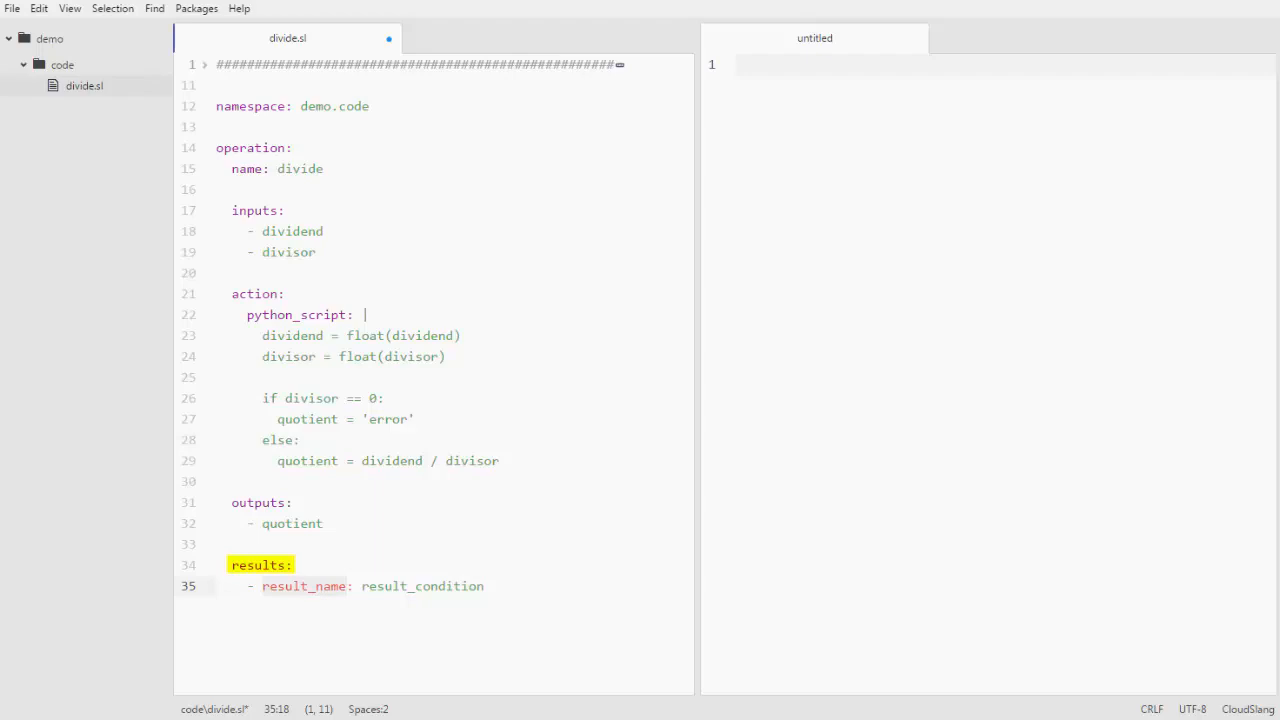
{"action": "left_click", "coordinate": [260, 564]}
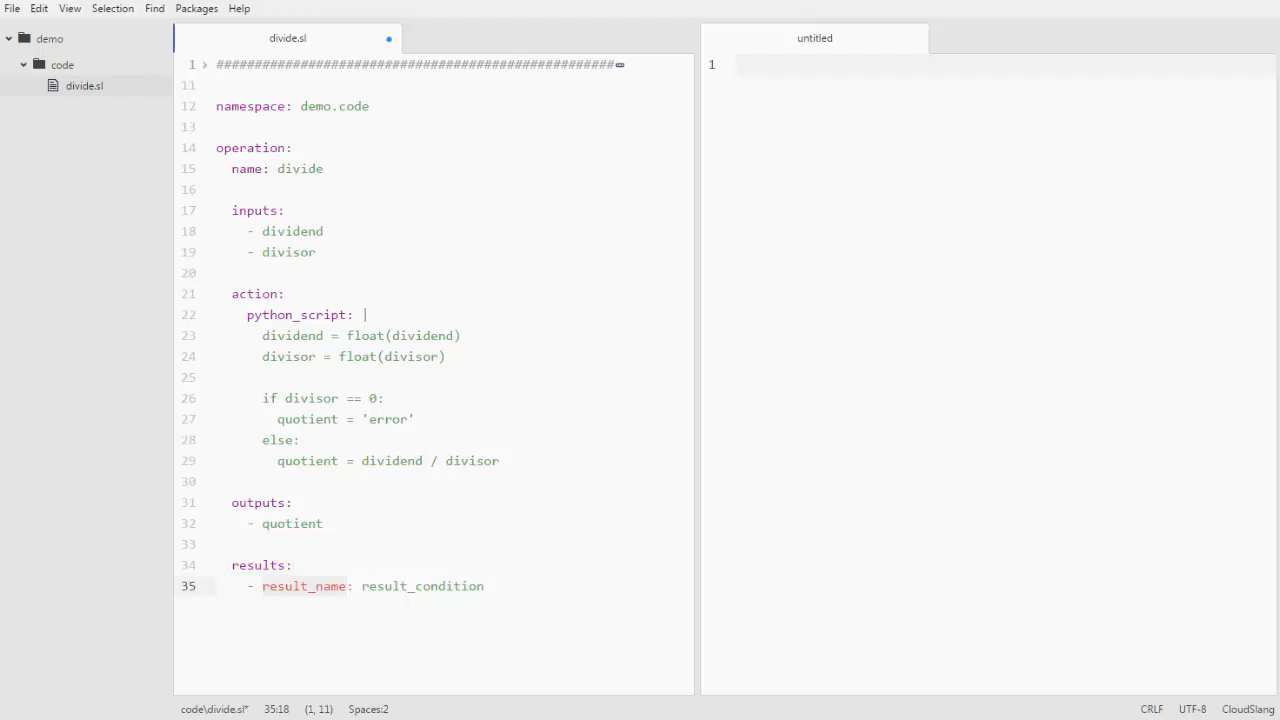
{"action": "type", "text": "ILLEGAL"}
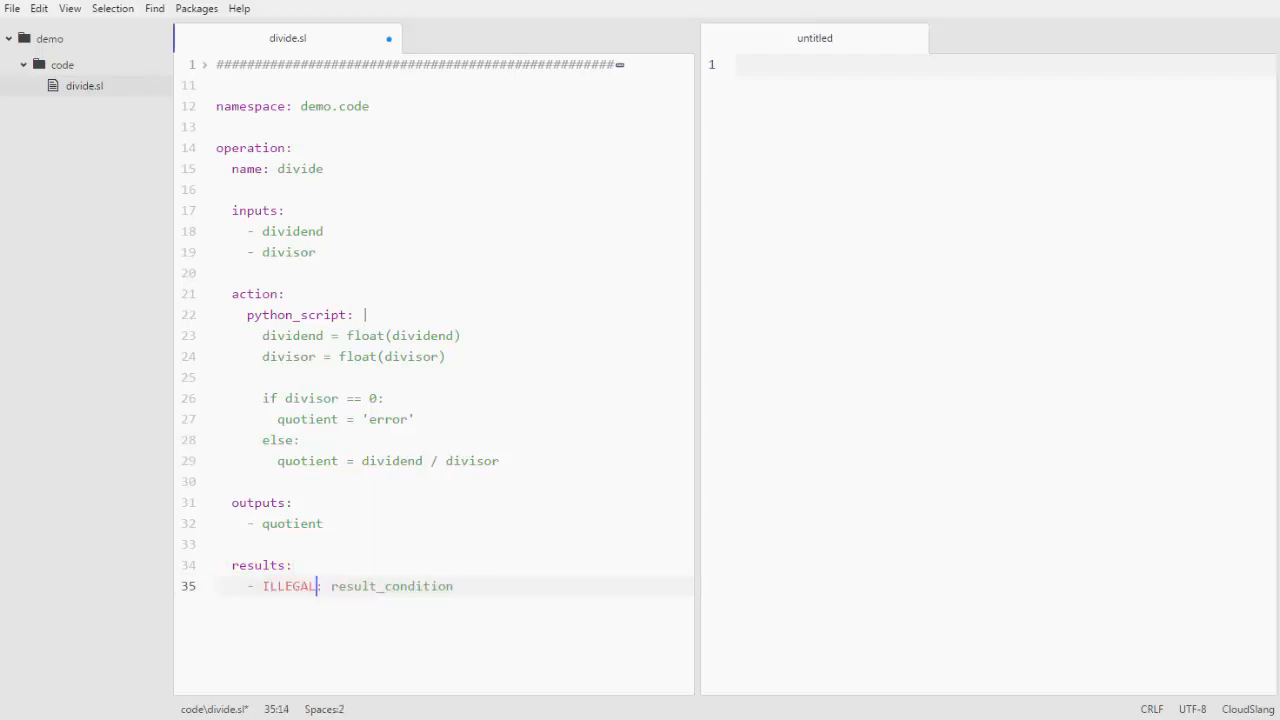
{"action": "type", "text": "${"}
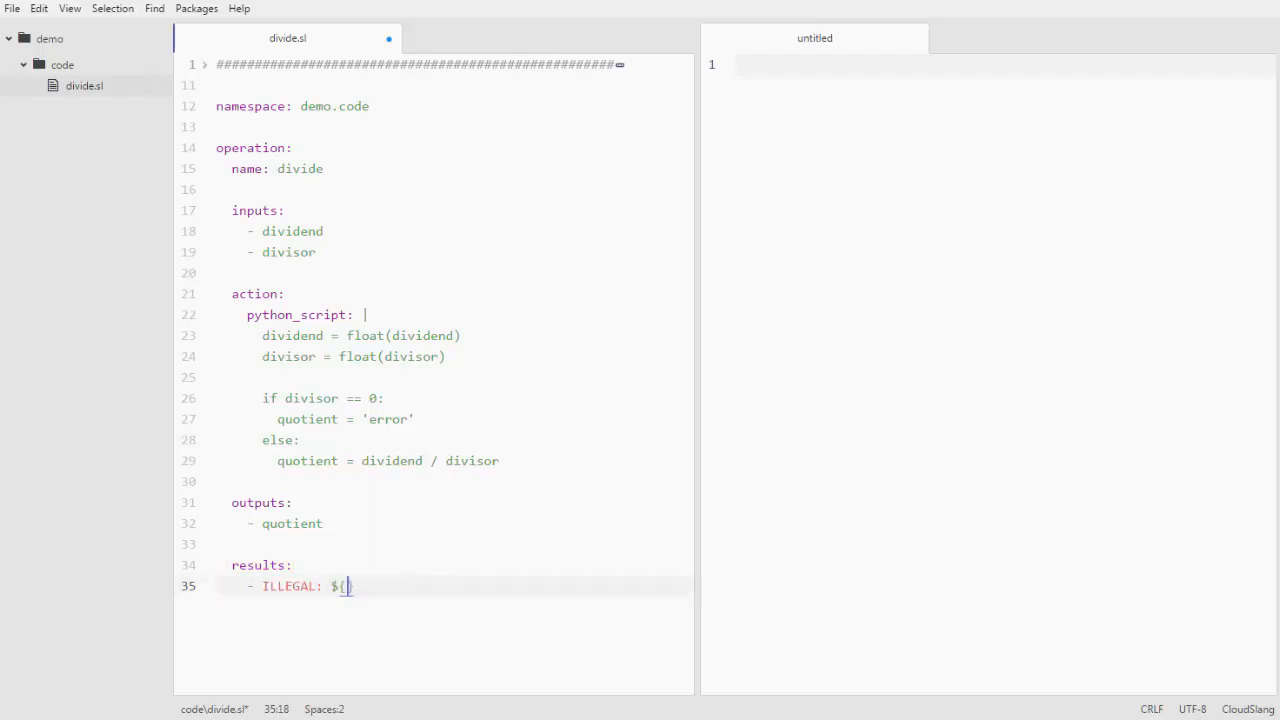
{"action": "type", "text": "quotient == 'error"}
{"action": "type", "text": "-"}
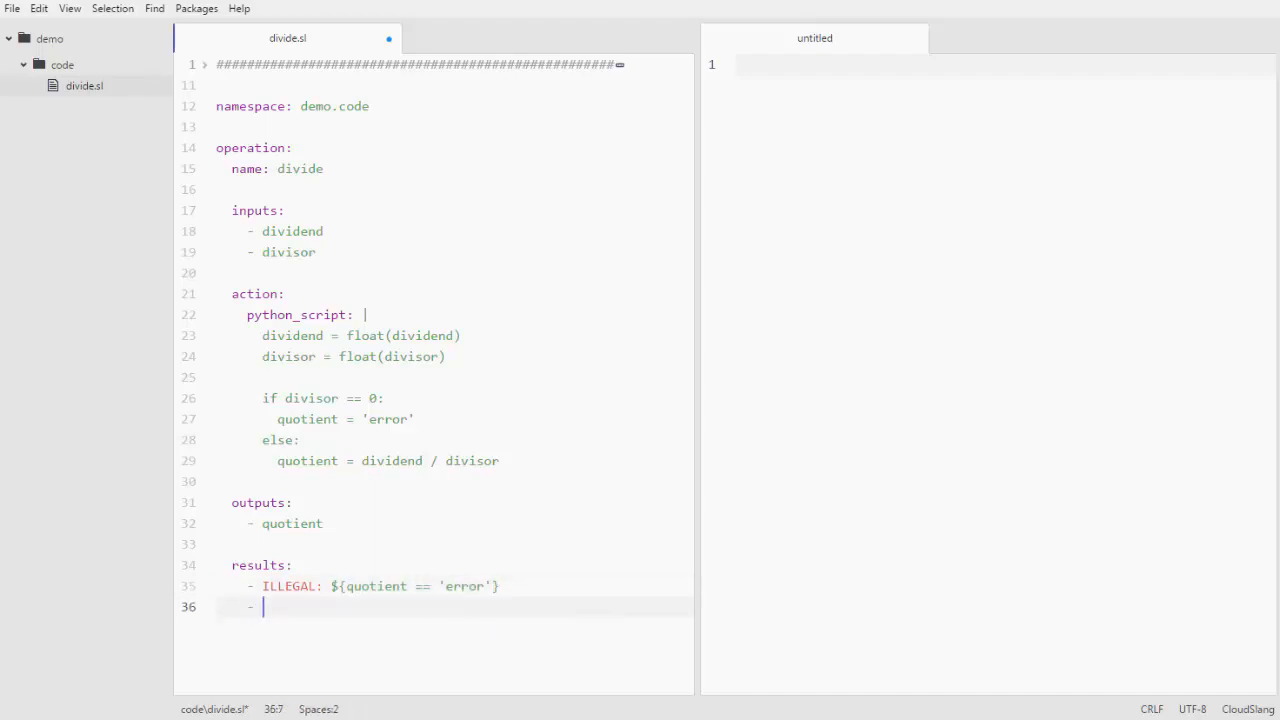
{"action": "type", "text": "SUCCESS"}
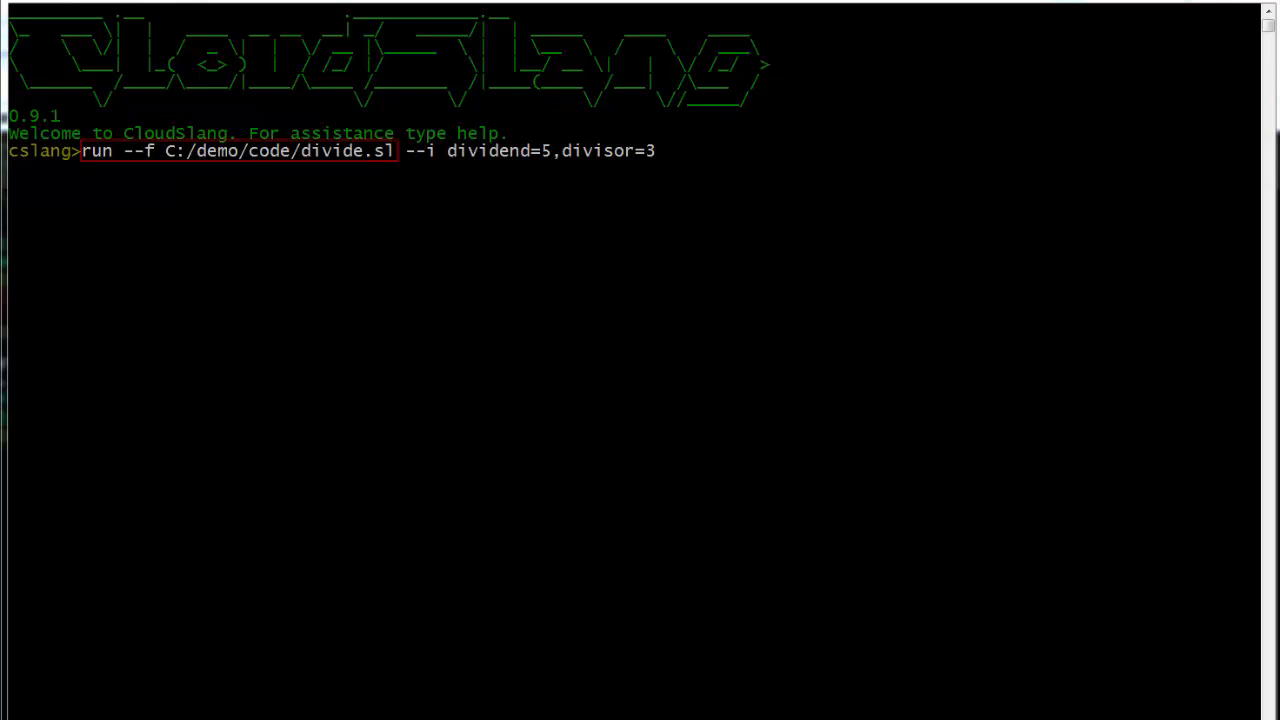
Step: Run 'run --f C:/demo/code/divide.sl --i dividend=5,divisor=3' in the CloudSlang CLI
{"action": "key", "text": "Return"}
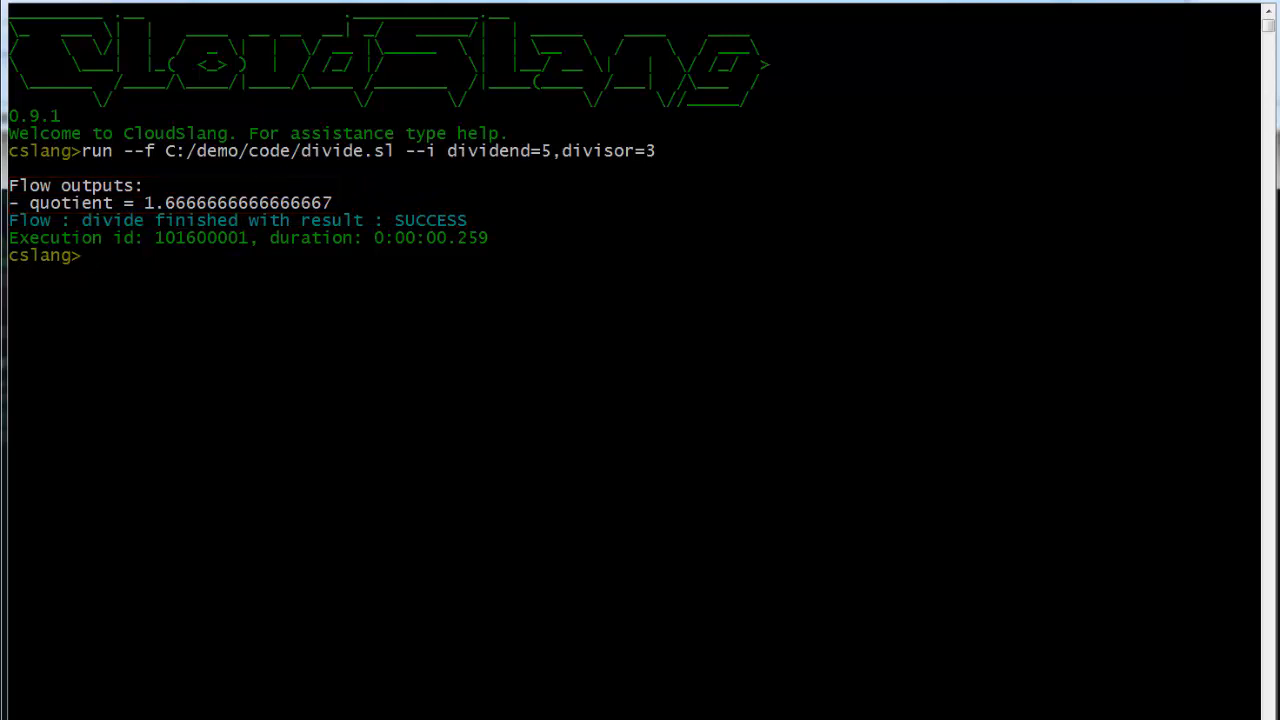
{"action": "type", "text": "run --f C:/demo/code/divide.sl --i dividend=5,divisor="}
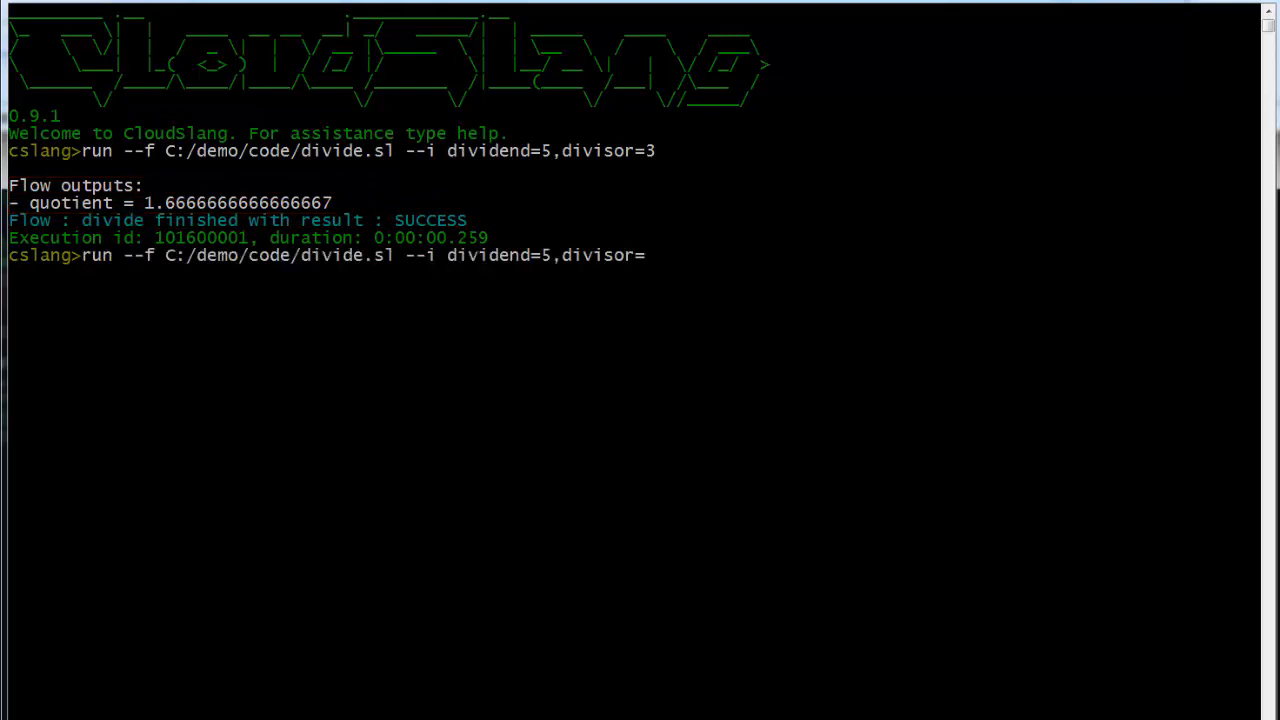
{"action": "key", "text": "Return"}
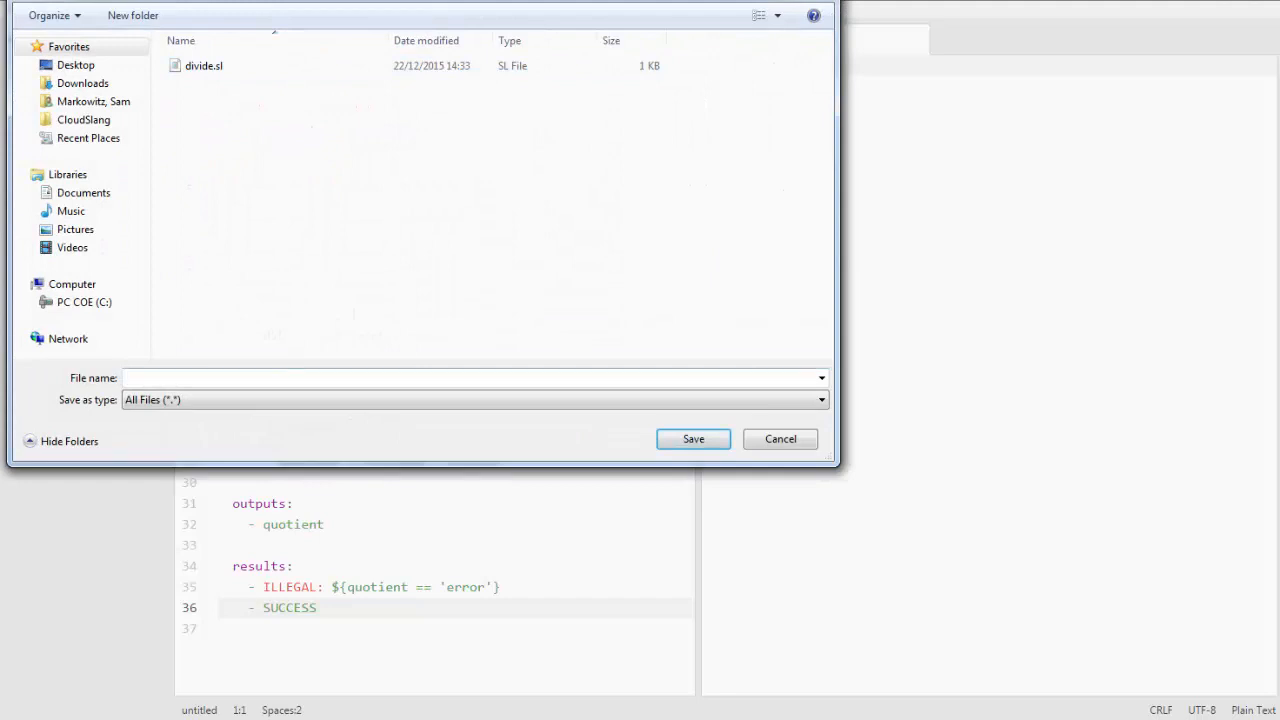
Step: Save a new empty file as division.sl in Atom
{"action": "type", "text": "division.sl"}
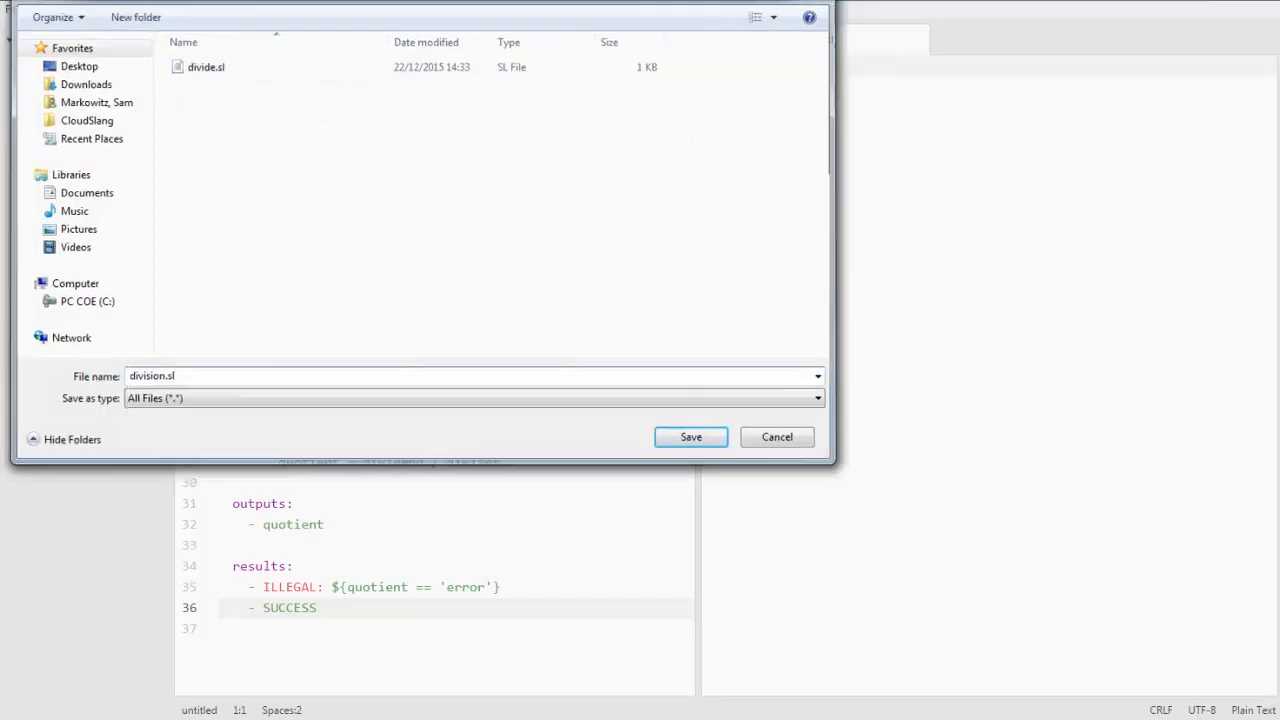
{"action": "left_click", "coordinate": [690, 436]}
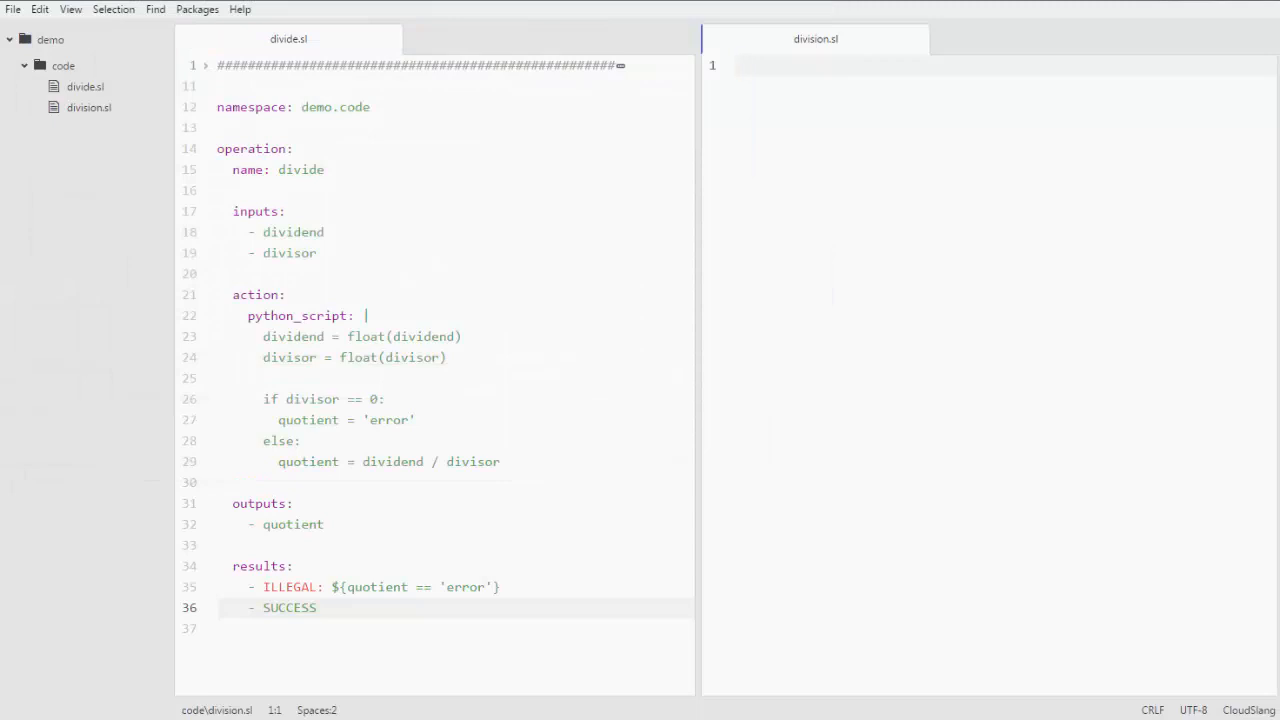
Step: Insert the flow snippet with namespace demo.code, name division and input input1
{"action": "left_click", "coordinate": [736, 64]}
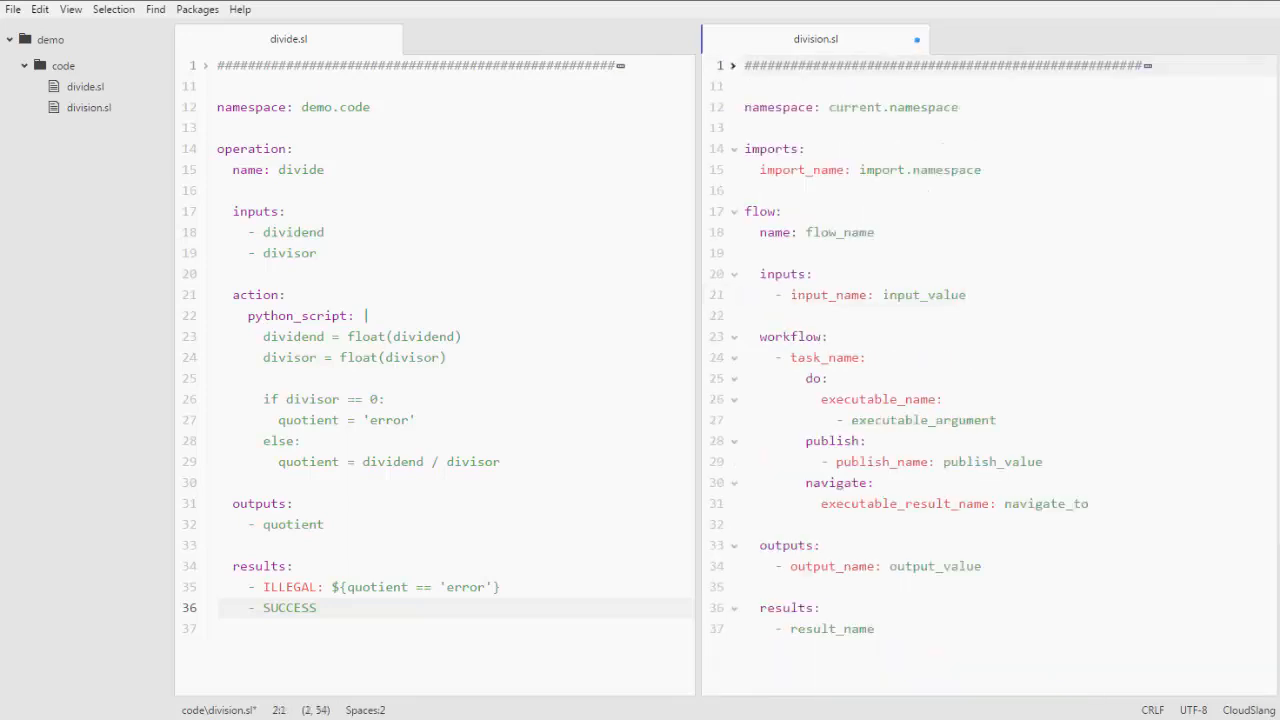
{"action": "type", "text": "demo"}
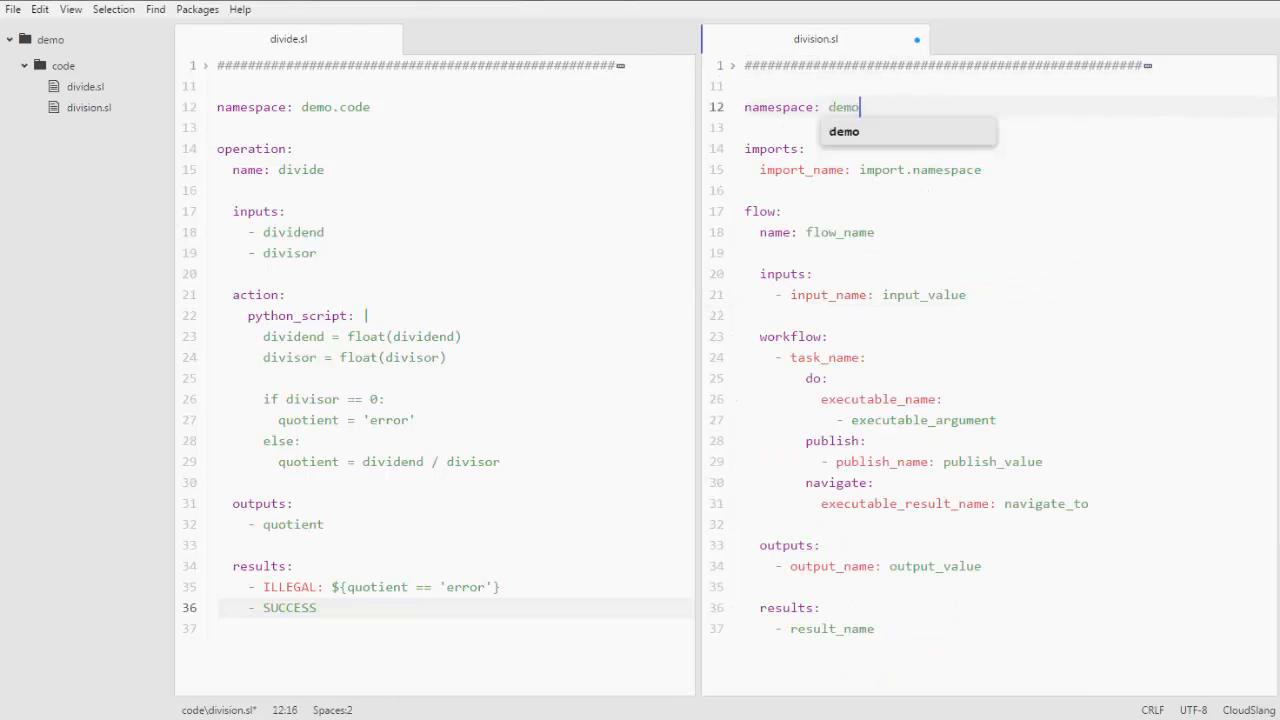
{"action": "type", "text": ".code"}
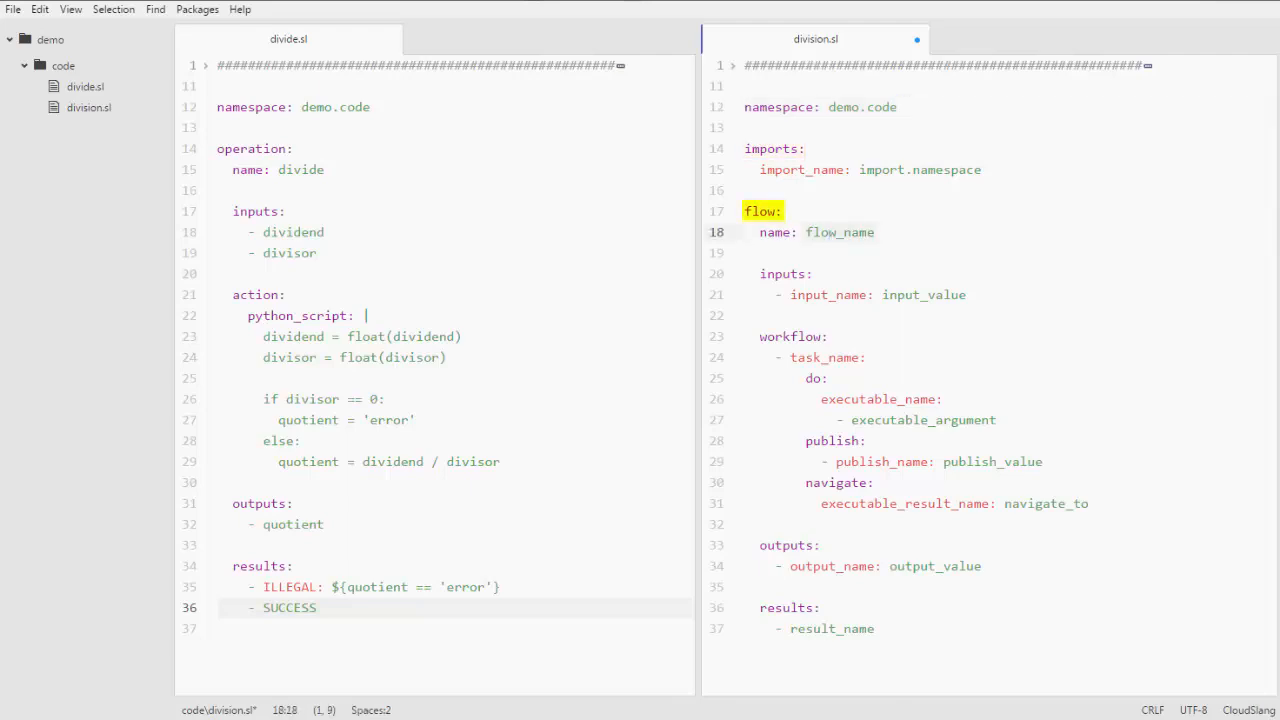
{"action": "type", "text": "divis"}
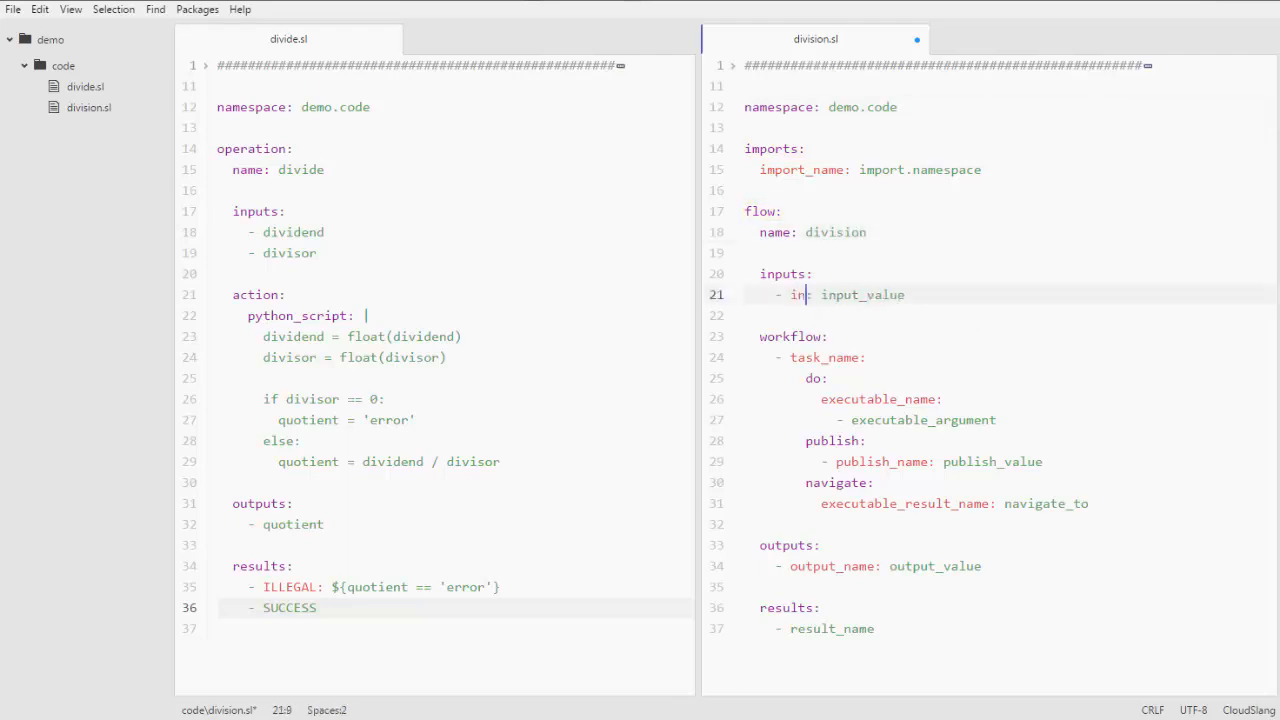
{"action": "type", "text": "input1"}
{"action": "left_click", "coordinate": [1010, 314]}
{"action": "type", "text": "- input2"}
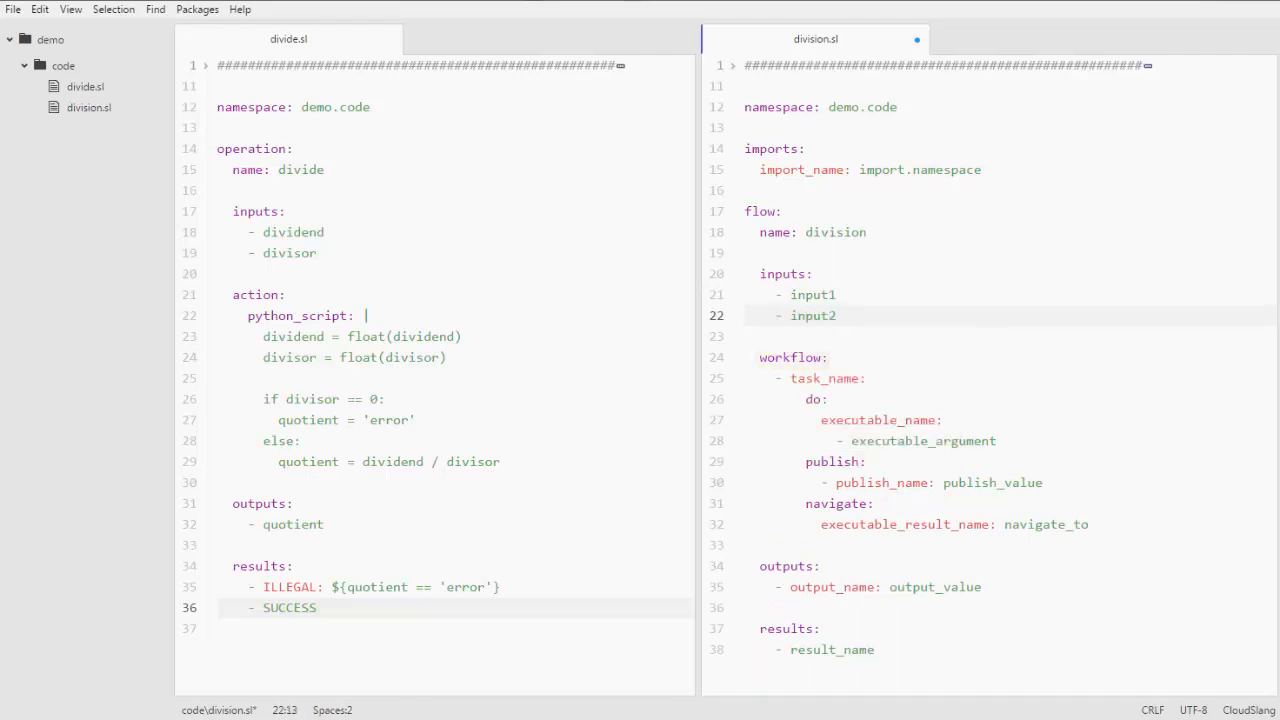
Step: Name the task divider calling divide with dividend ${input1} and divisor ${input2}
{"action": "left_click", "coordinate": [836, 316]}
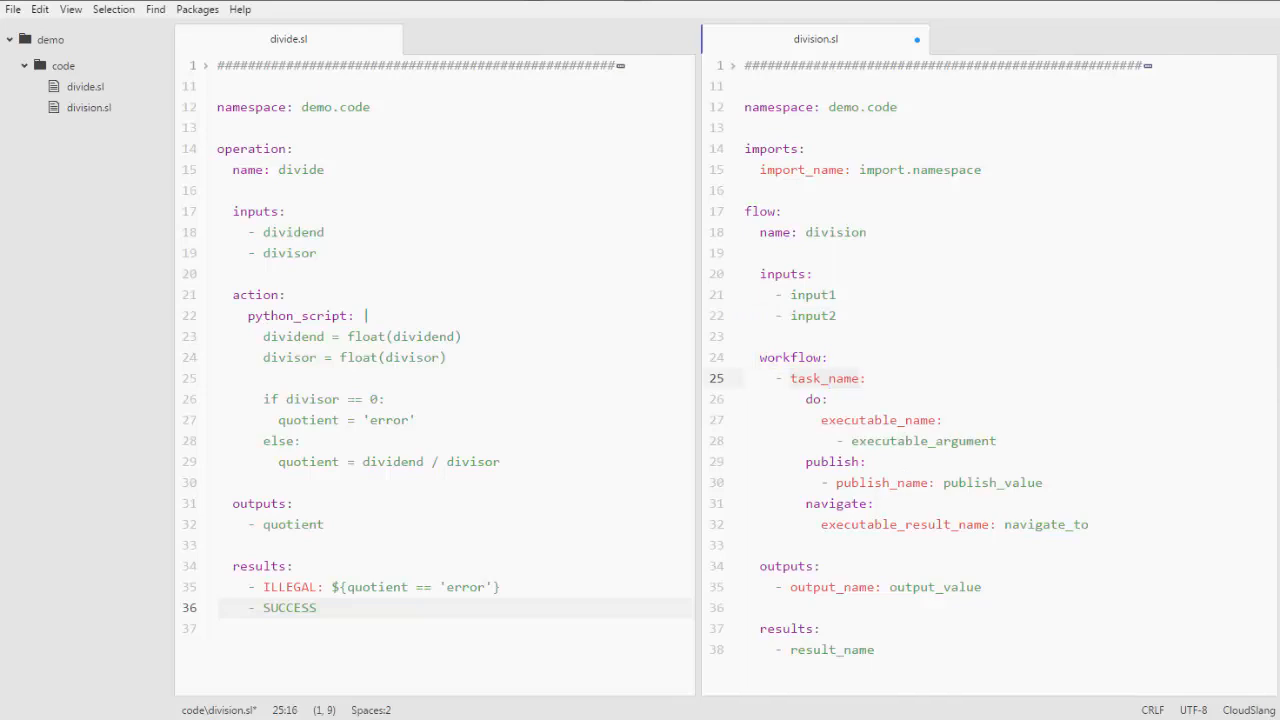
{"action": "type", "text": "divider:"}
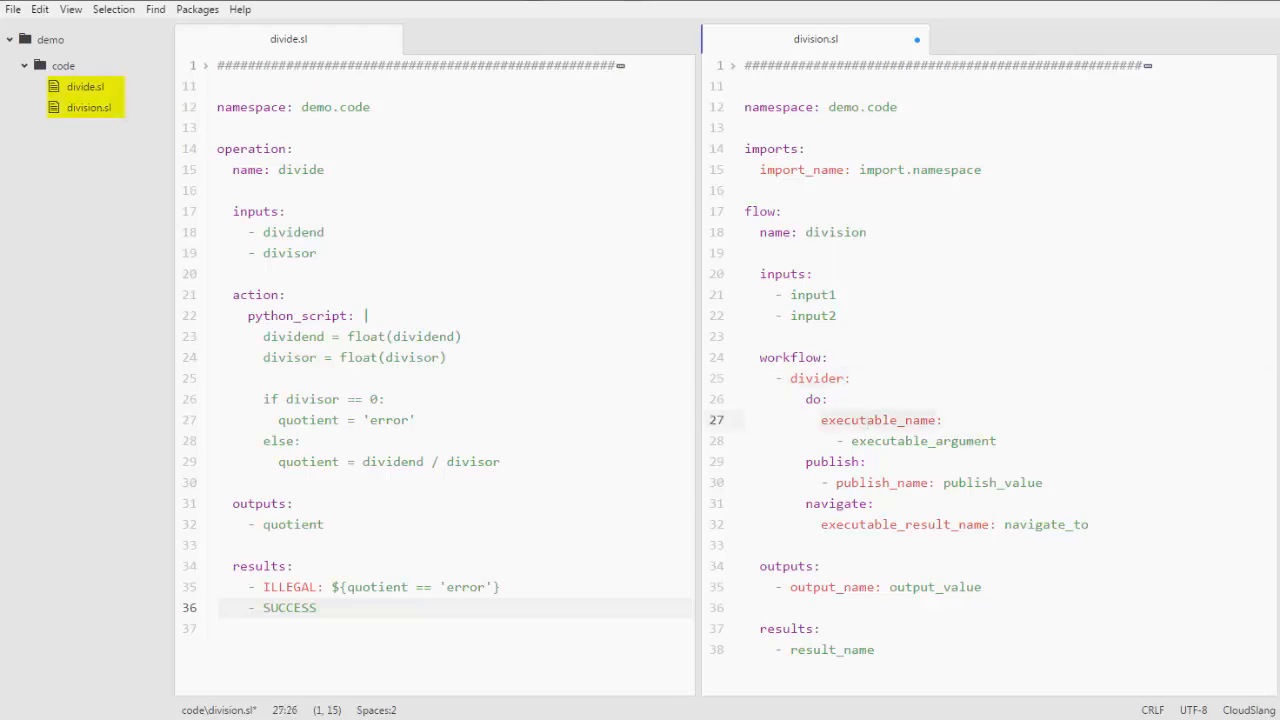
{"action": "type", "text": "divide:"}
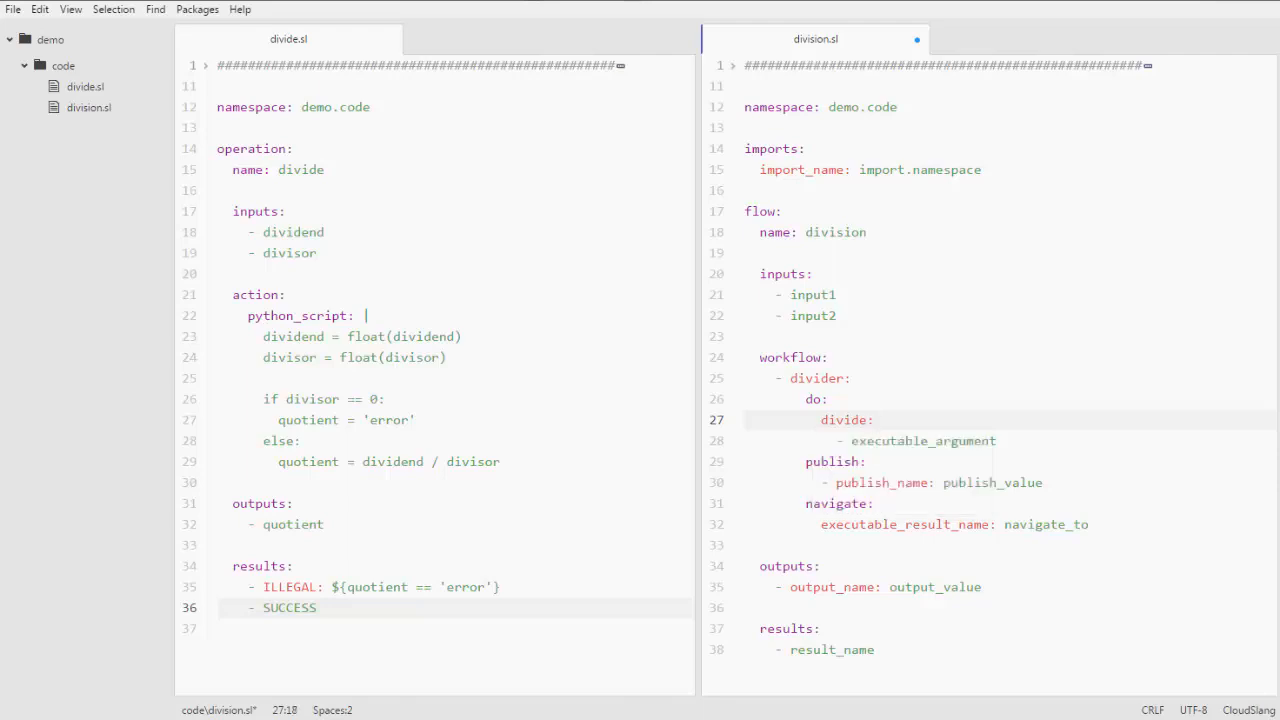
{"action": "type", "text": "dividend:"}
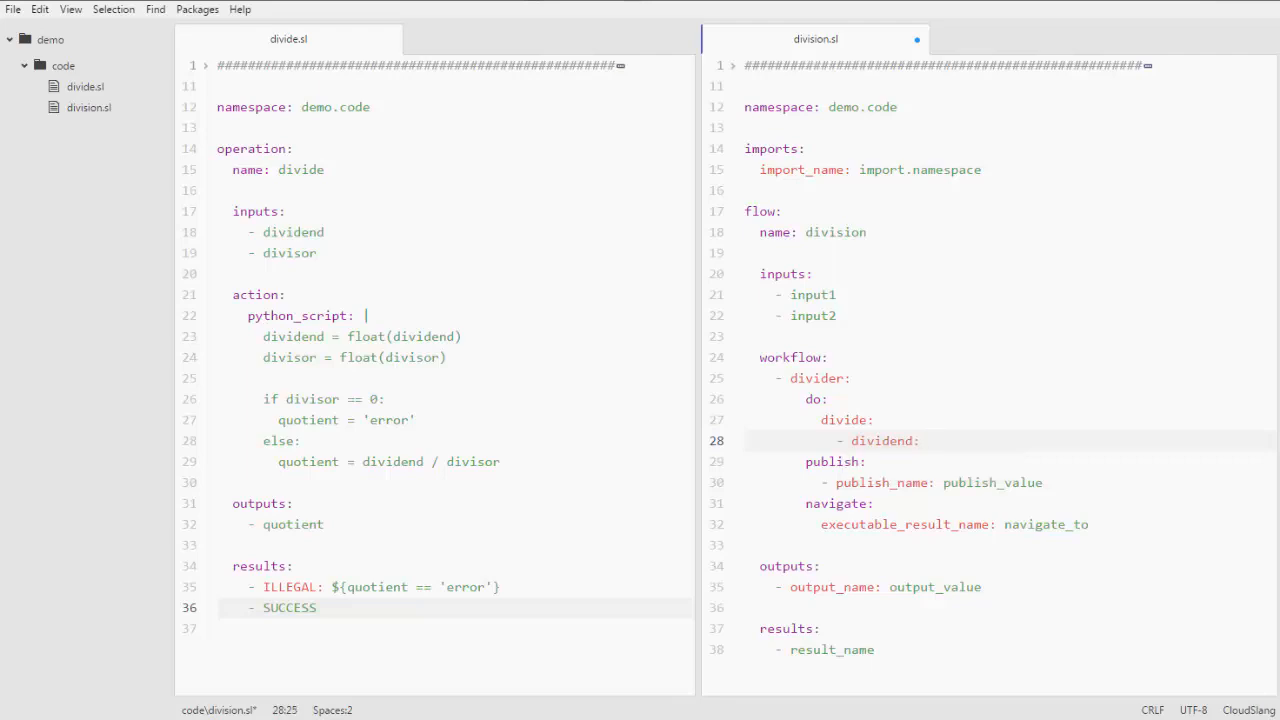
{"action": "type", "text": "${inpu"}
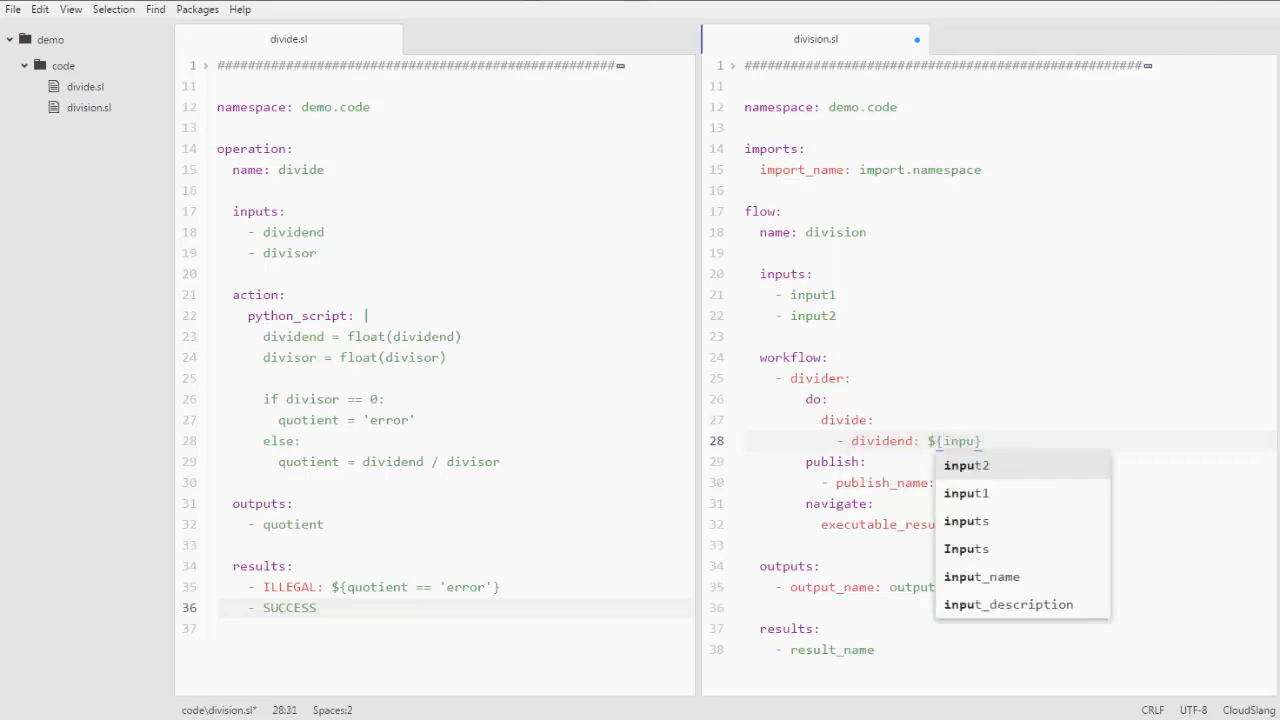
{"action": "left_click", "coordinate": [966, 492]}
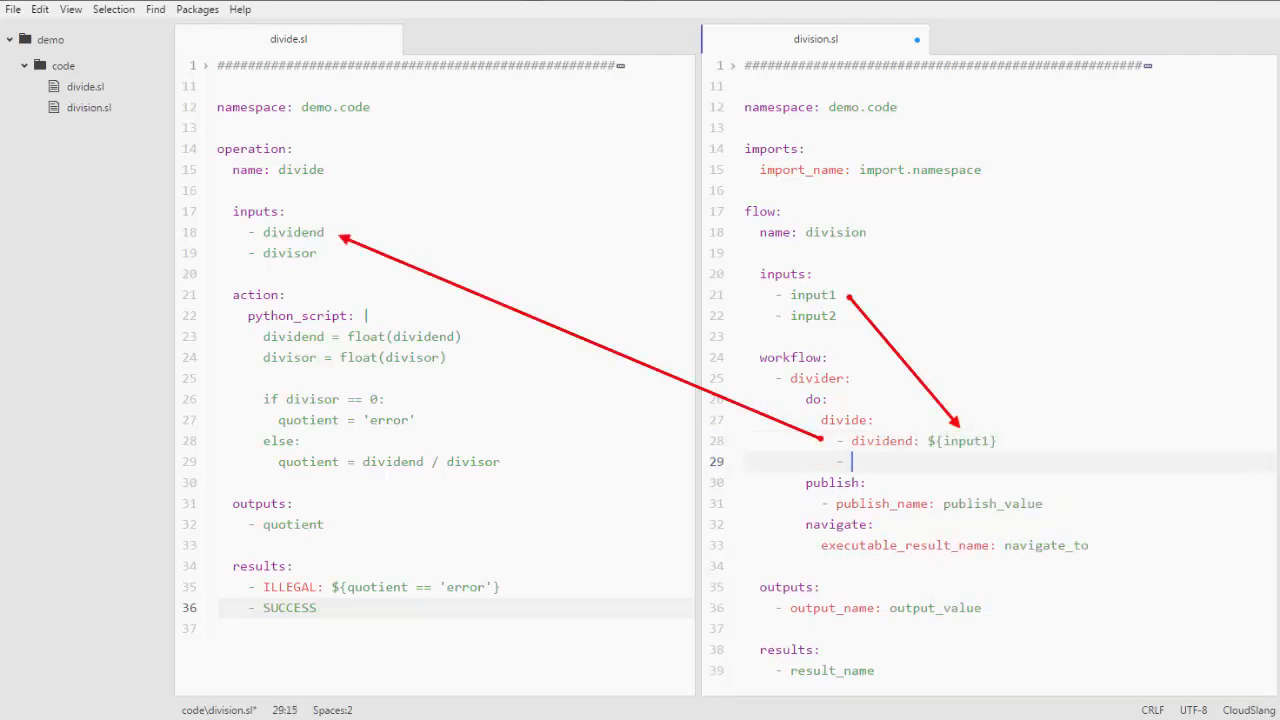
{"action": "type", "text": "divisor:"}
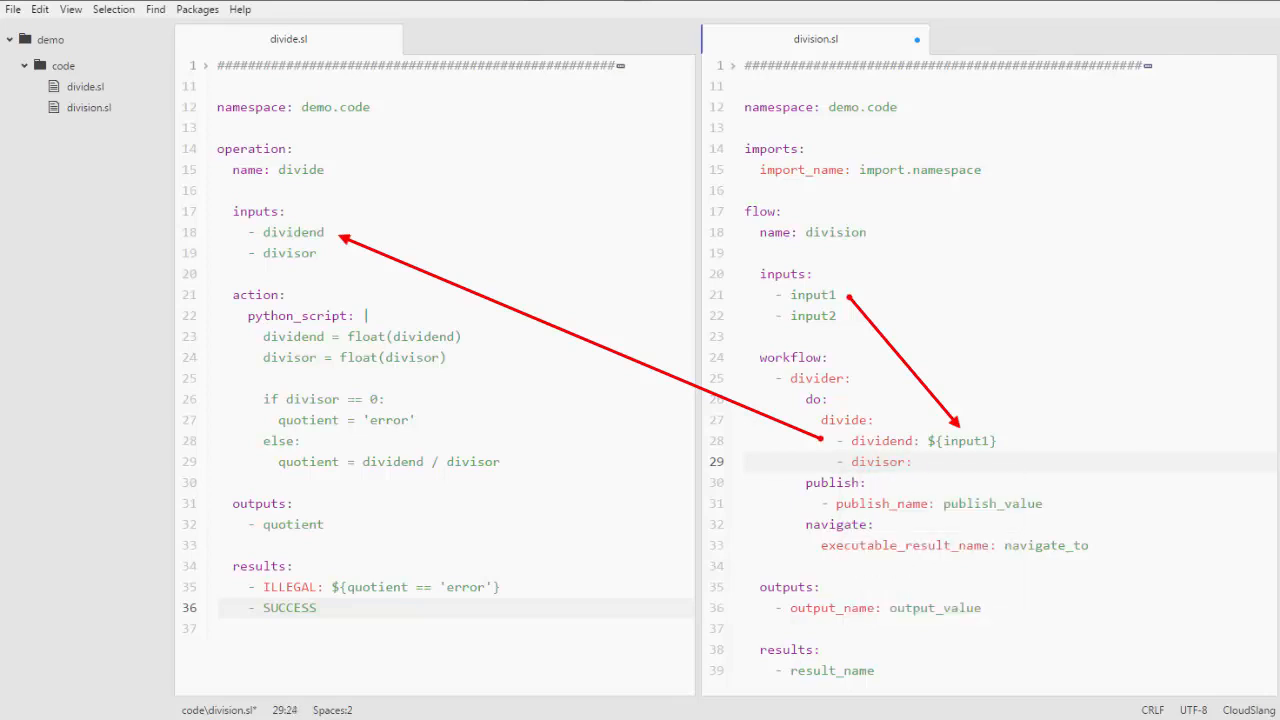
{"action": "type", "text": "${input2}"}
{"action": "left_click", "coordinate": [1006, 504]}
{"action": "type", "text": "- answer: $"}
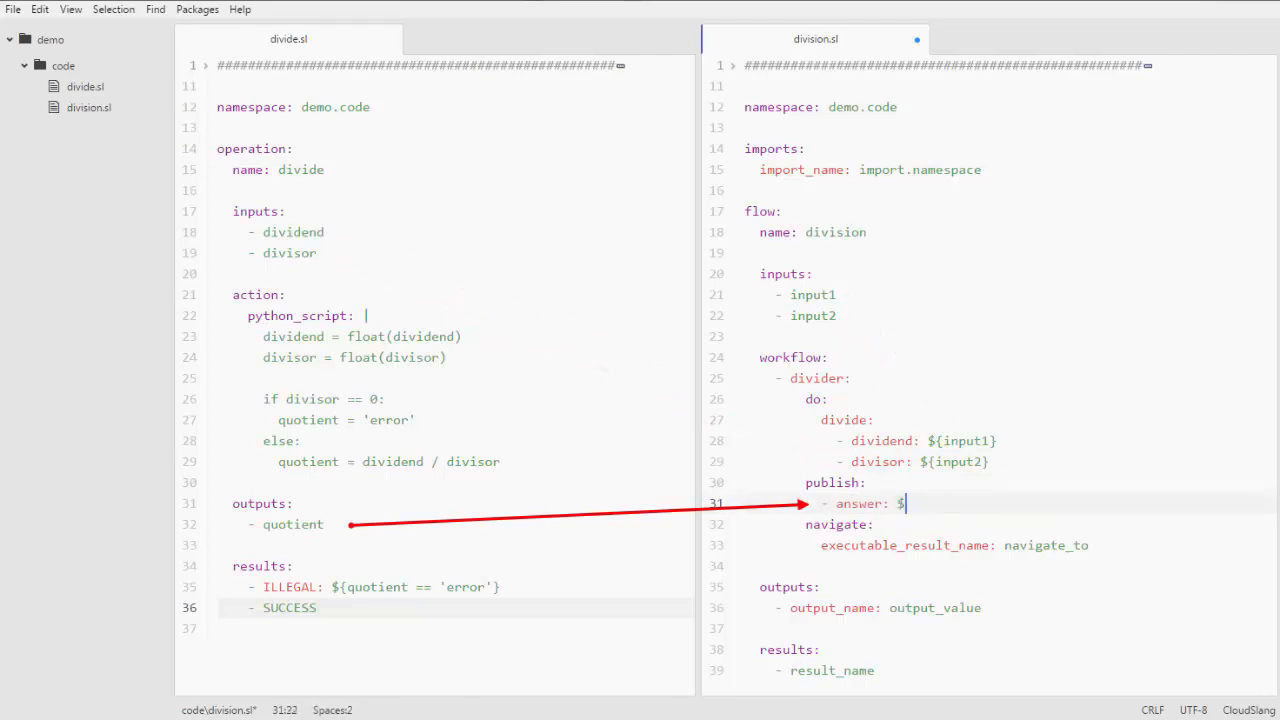
Step: Publish ${quotient} and navigate ILLEGAL: ILLEGAL and SUCCESS: printer
{"action": "type", "text": "{quotient"}
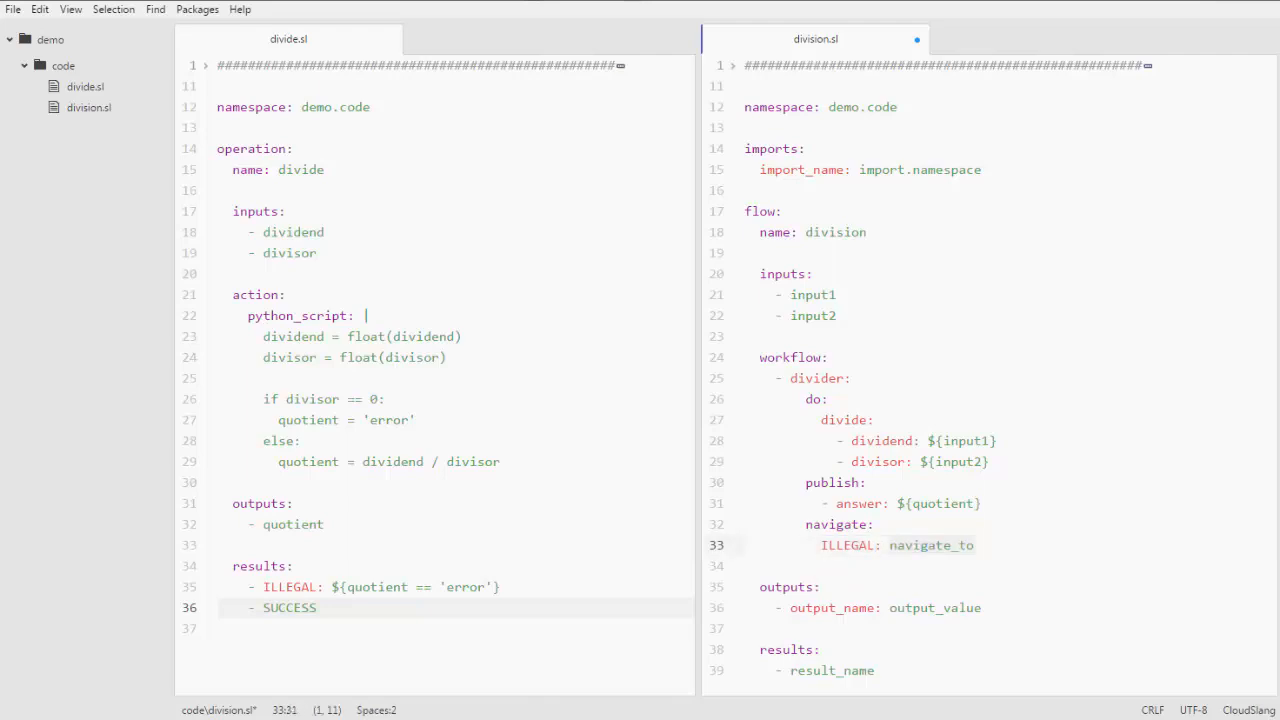
{"action": "type", "text": "ILLEGAL: ILLEGAL"}
{"action": "type", "text": "SU"}
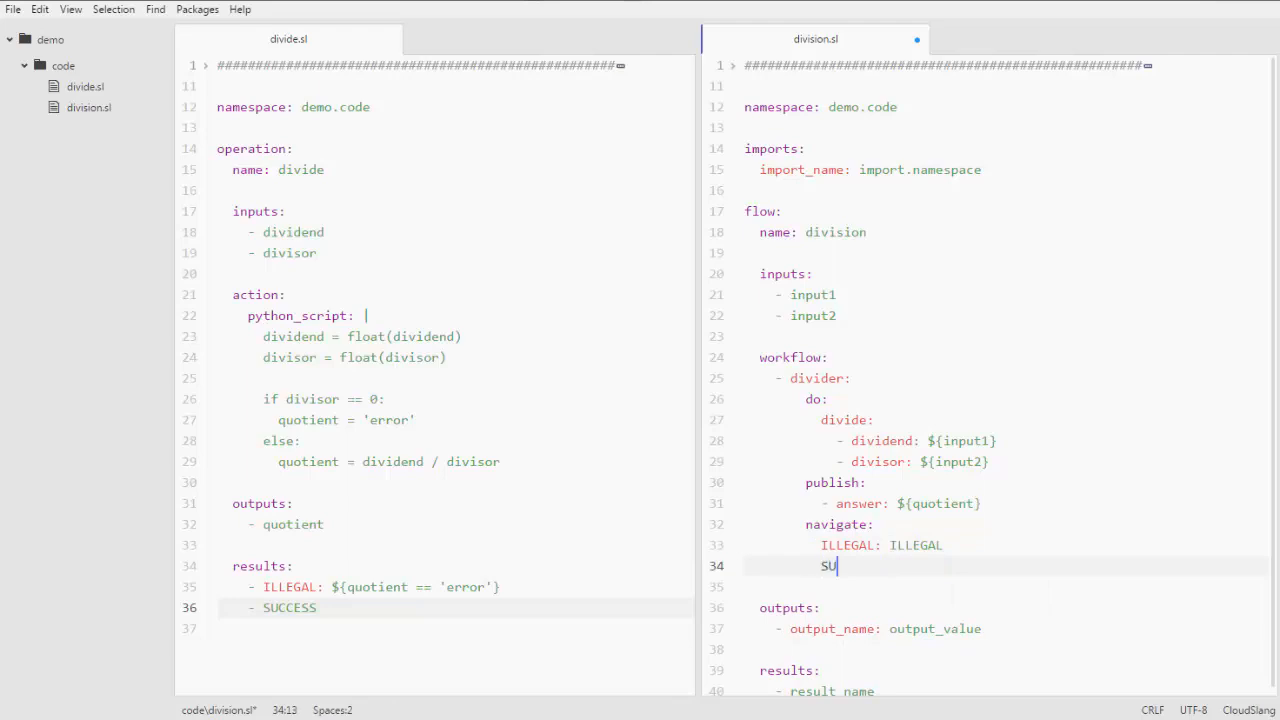
{"action": "type", "text": "CCESS: printer"}
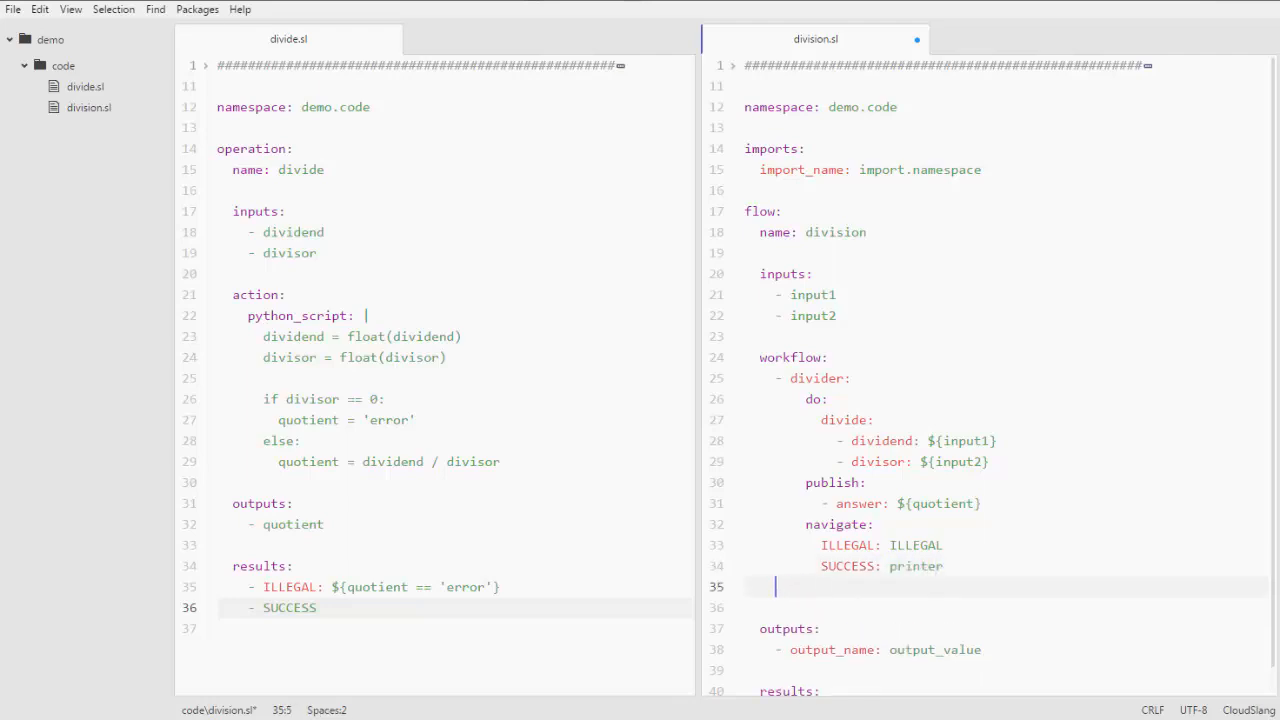
Step: Insert a second 'ta' task snippet and name it printer
{"action": "type", "text": "task_name:"}
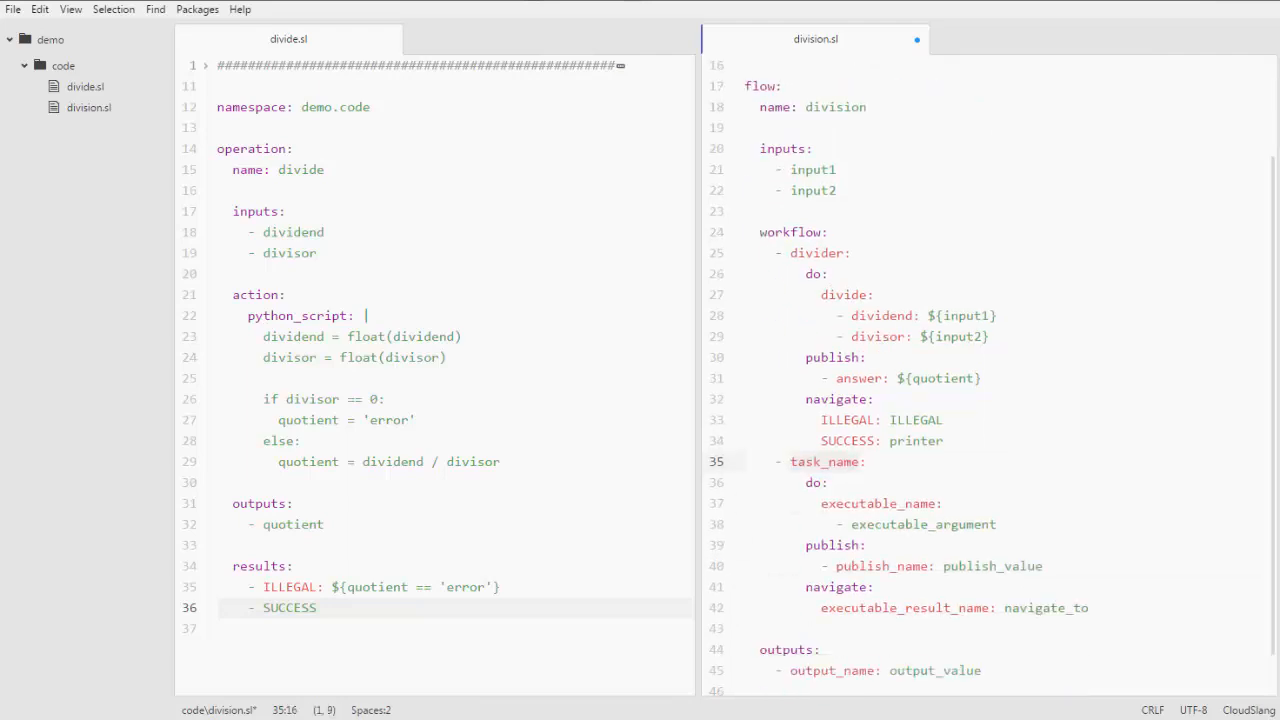
{"action": "type", "text": "printer"}
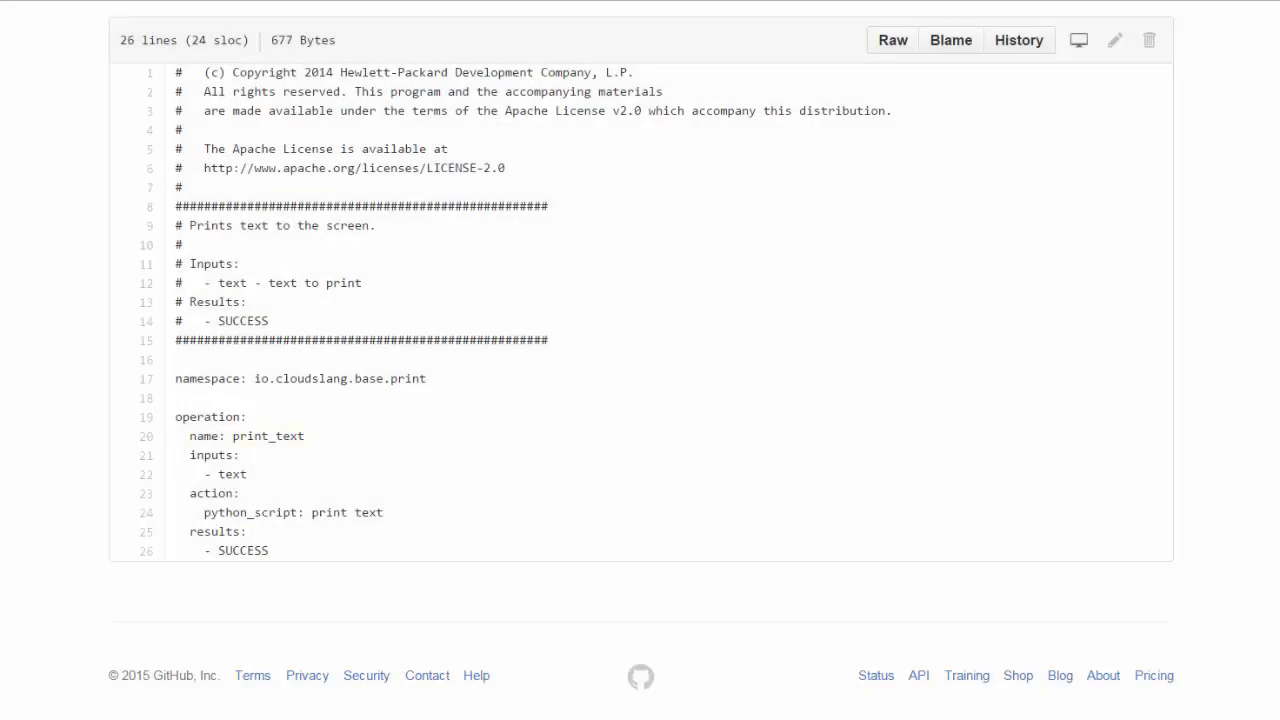
Step: Select the print operation's namespace io.cloudslang.base.print in print.sl on GitHub
{"action": "double_click", "coordinate": [248, 436]}
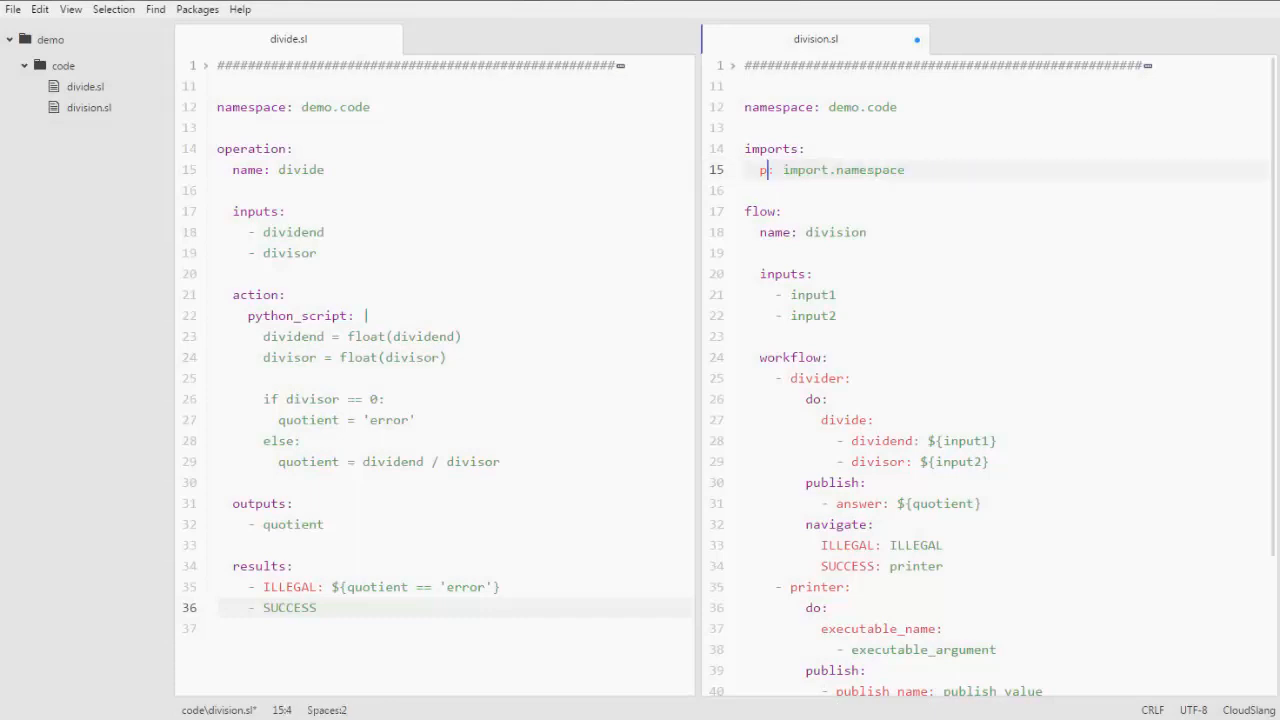
Step: Import io.cloudslang.base.print as print and call print.print_text with text ${input1 + "/" + input2 + "=" + str(answer)}
{"action": "type", "text": "rint"}
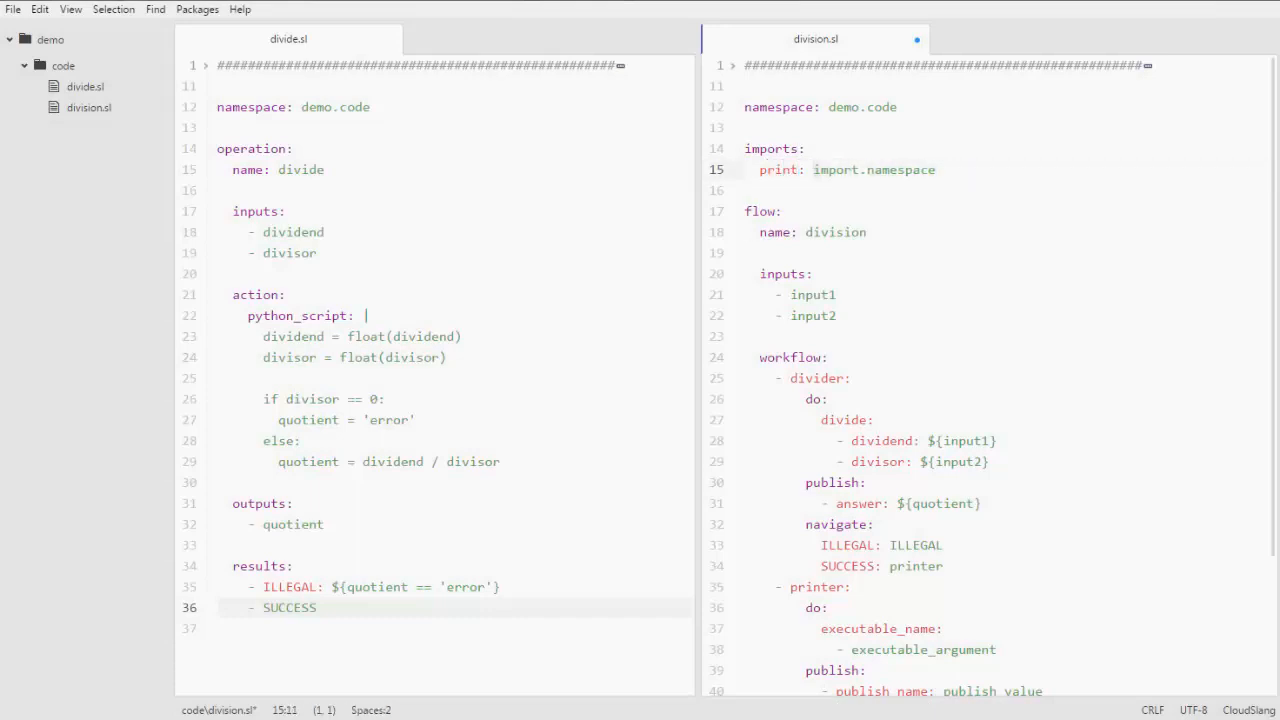
{"action": "type", "text": "io.cloudslang.base.print"}
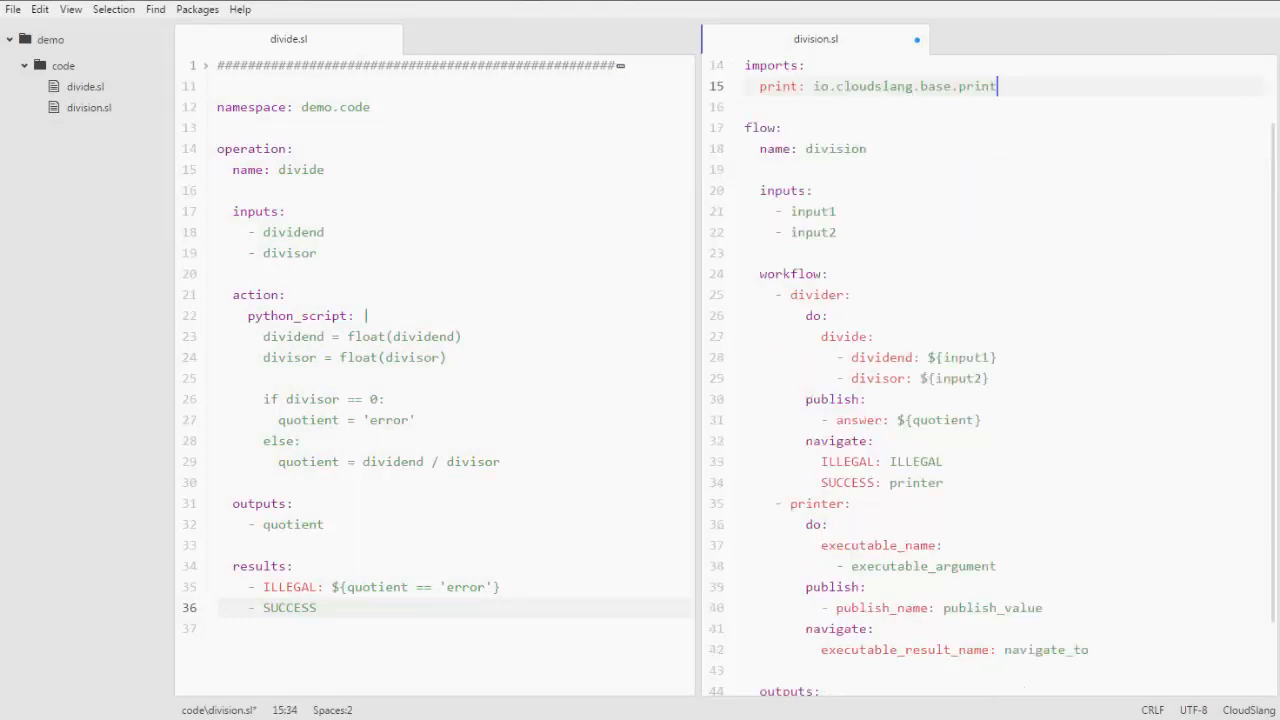
{"action": "scroll", "scroll_direction": "down", "scroll_amount": 3}
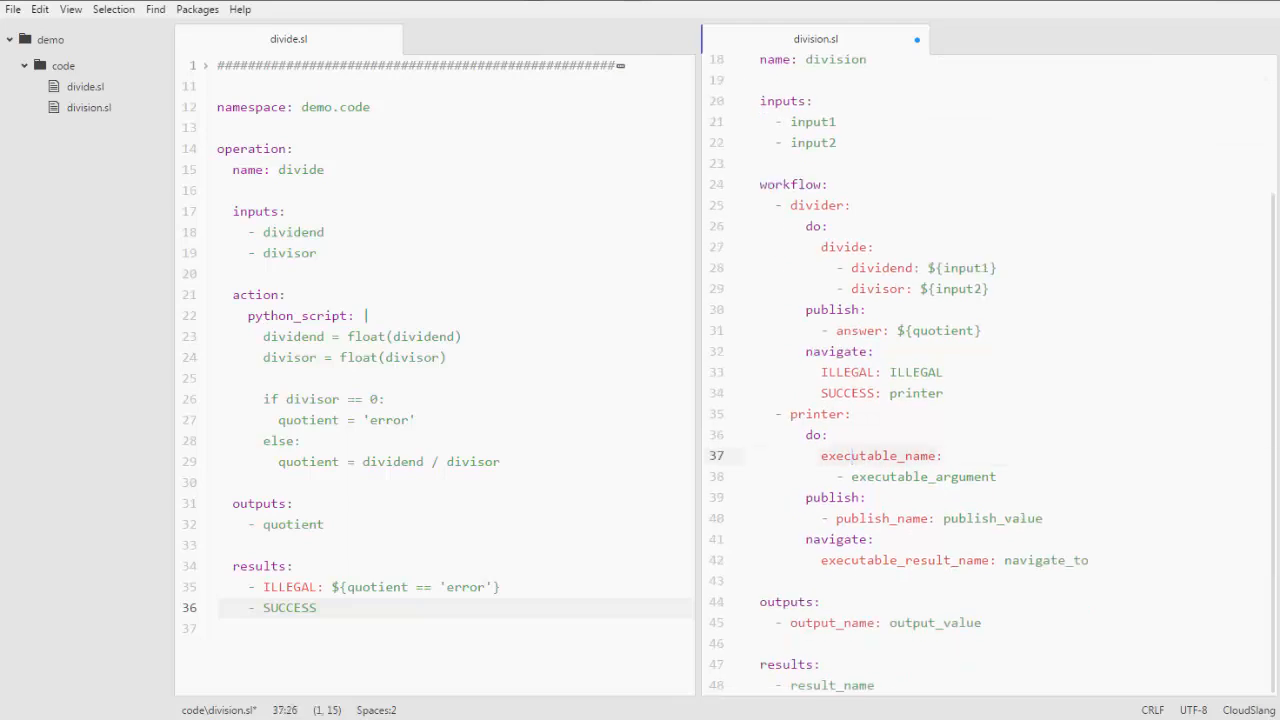
{"action": "type", "text": "print.pri:"}
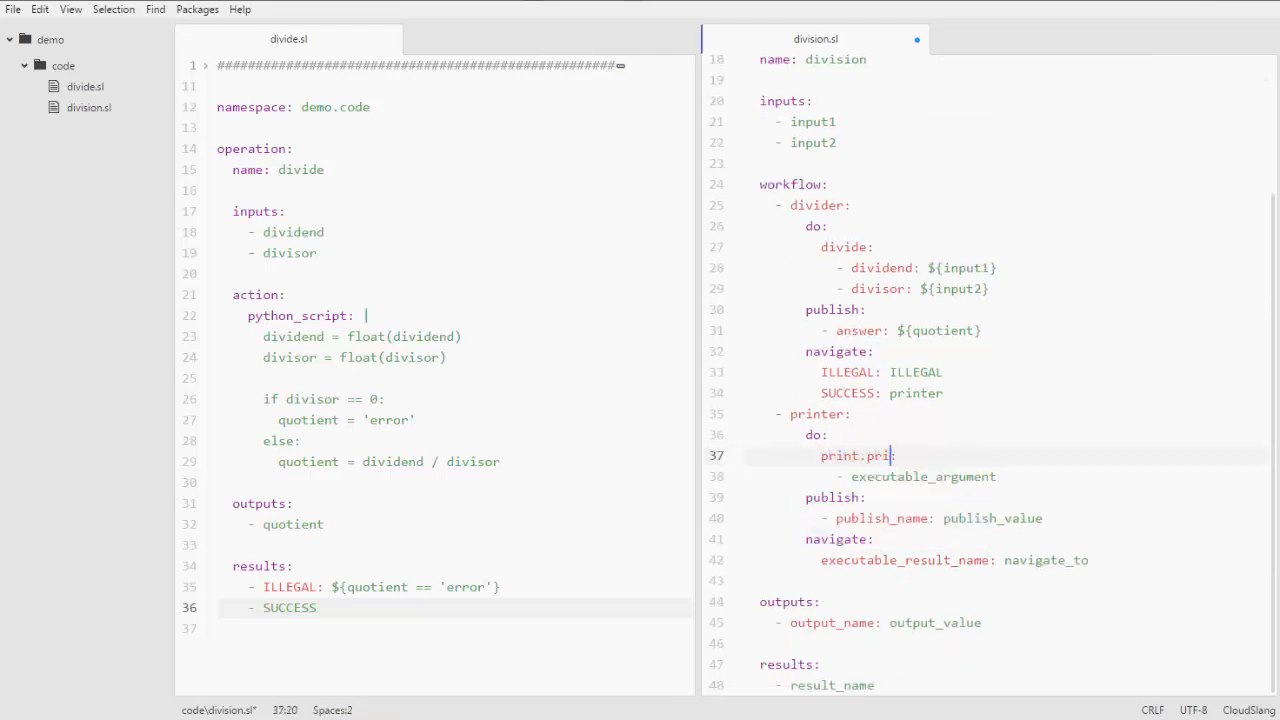
{"action": "type", "text": "nt_text:"}
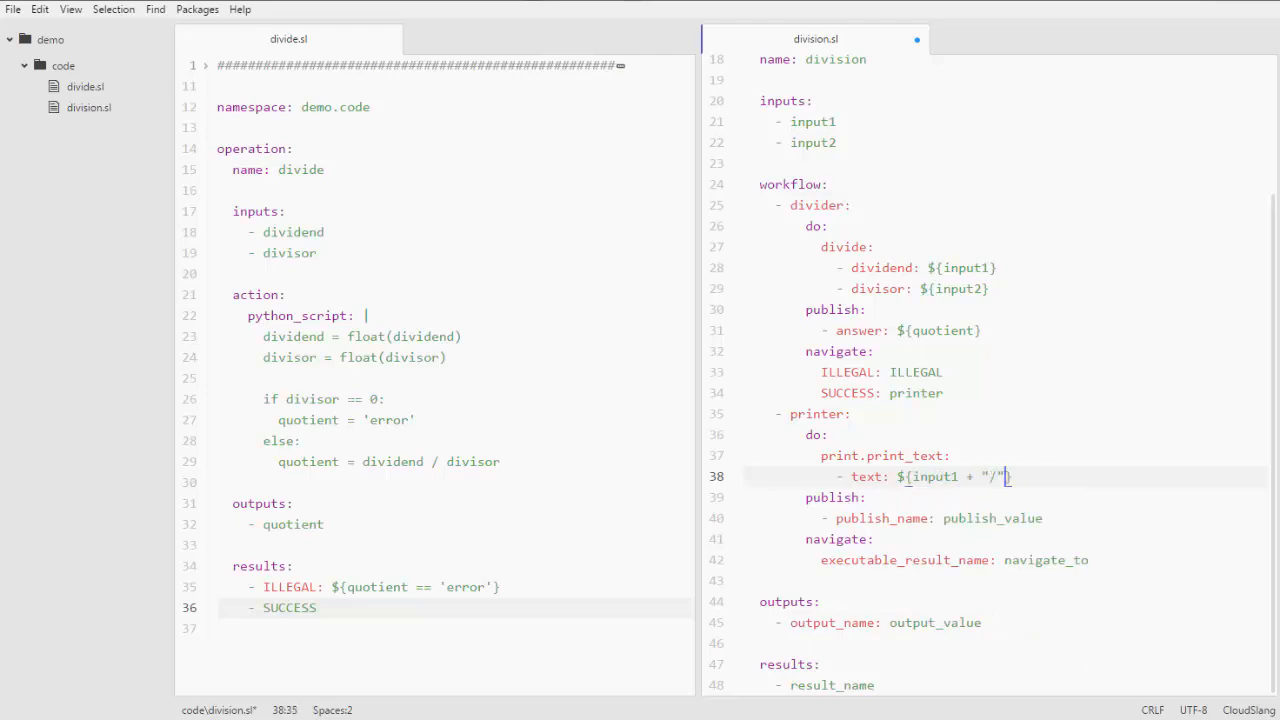
{"action": "type", "text": "+ input2 + \"=\" + str(answer"}
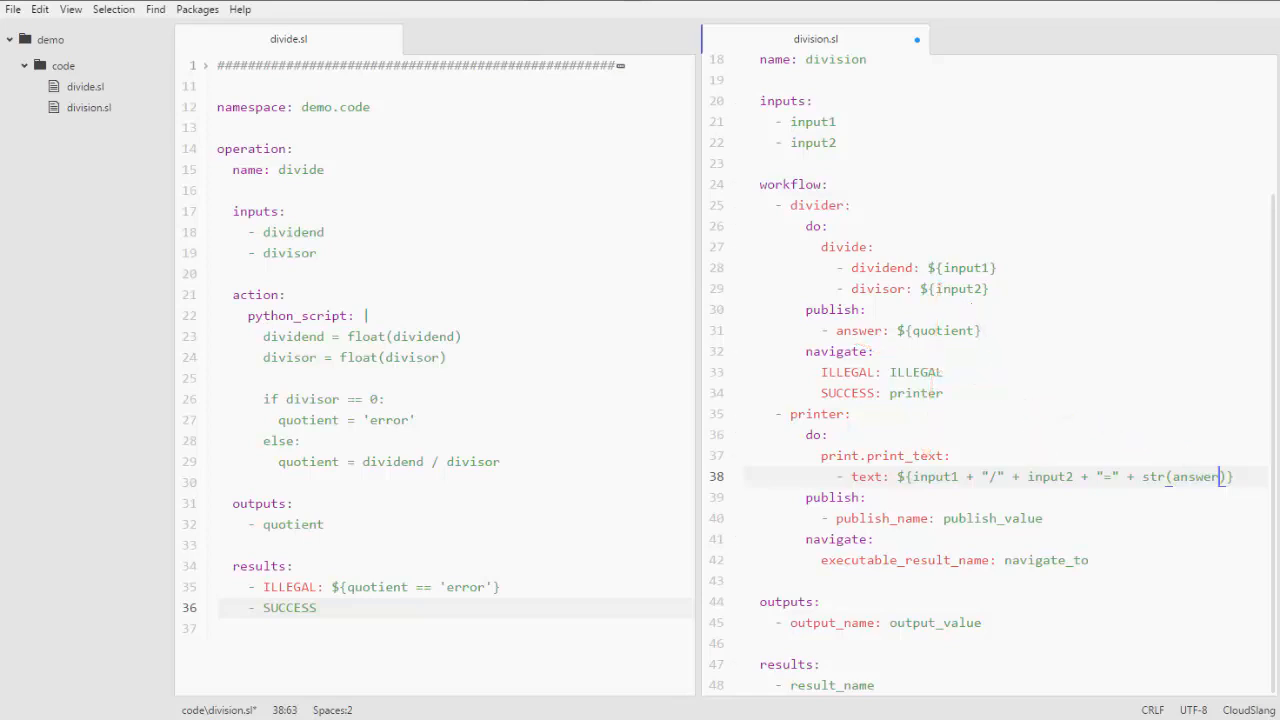
Step: Give the printer task the navigate mapping SUCCESS: SUCCESS
{"action": "left_click", "coordinate": [850, 496]}
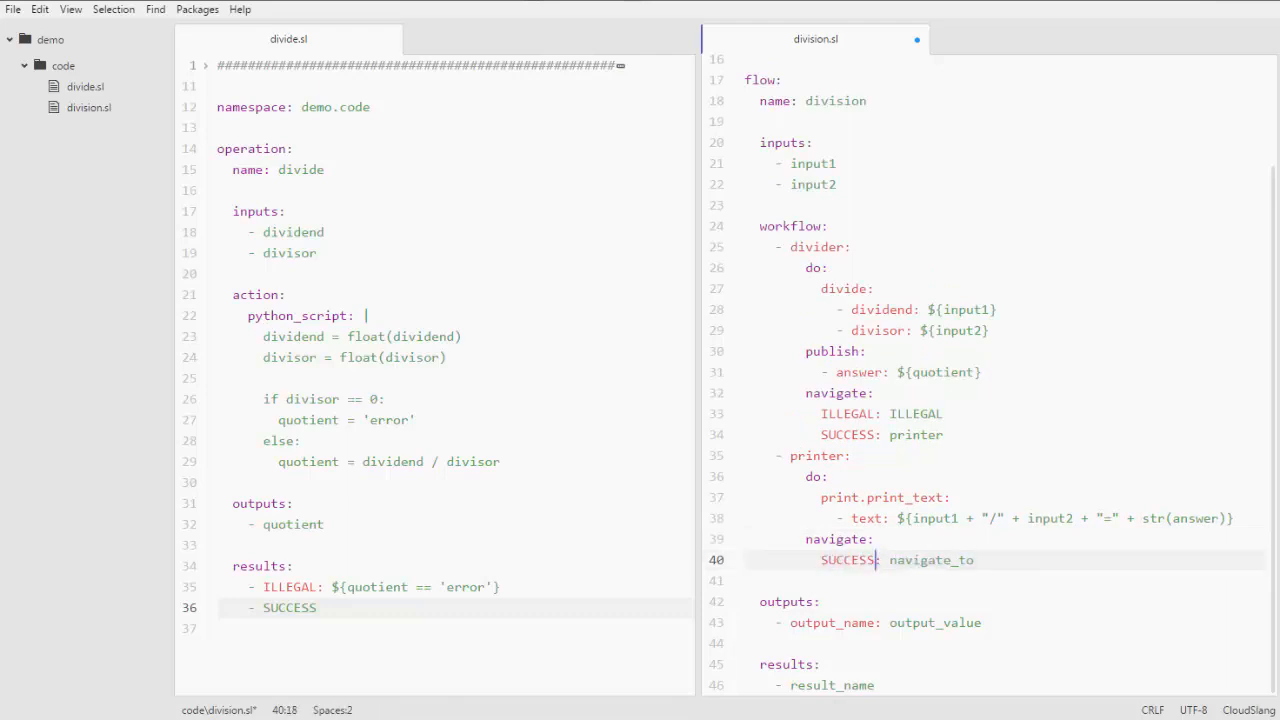
{"action": "type", "text": "SUCCESS: SUCCESS"}
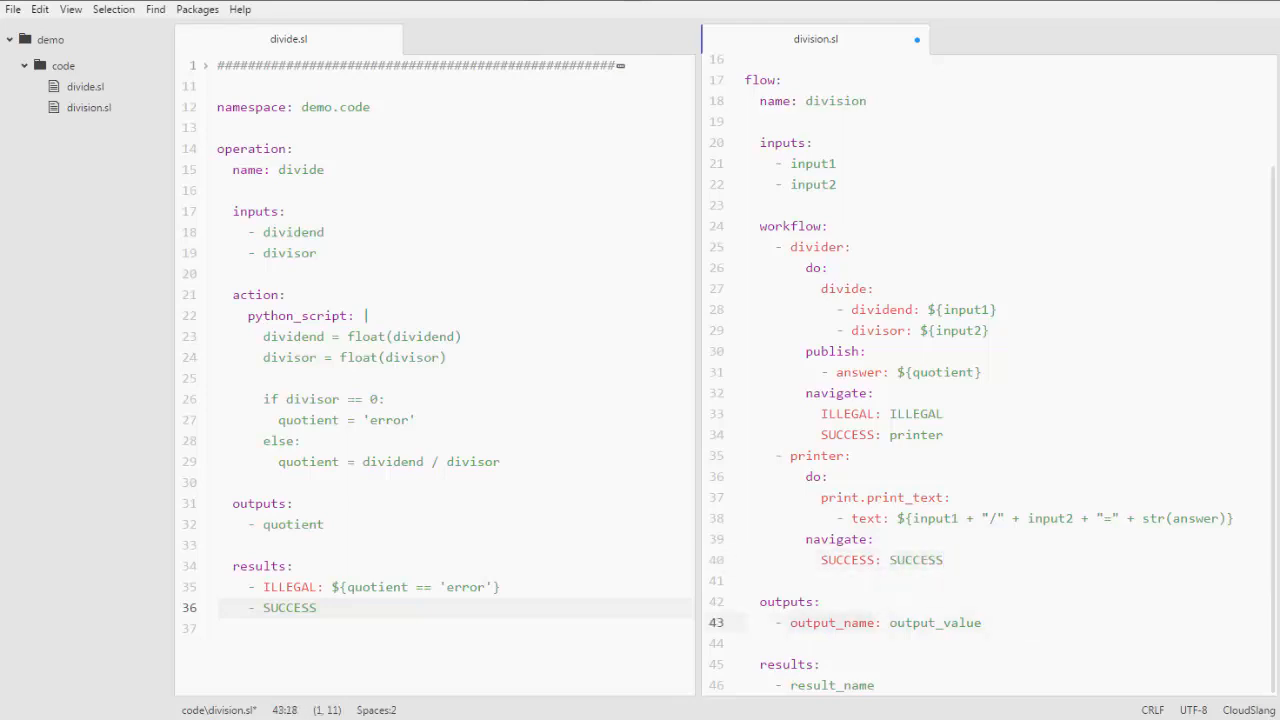
Step: Declare flow output output1: ${answer} and results ILLEGAL and SUCCESS
{"action": "type", "text": "output1: ${"}
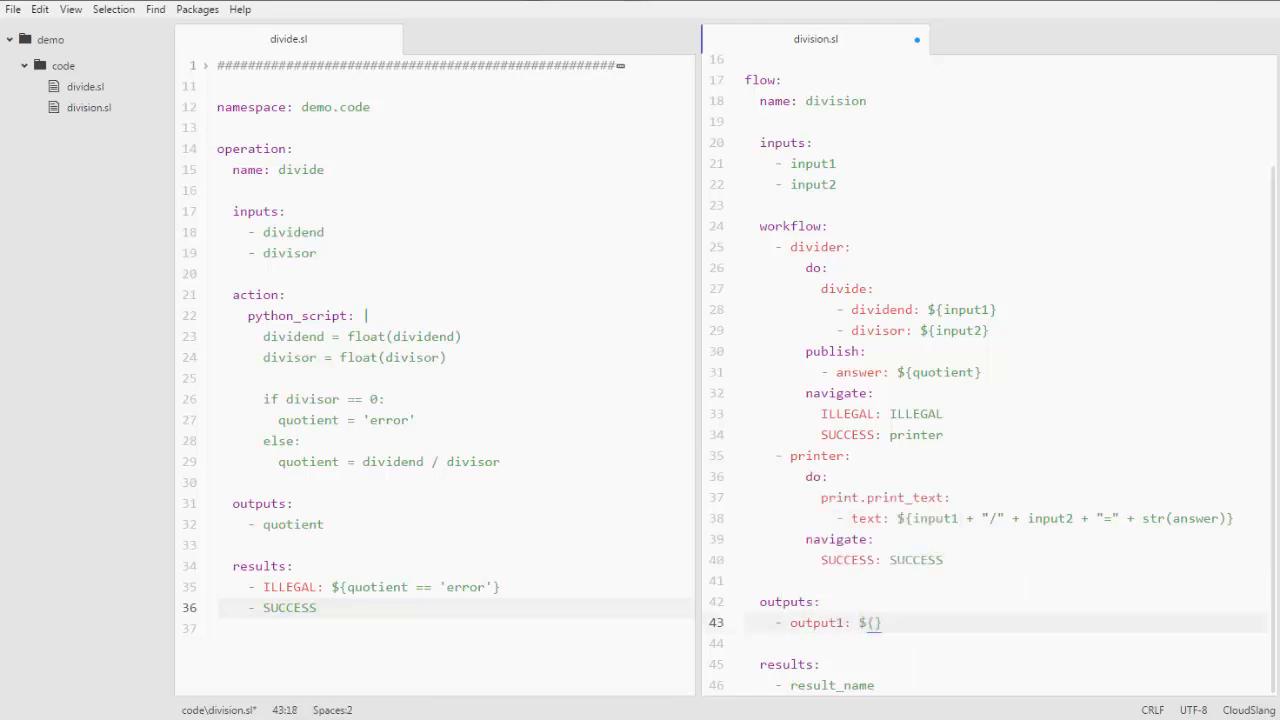
{"action": "type", "text": "answer"}
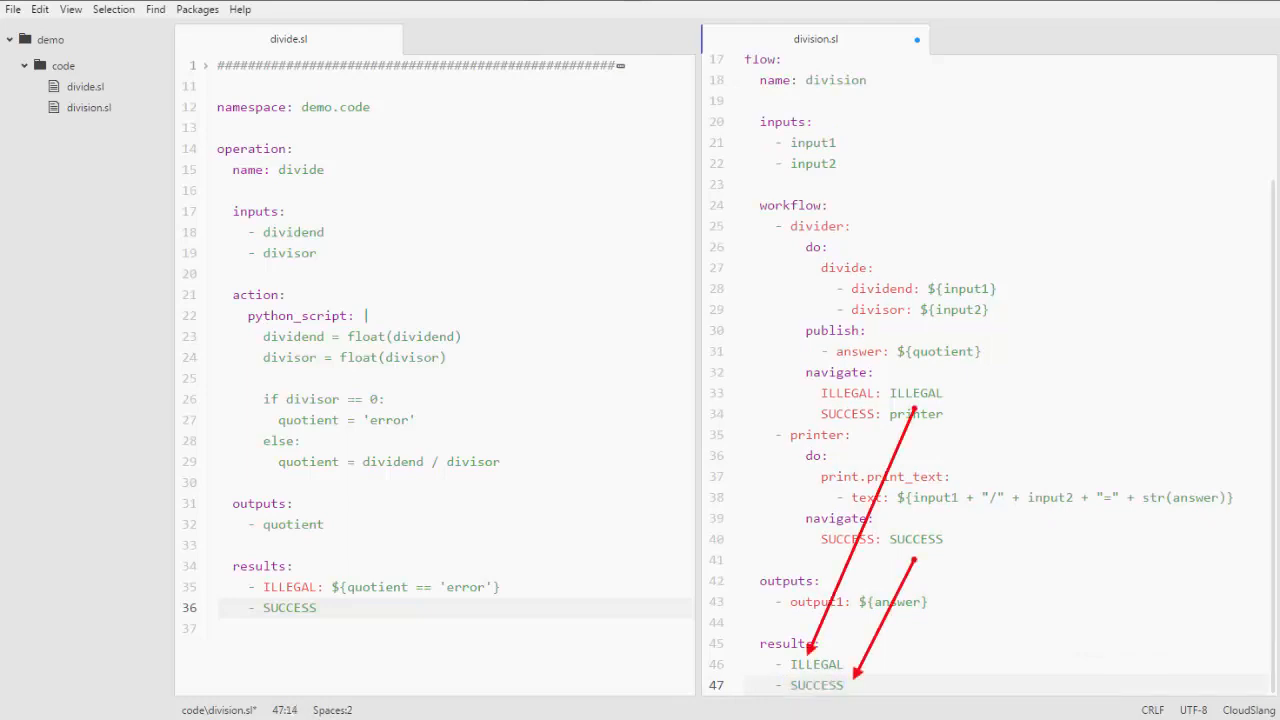
{"action": "left_click", "coordinate": [844, 684]}
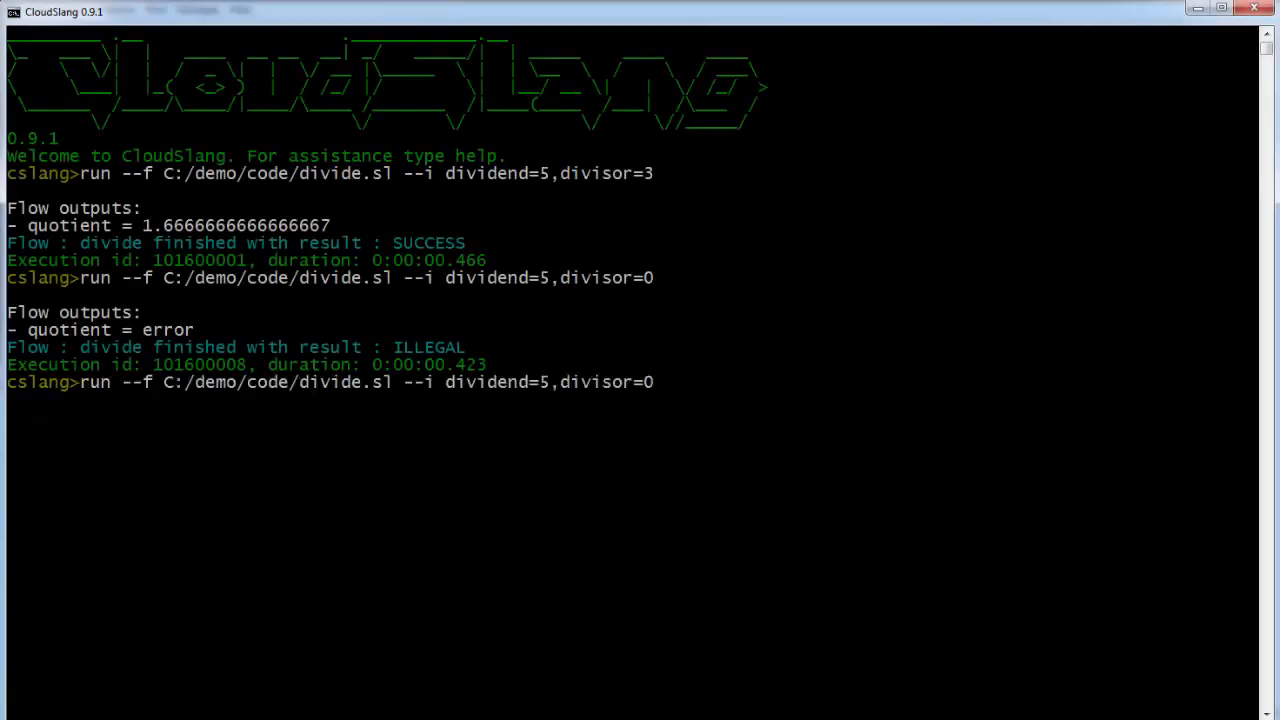
Step: Rewrite the CLI command to run division.sl with --i input1=7,input2=15 and the content path
{"action": "key", "text": "BackSpace"}
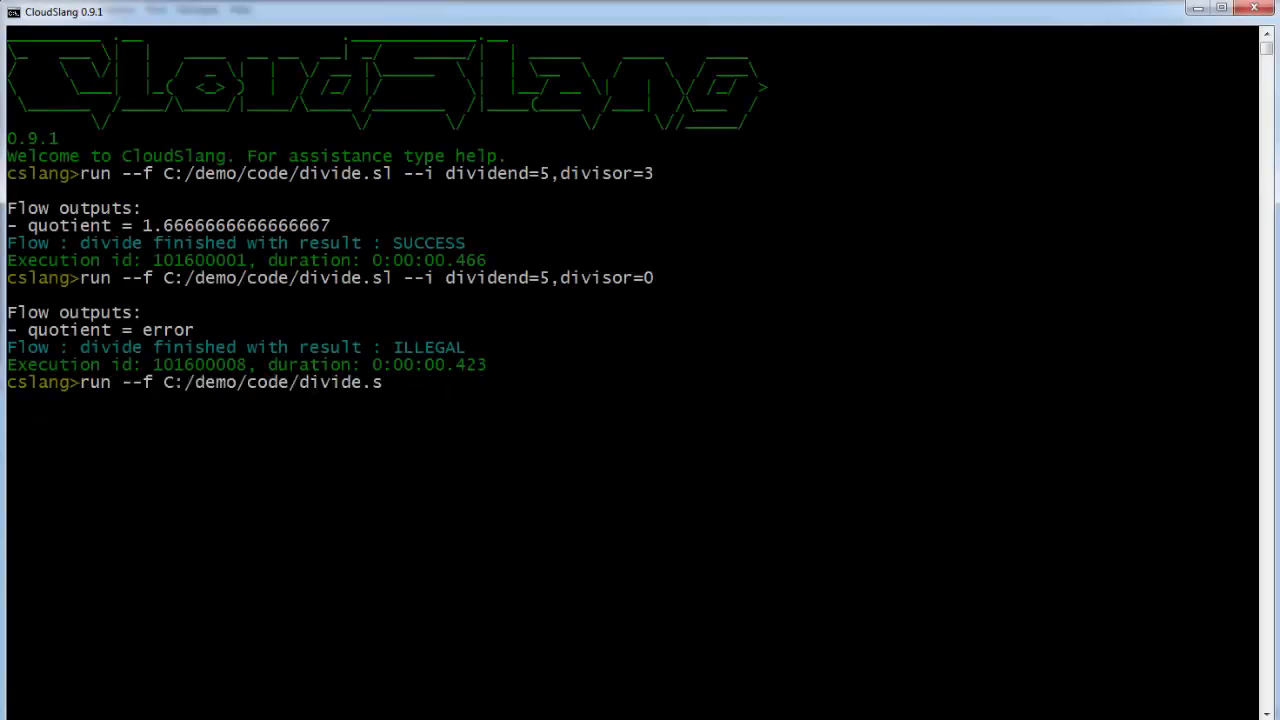
{"action": "type", "text": "ion.sl"}
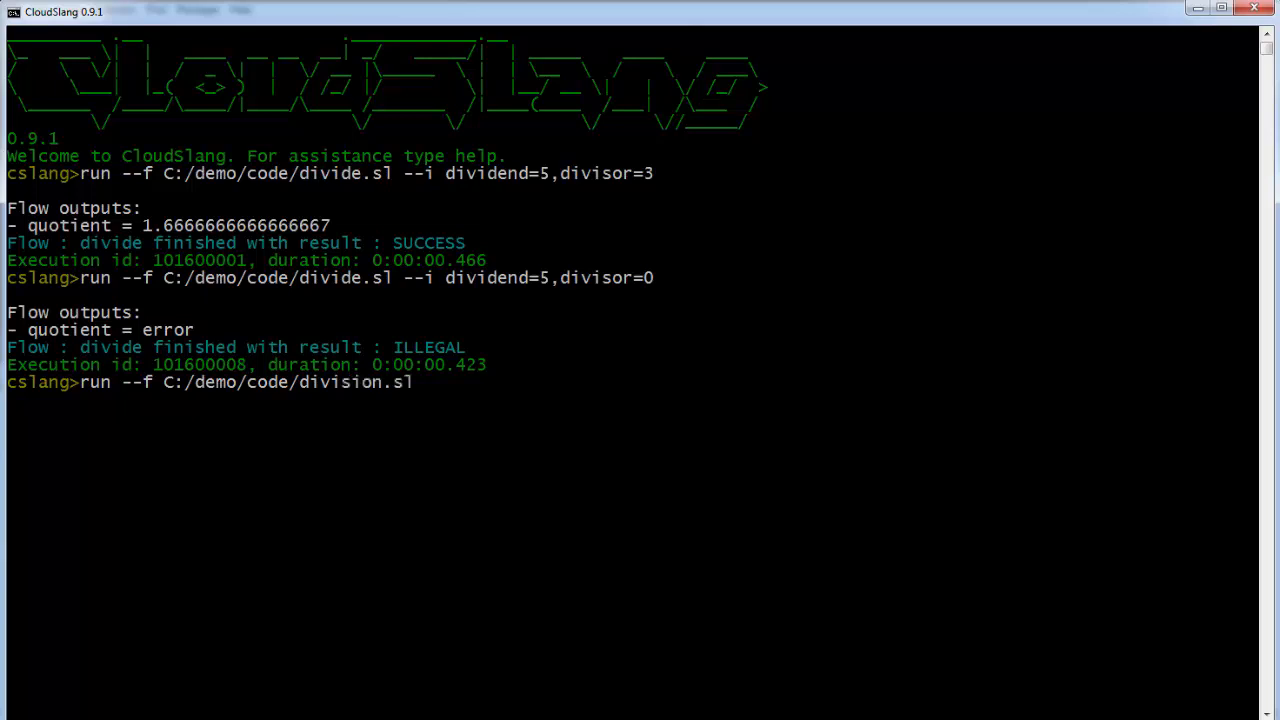
{"action": "type", "text": "--i input1="}
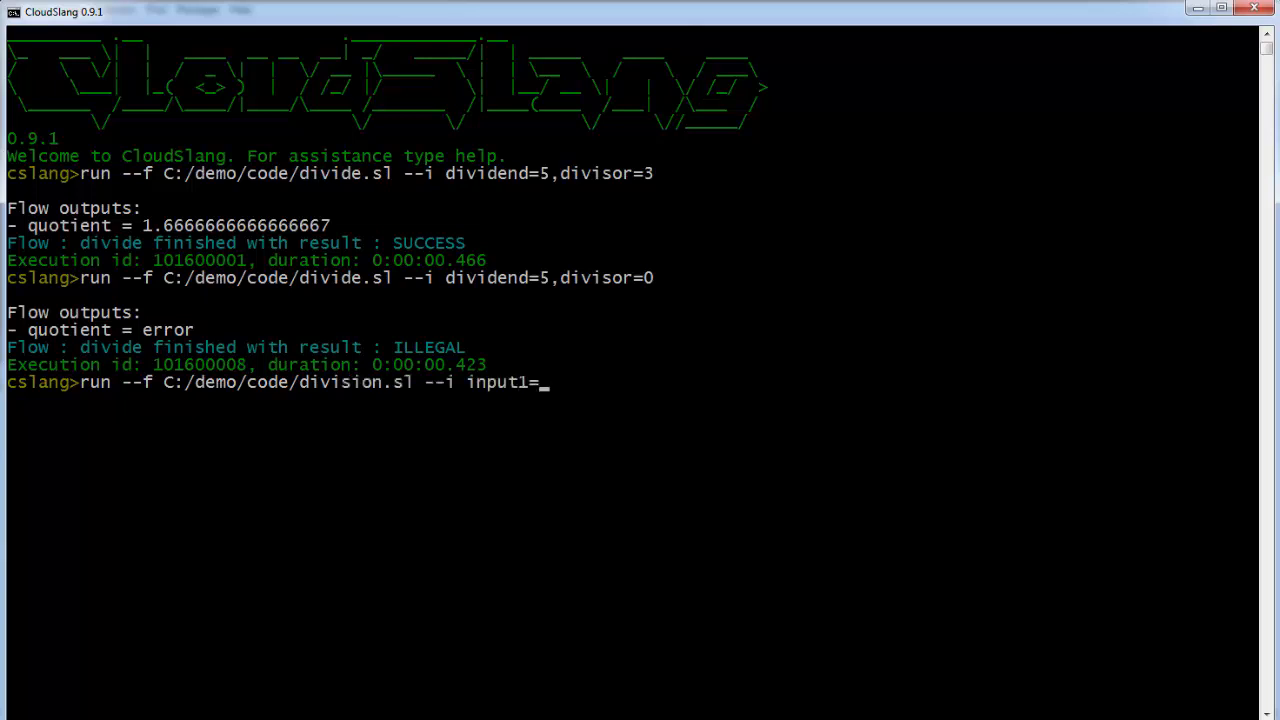
{"action": "type", "text": "7,input2=15 --cp C:/demo/code,C:/demo/cslang-cli/cslang/content"}
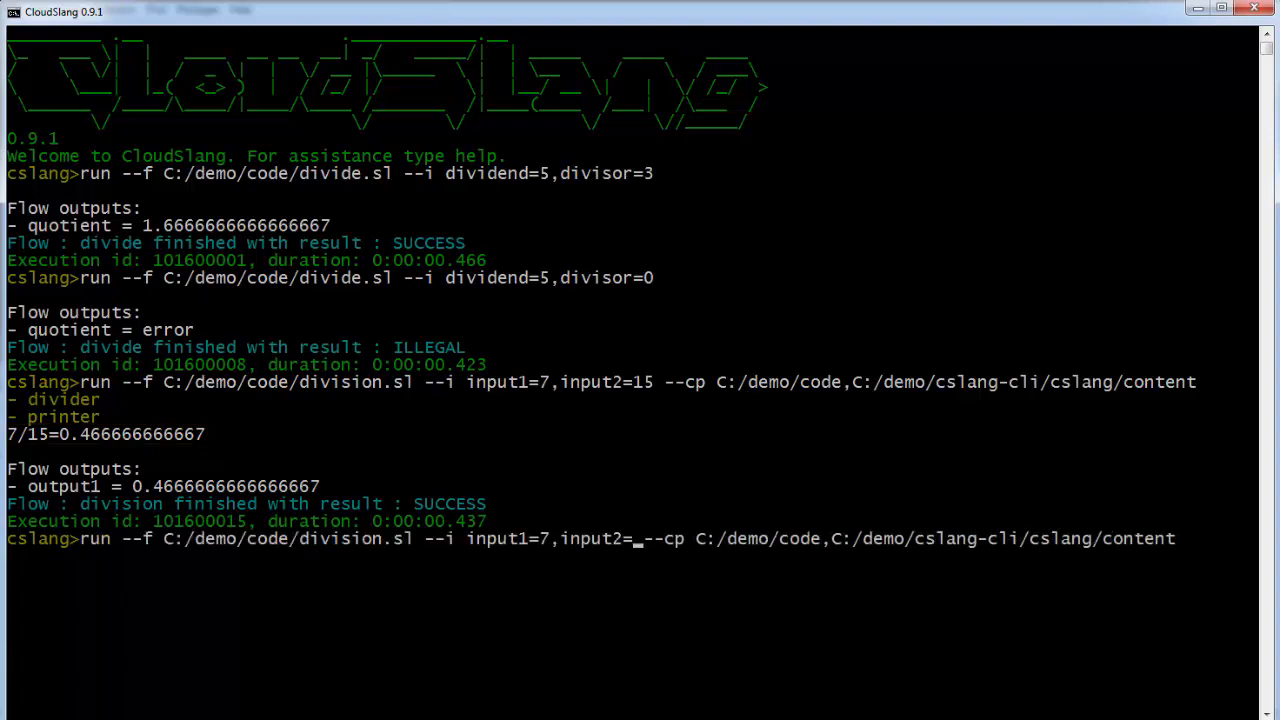
Step: Rerun the division flow with input2=0 to trigger the zero-divisor branch
{"action": "type", "text": "0"}
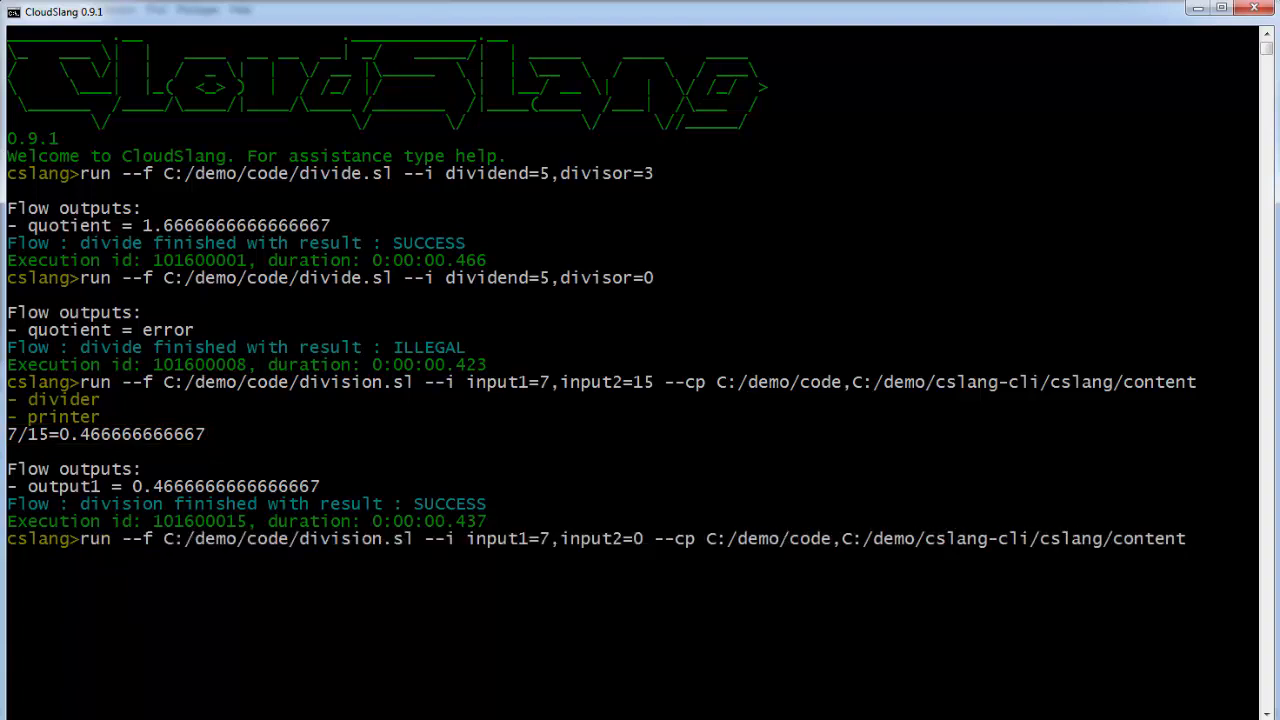
{"action": "key", "text": "Return"}
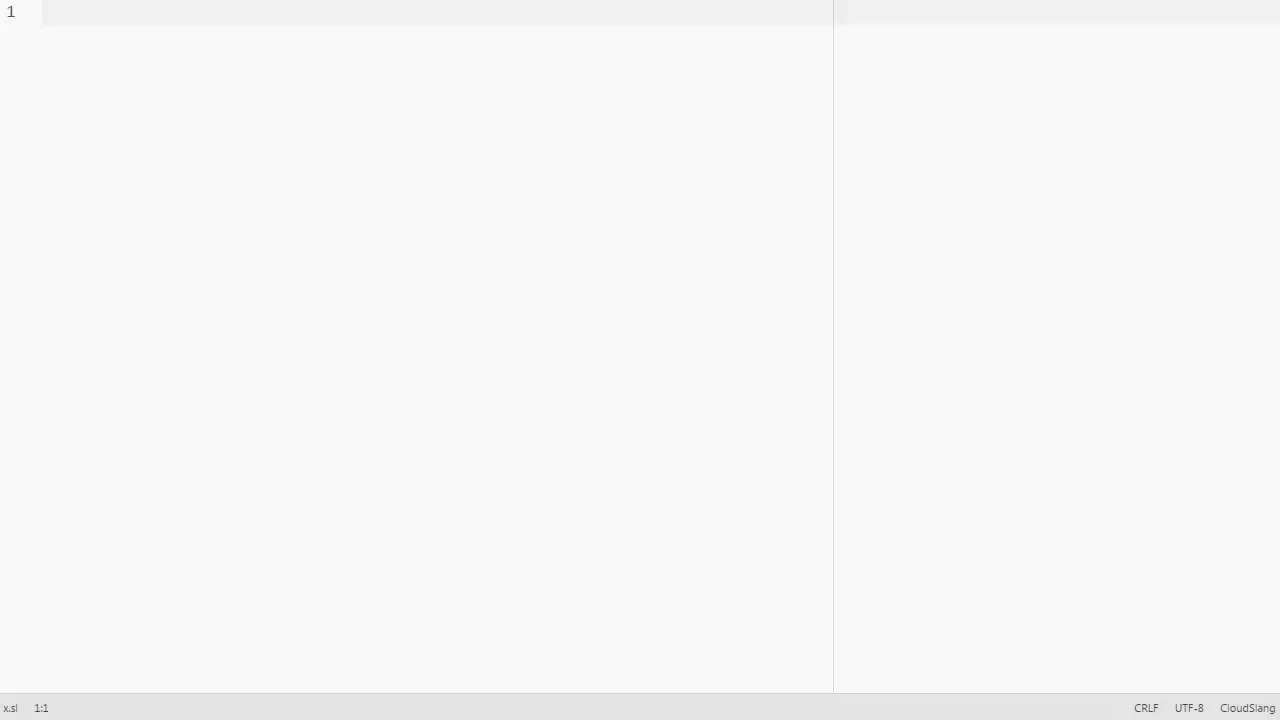
Step: Insert the 'input with properties' snippet via 'in' autocomplete, clear it, and start typing 'f'
{"action": "type", "text": "in"}
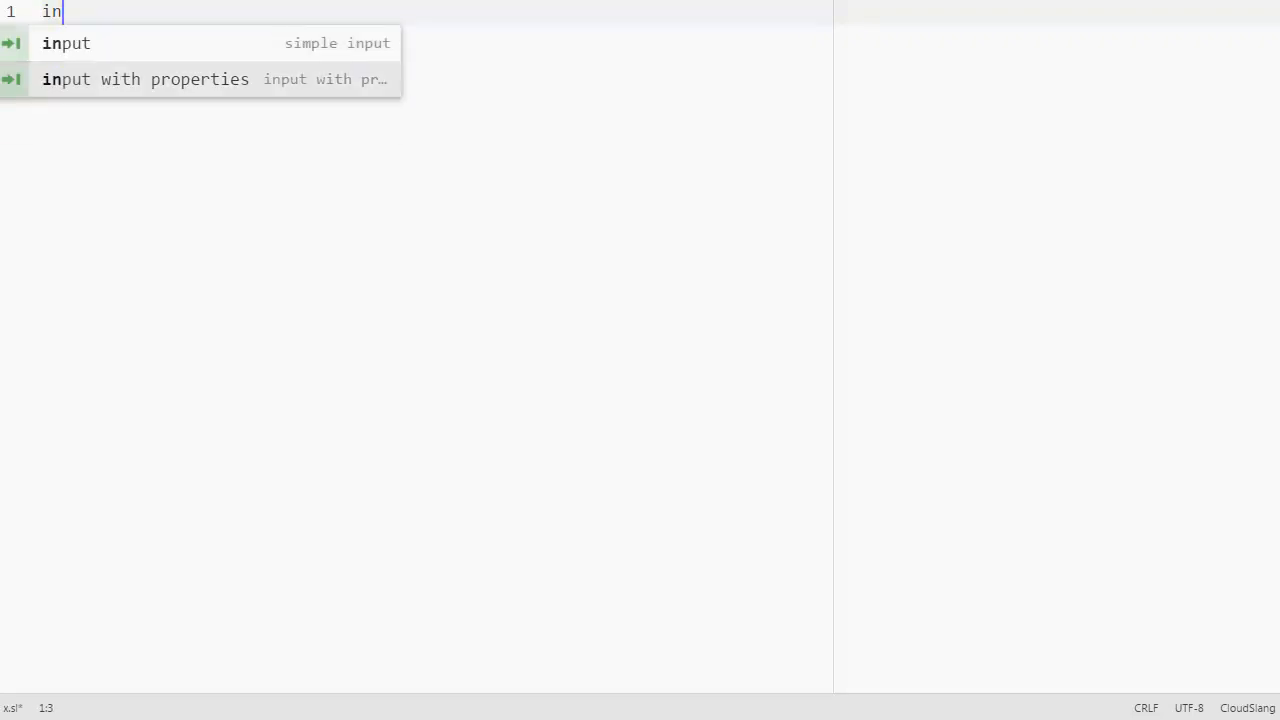
{"action": "left_click", "coordinate": [144, 80]}
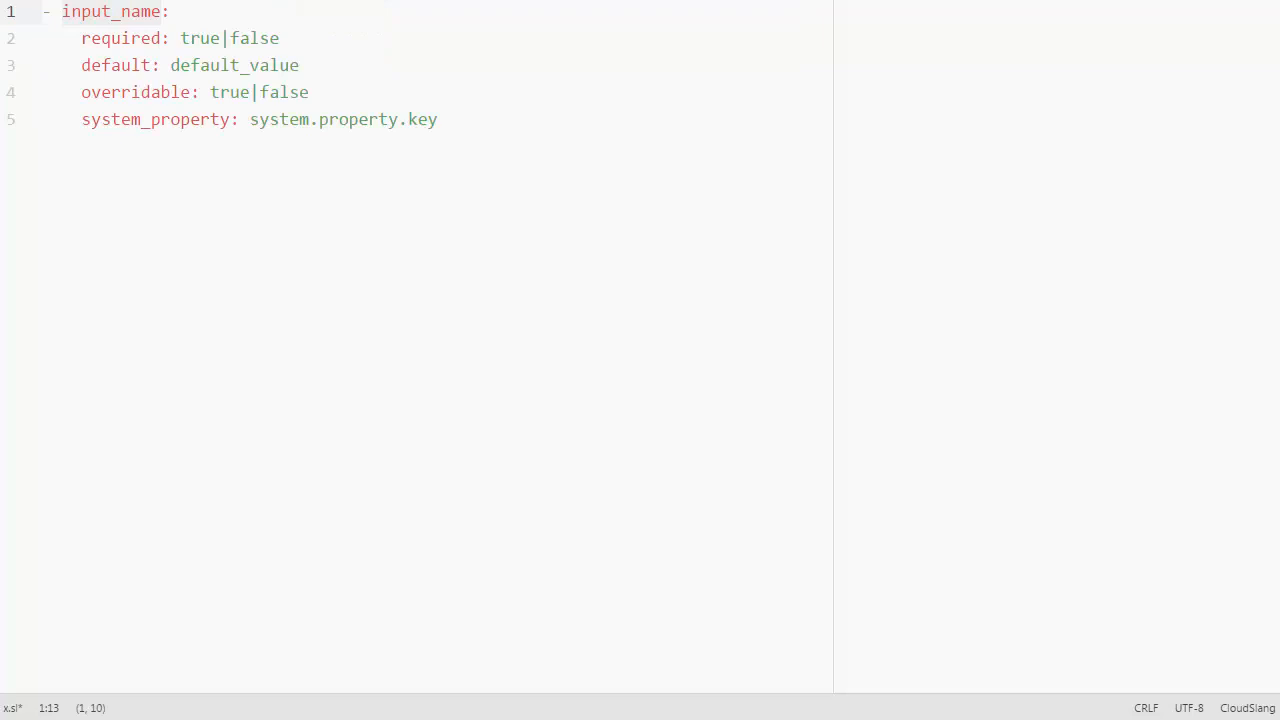
{"action": "type", "text": "f"}
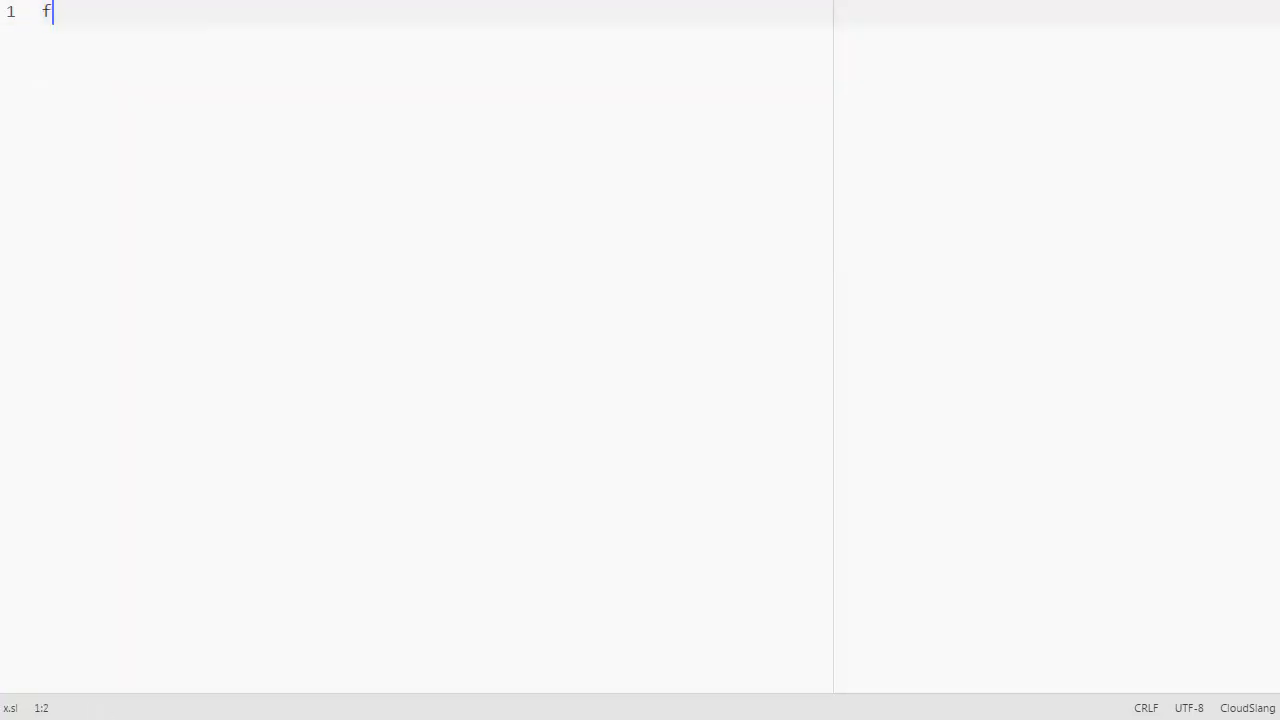